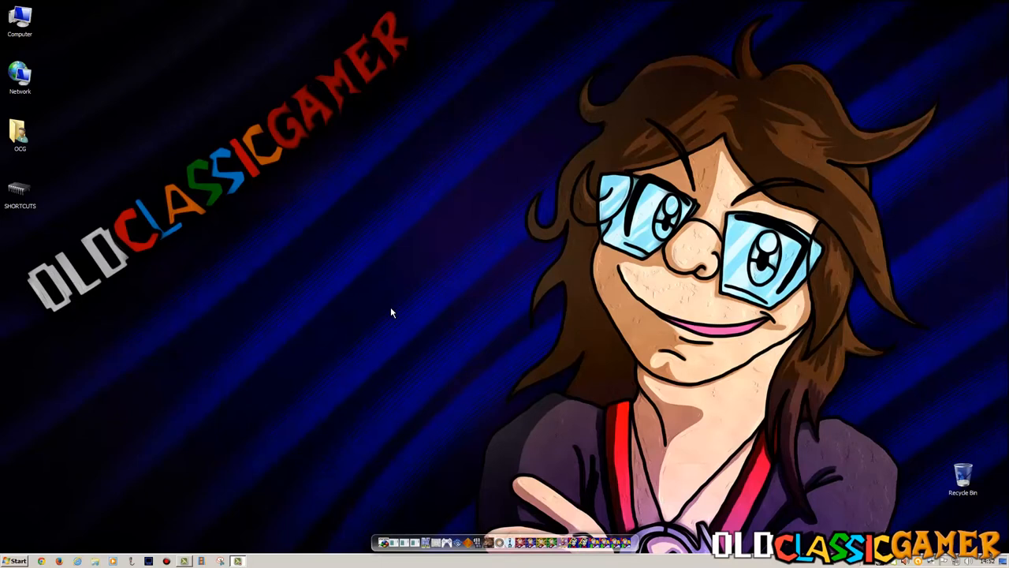
pyautogui.moveTo(432, 290)
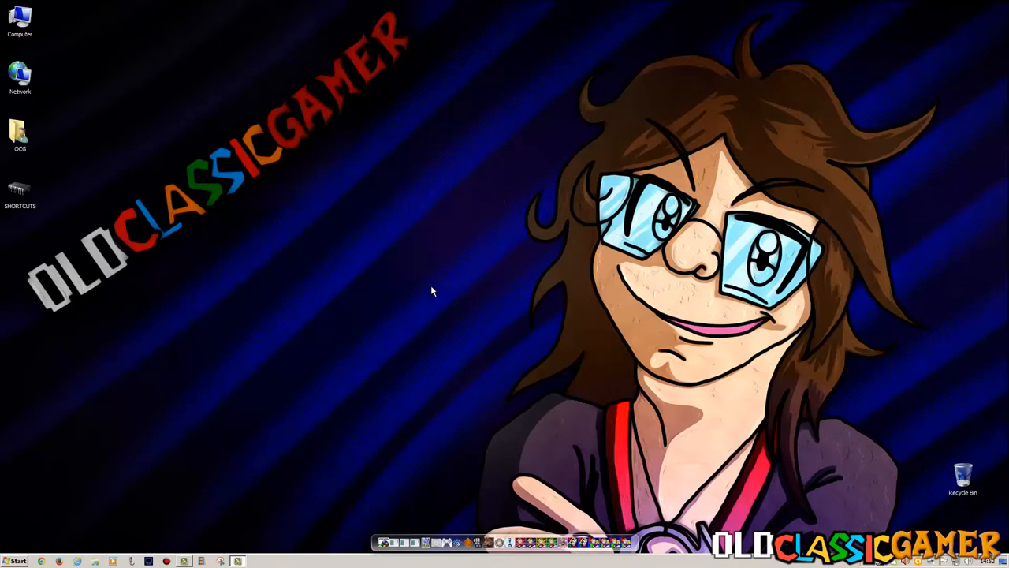
pyautogui.moveTo(398, 310)
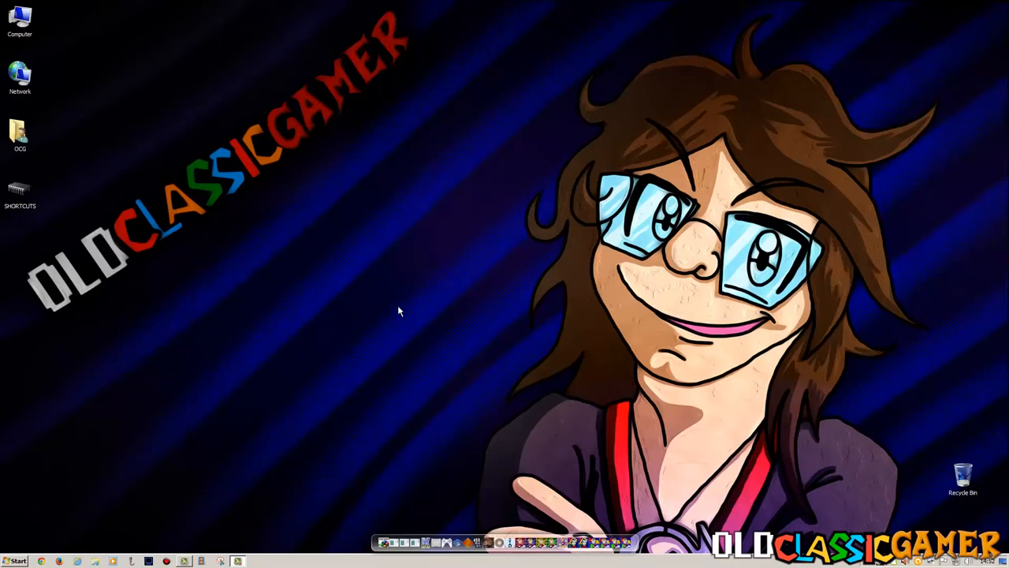
# From Computer, browse into the DVD drive and its Rayman Origins PressKit folder.
pyautogui.click(19, 19)
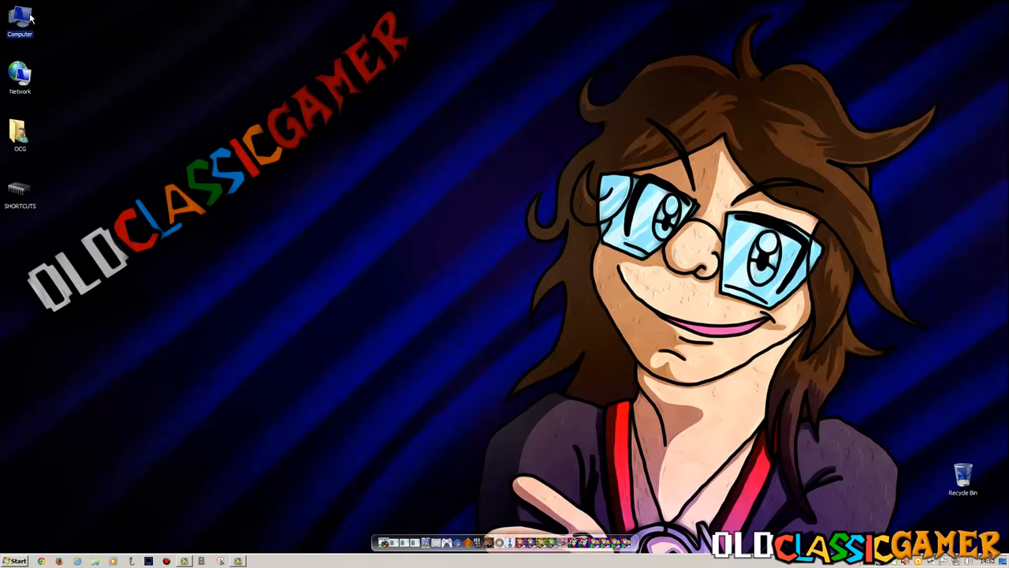
pyautogui.doubleClick(19, 19)
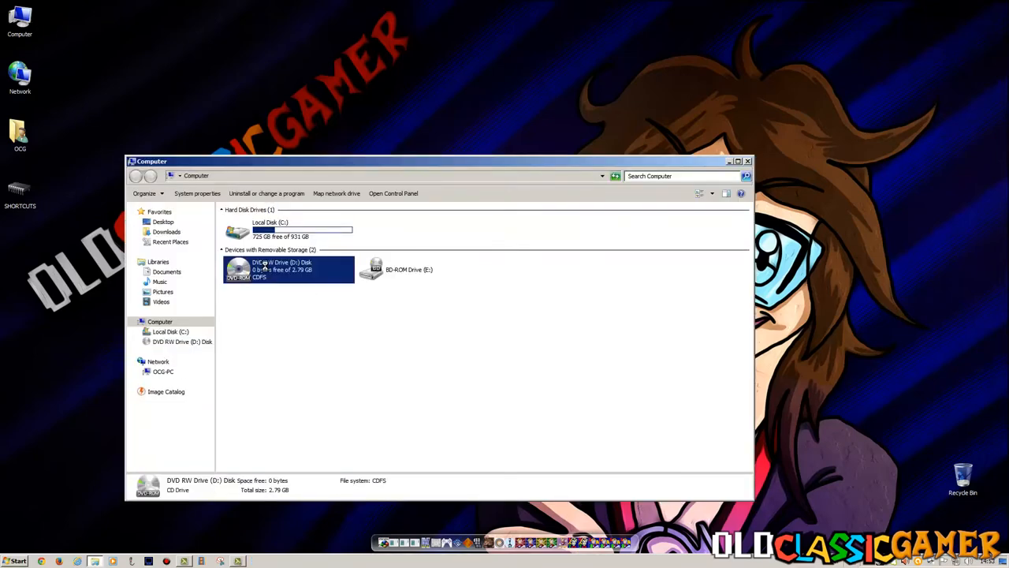
pyautogui.click(350, 335)
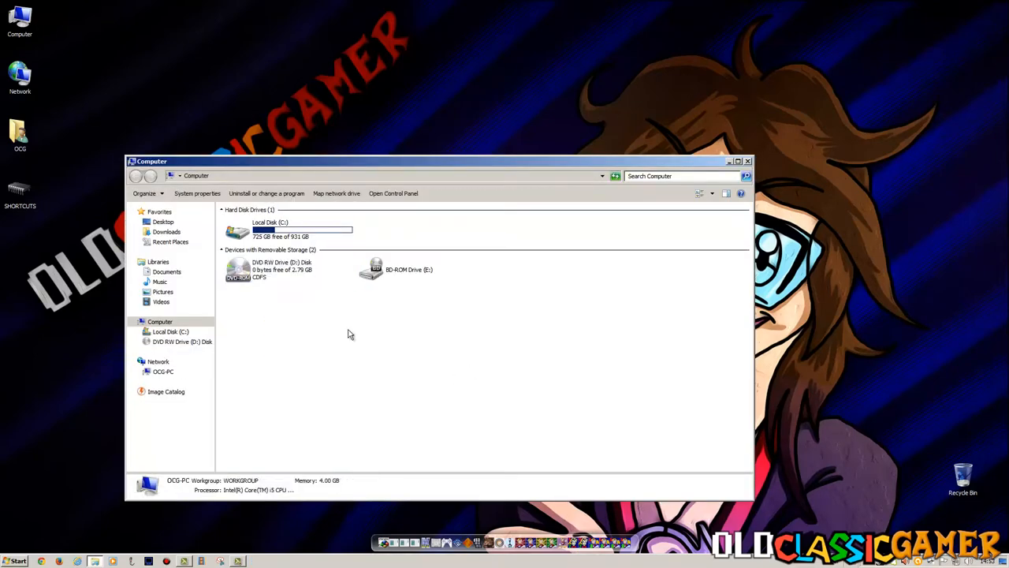
pyautogui.moveTo(268, 269)
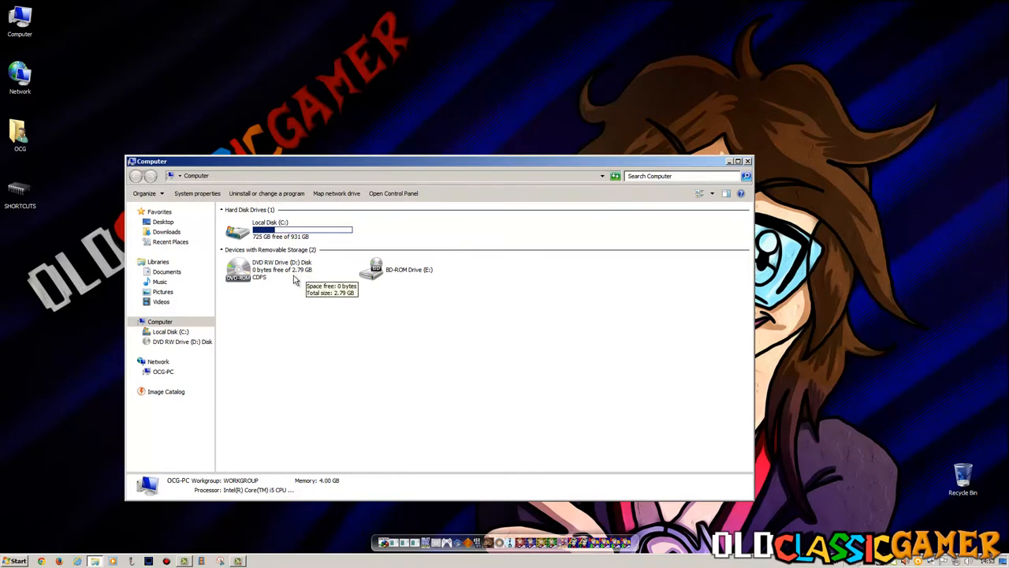
pyautogui.doubleClick(239, 269)
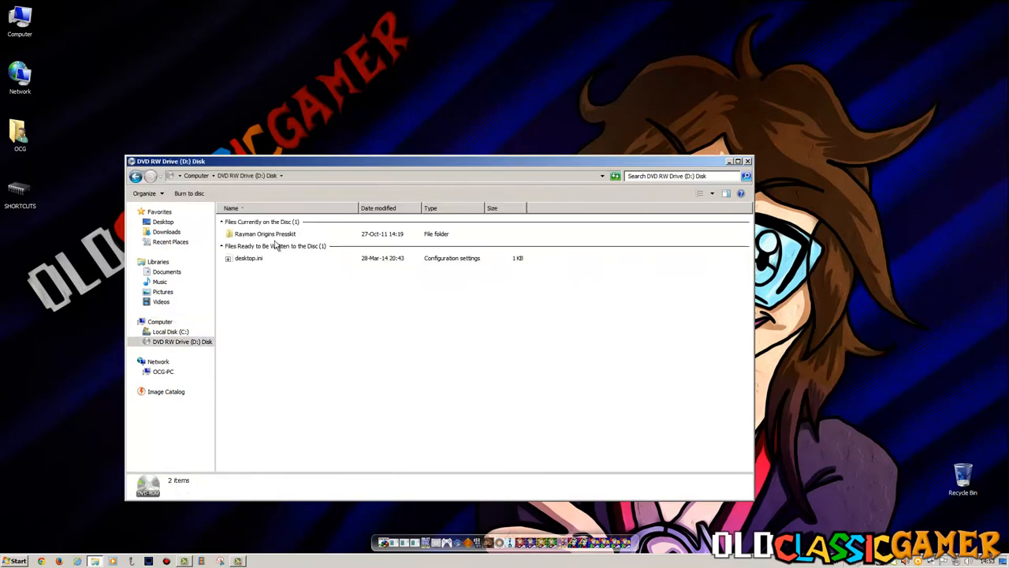
pyautogui.doubleClick(265, 233)
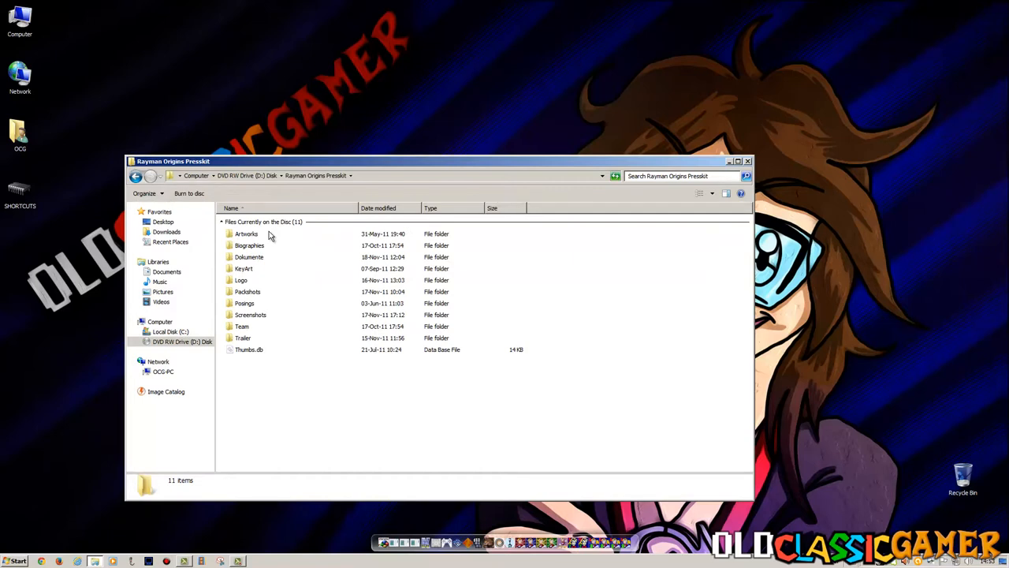
pyautogui.moveTo(246, 257)
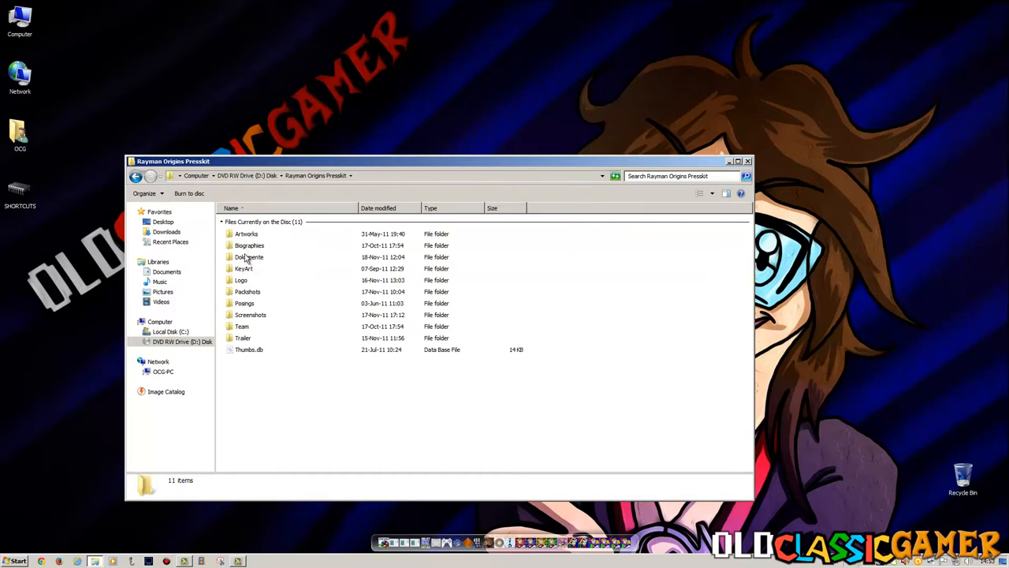
pyautogui.moveTo(252, 235)
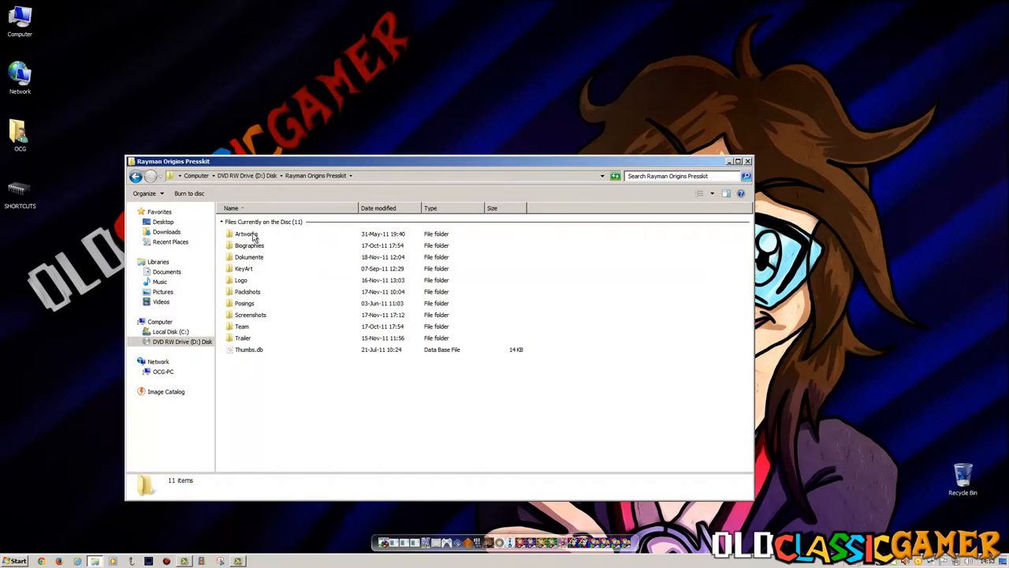
pyautogui.moveTo(255, 271)
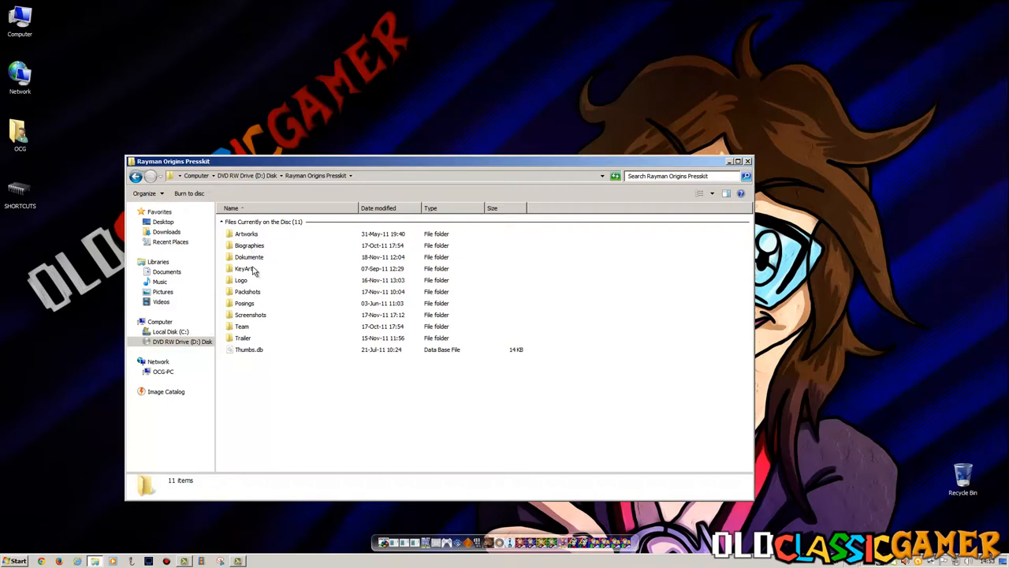
pyautogui.moveTo(270, 274)
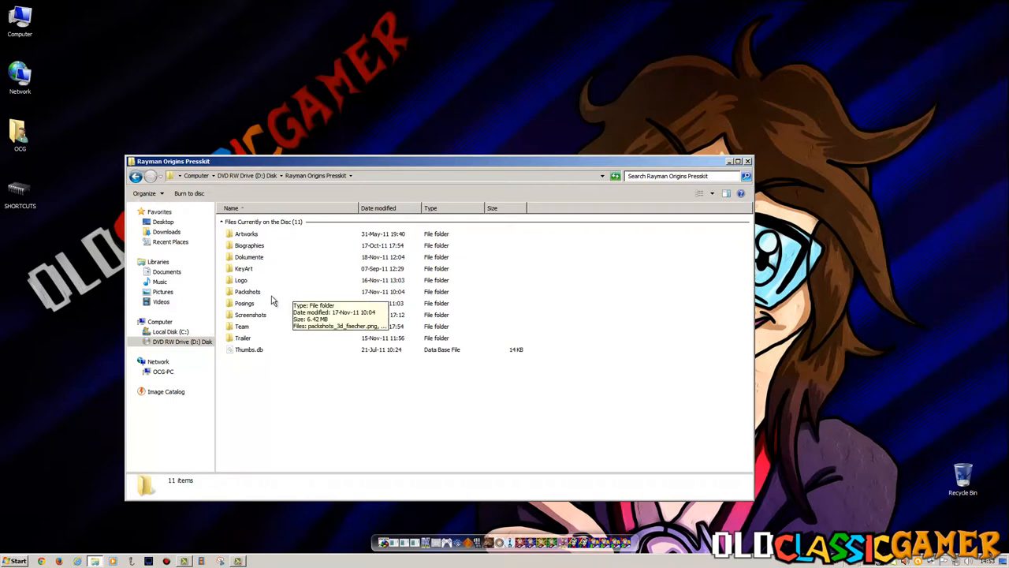
pyautogui.moveTo(258, 323)
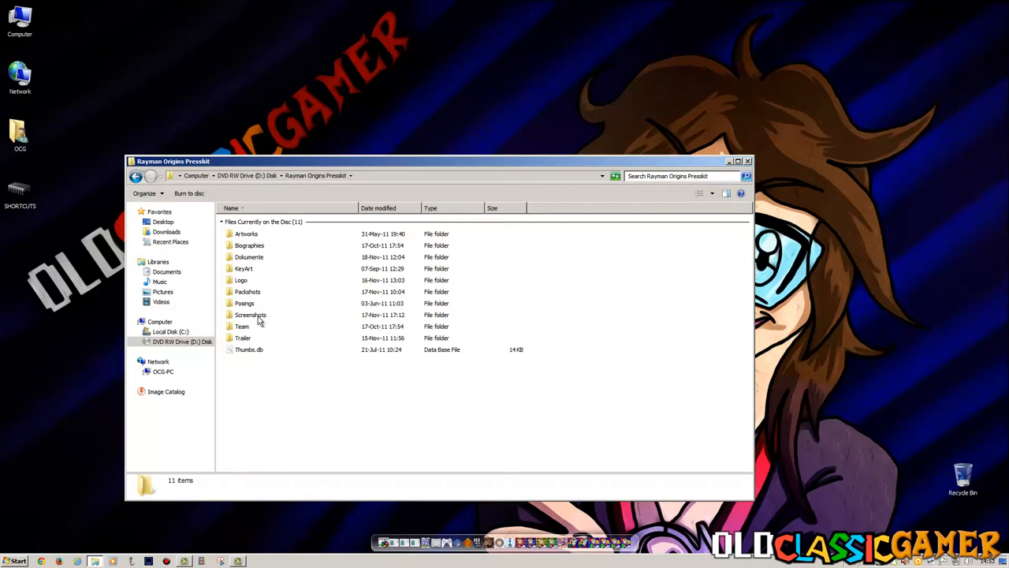
pyautogui.moveTo(258, 322)
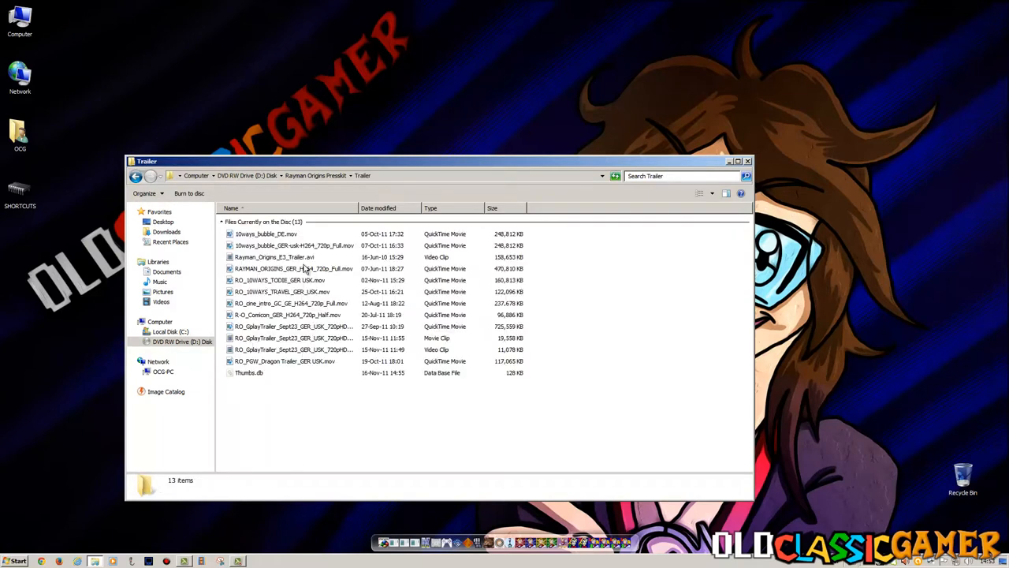
# Play the full 720p Rayman Origins trailer, then return to the press kit's main folder.
pyautogui.doubleClick(293, 268)
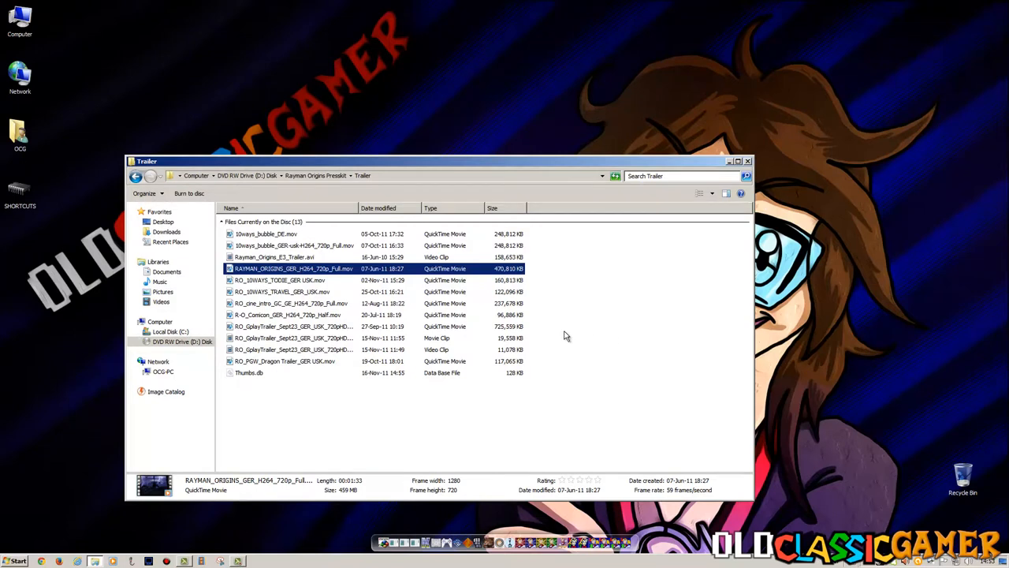
pyautogui.moveTo(292, 369)
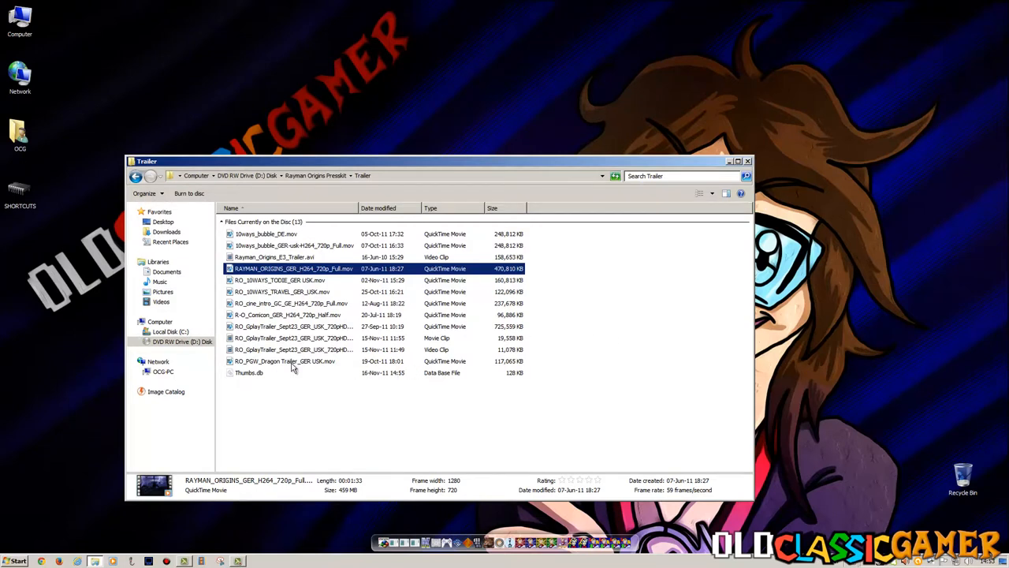
pyautogui.click(136, 175)
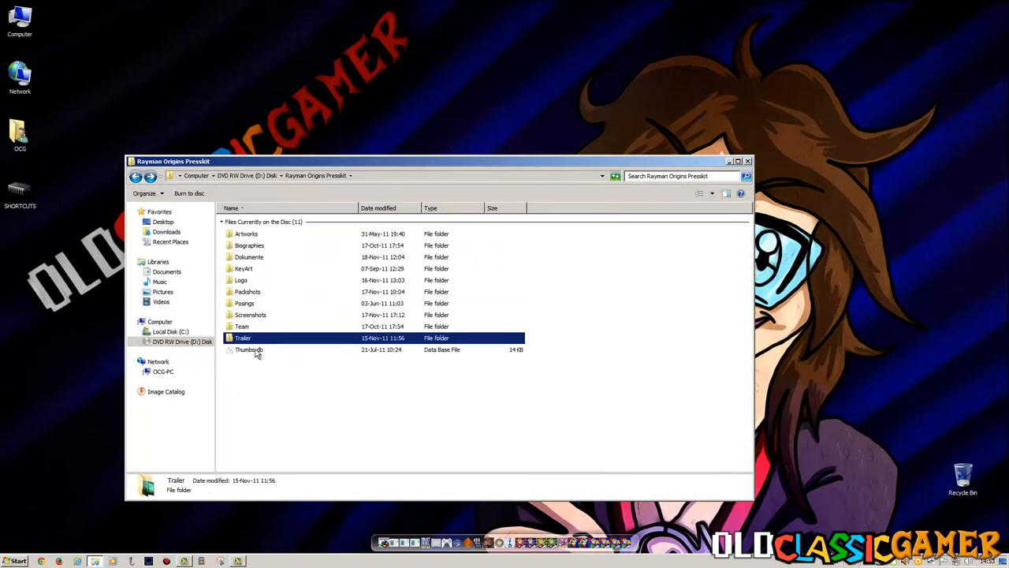
# In the Team folder, launch RO_KEY_SPEAKERS_PR_DE.doc in Word.
pyautogui.doubleClick(241, 325)
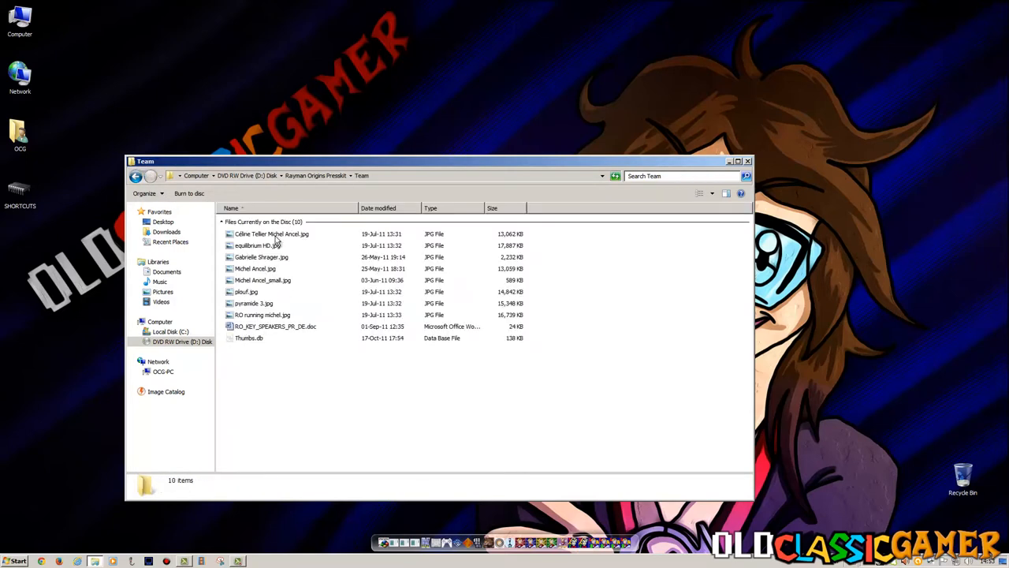
pyautogui.click(275, 326)
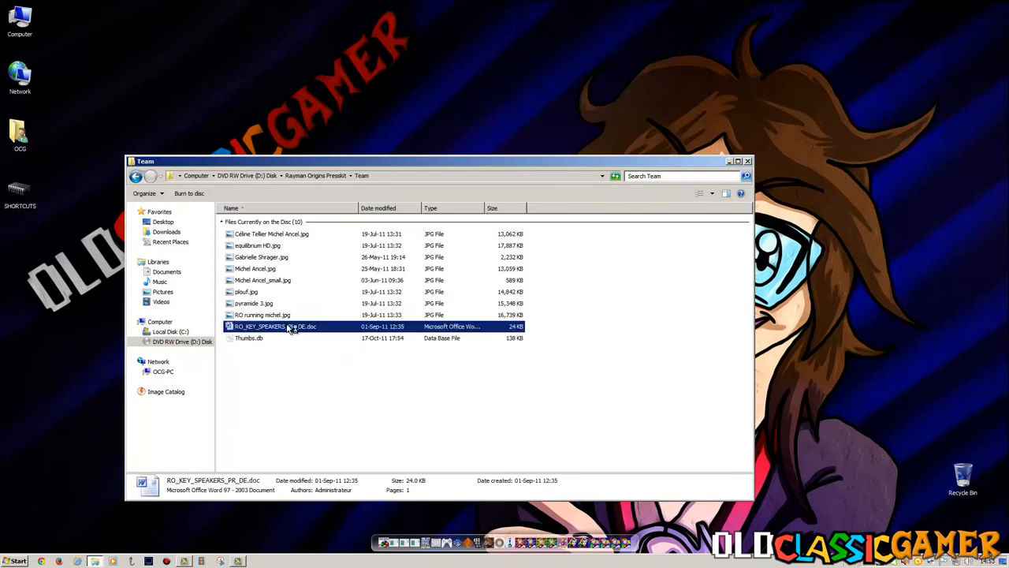
pyautogui.doubleClick(274, 325)
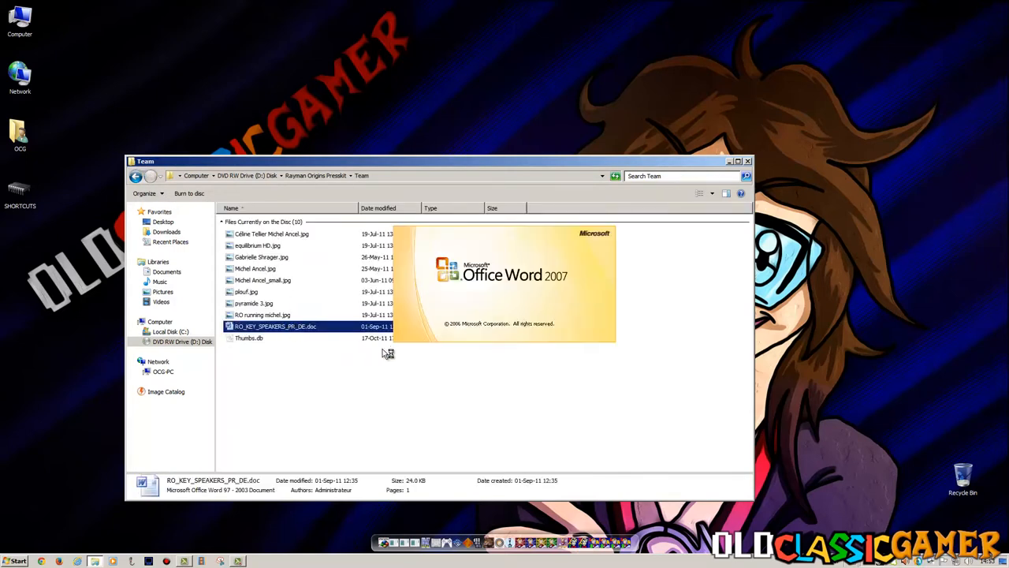
# Scroll through the German key speakers document in Word 2007.
pyautogui.doubleClick(274, 324)
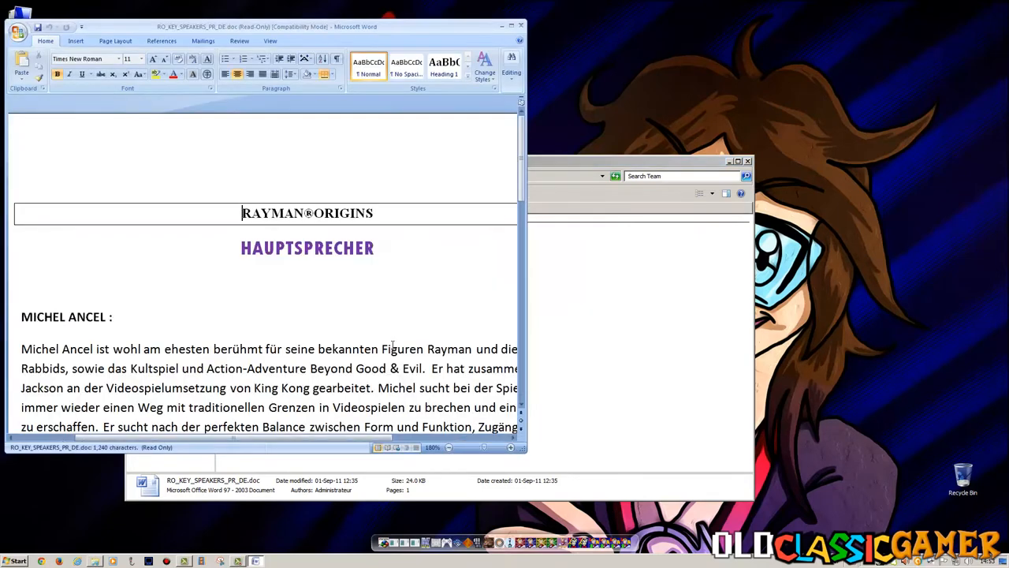
pyautogui.moveTo(306, 315)
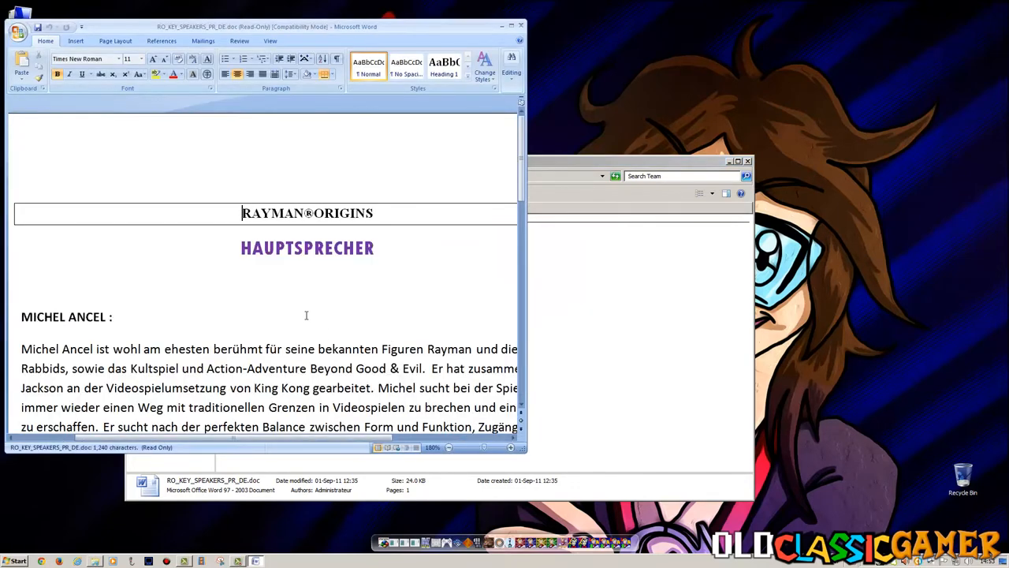
pyautogui.scroll(-3)
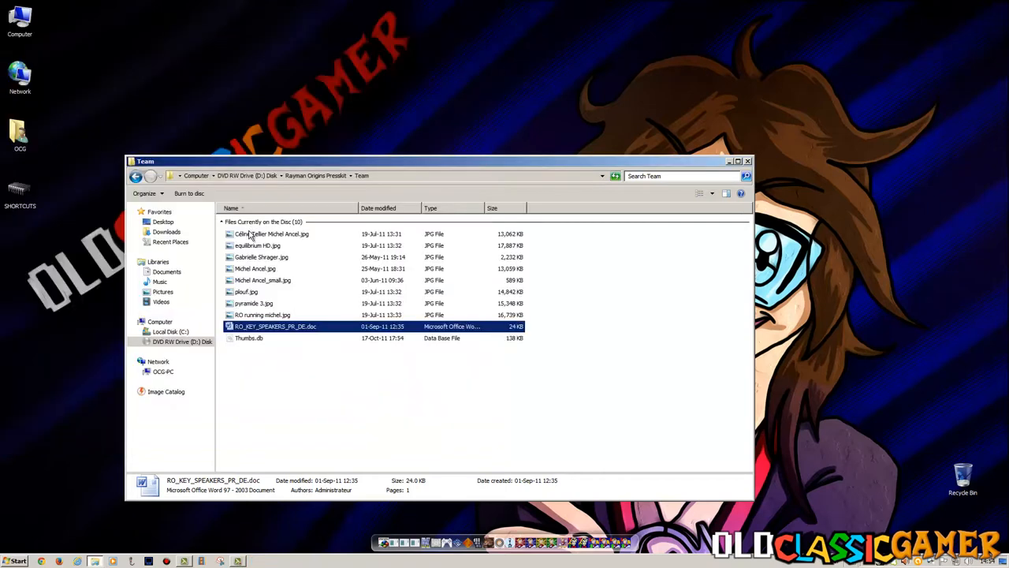
# View the Céline Tellier and Michel Ancel team photos, stepping forward and back once.
pyautogui.doubleClick(272, 233)
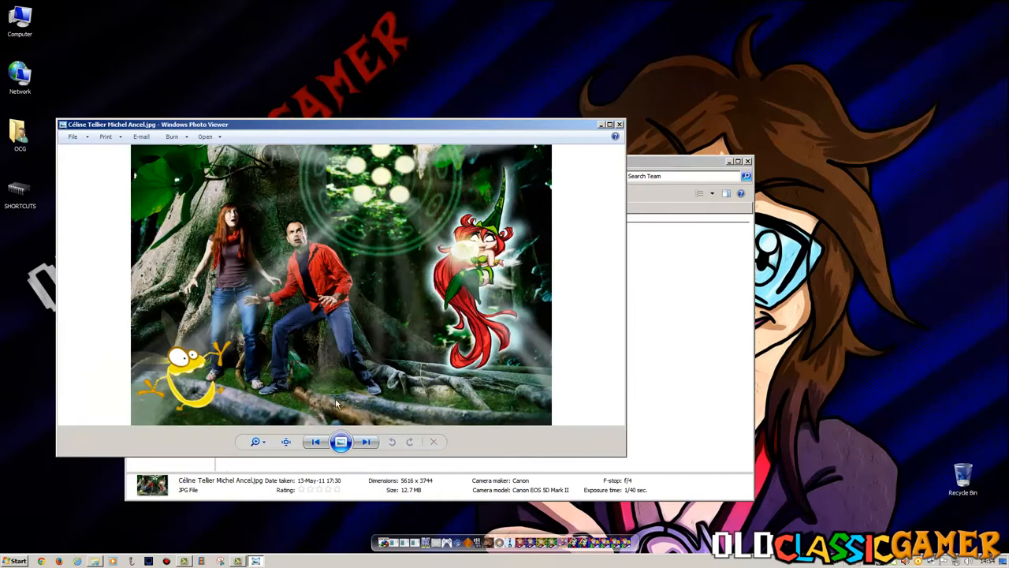
pyautogui.moveTo(366, 441)
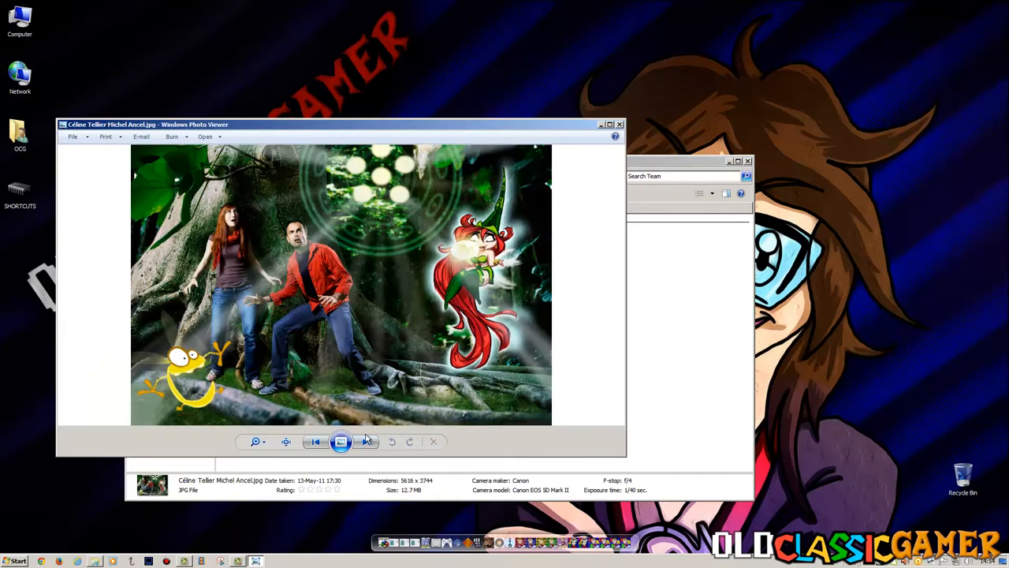
pyautogui.click(366, 442)
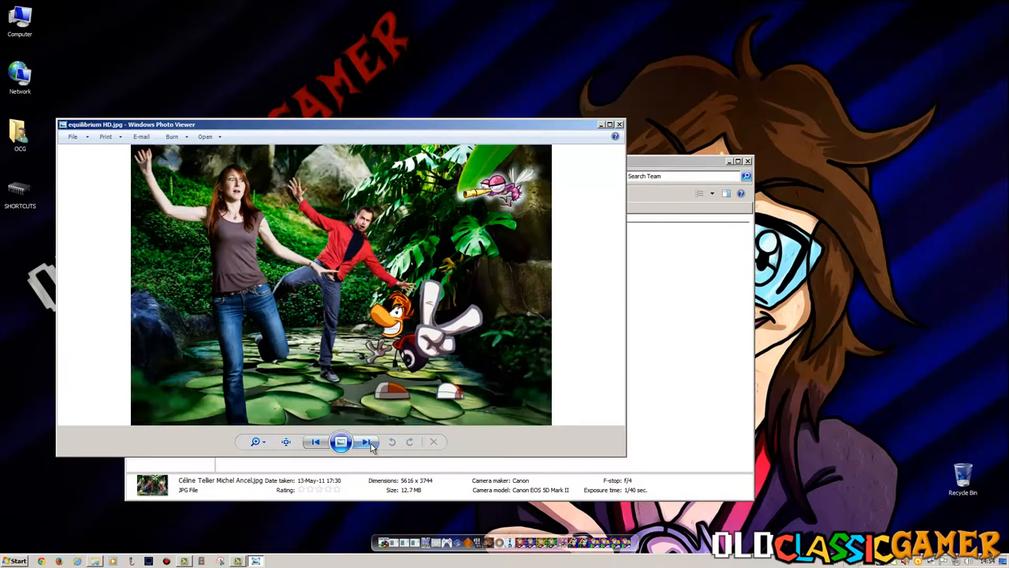
pyautogui.click(366, 441)
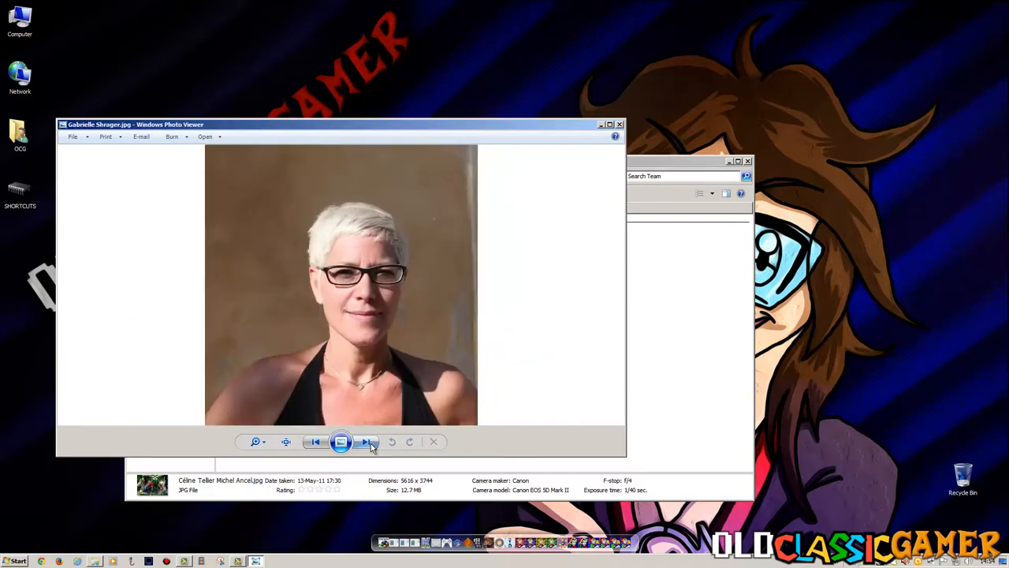
pyautogui.click(365, 442)
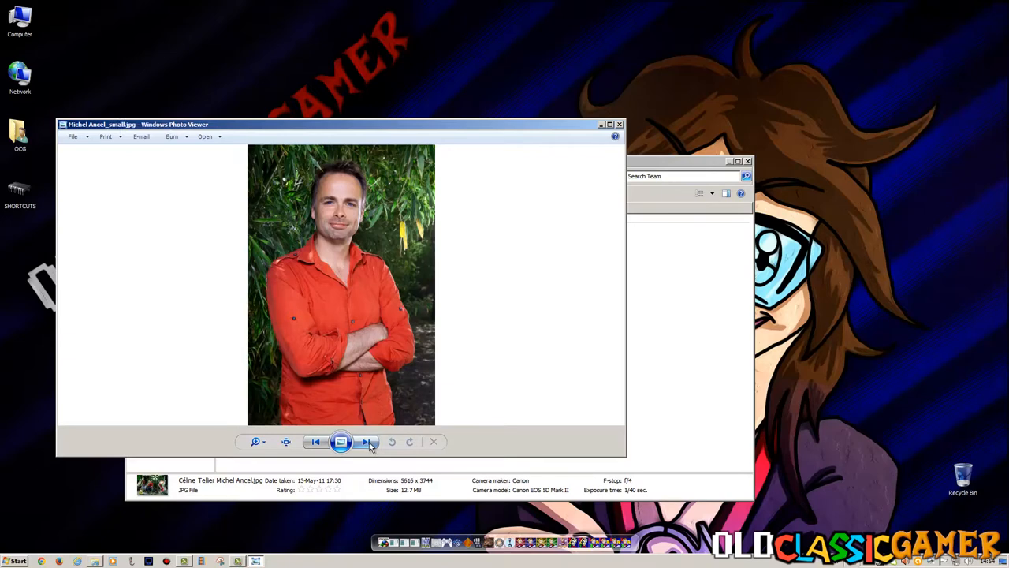
pyautogui.click(367, 442)
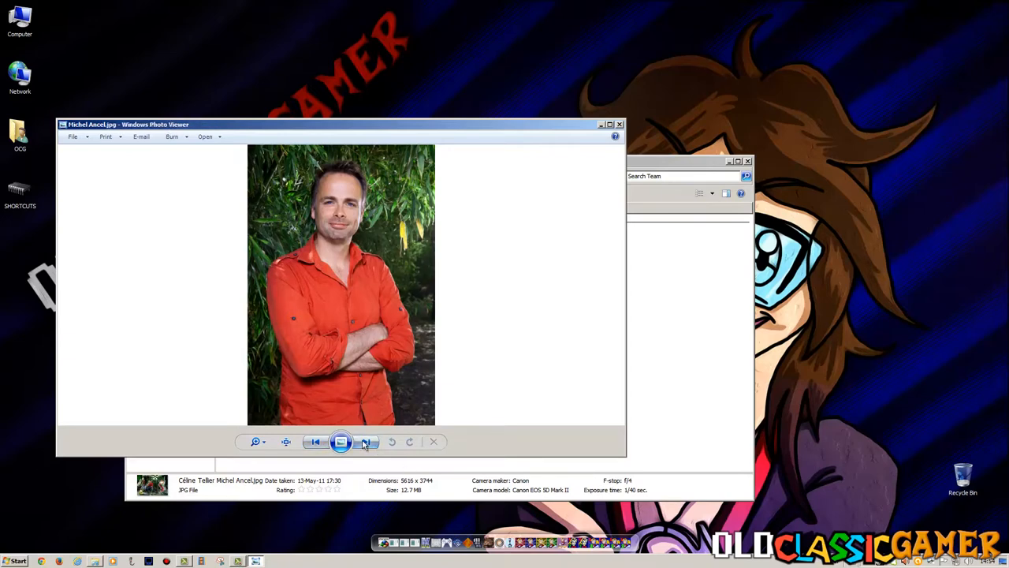
pyautogui.click(366, 441)
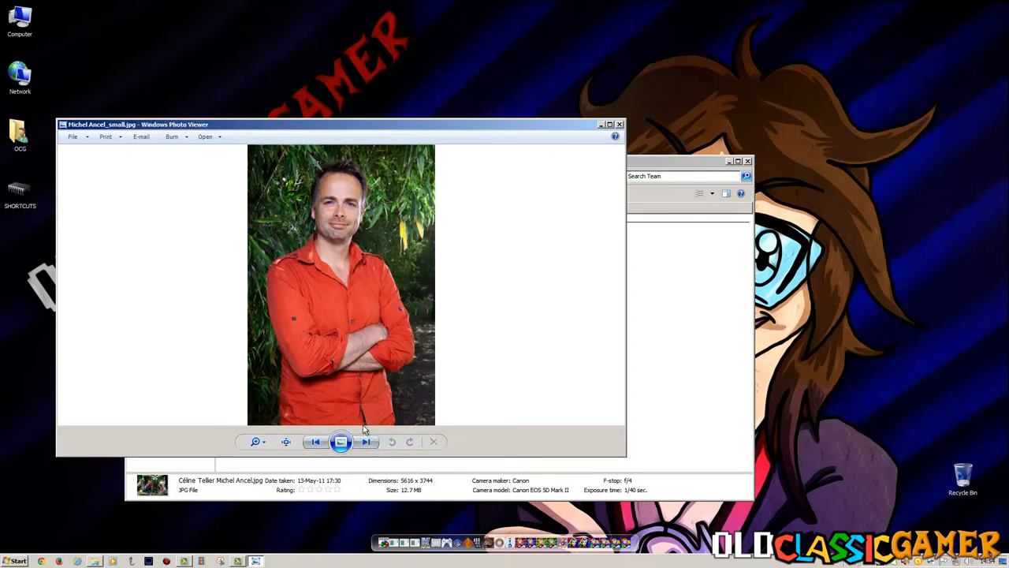
pyautogui.click(366, 442)
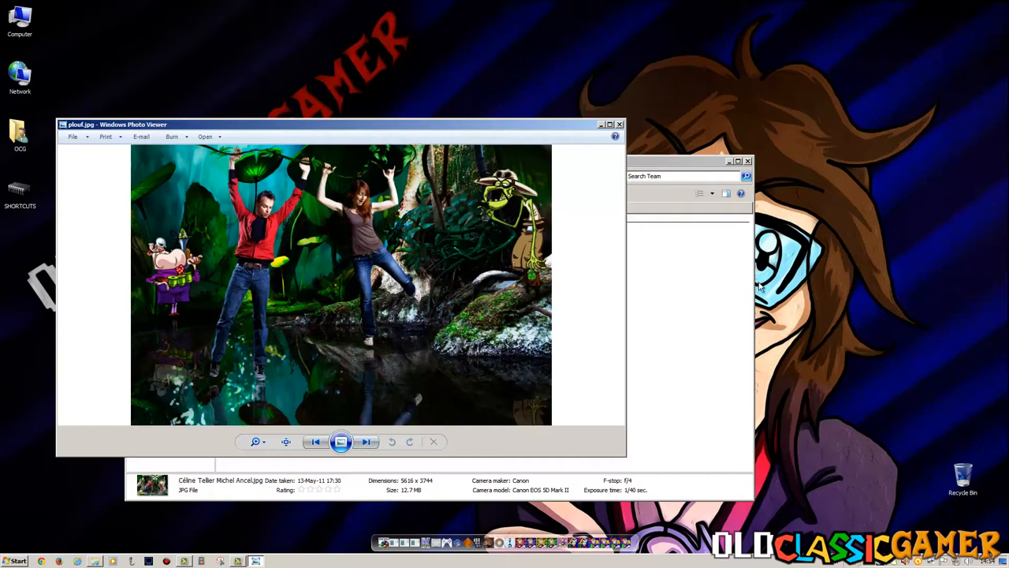
pyautogui.moveTo(668, 277)
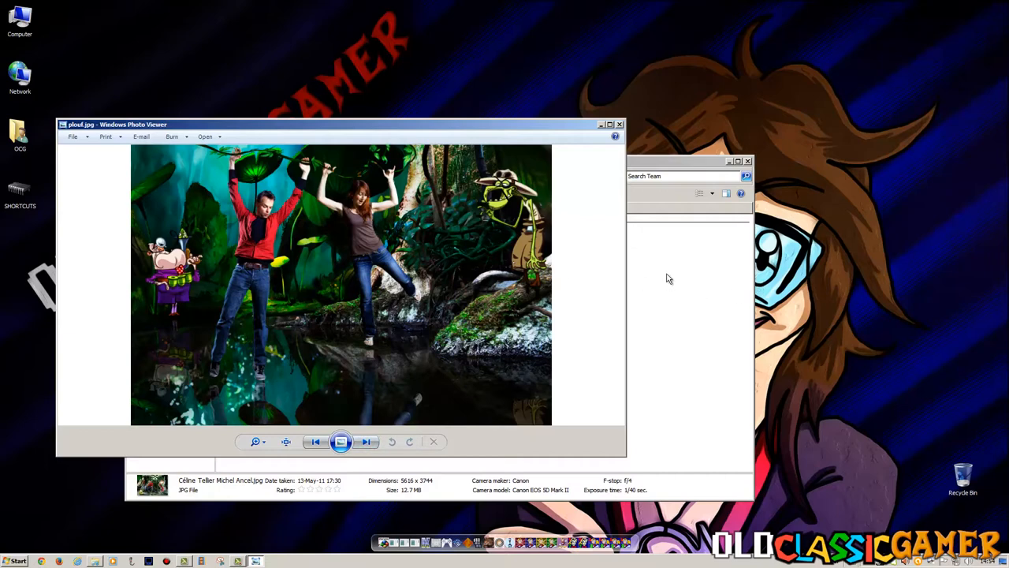
pyautogui.moveTo(408, 290)
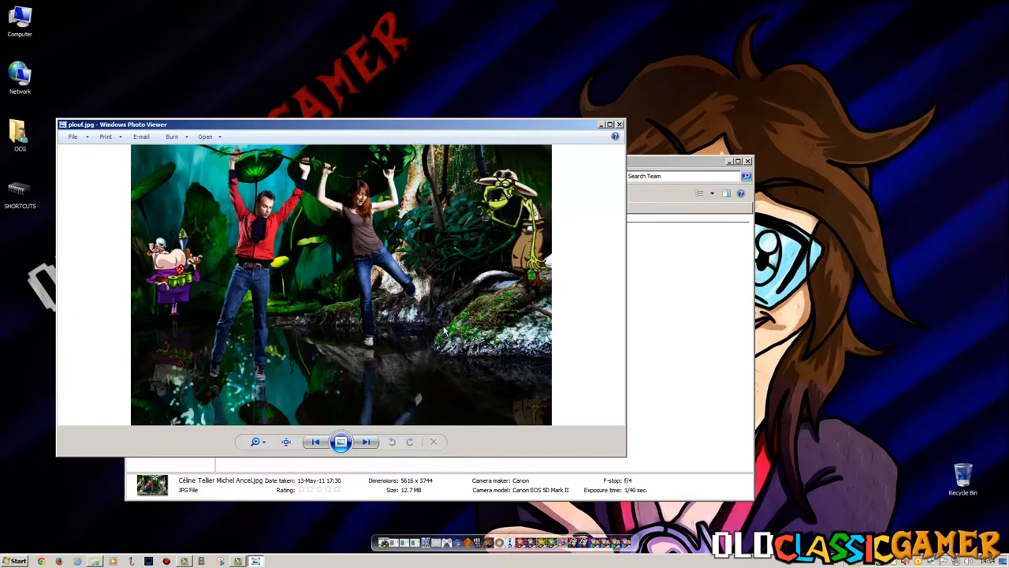
pyautogui.moveTo(455, 327)
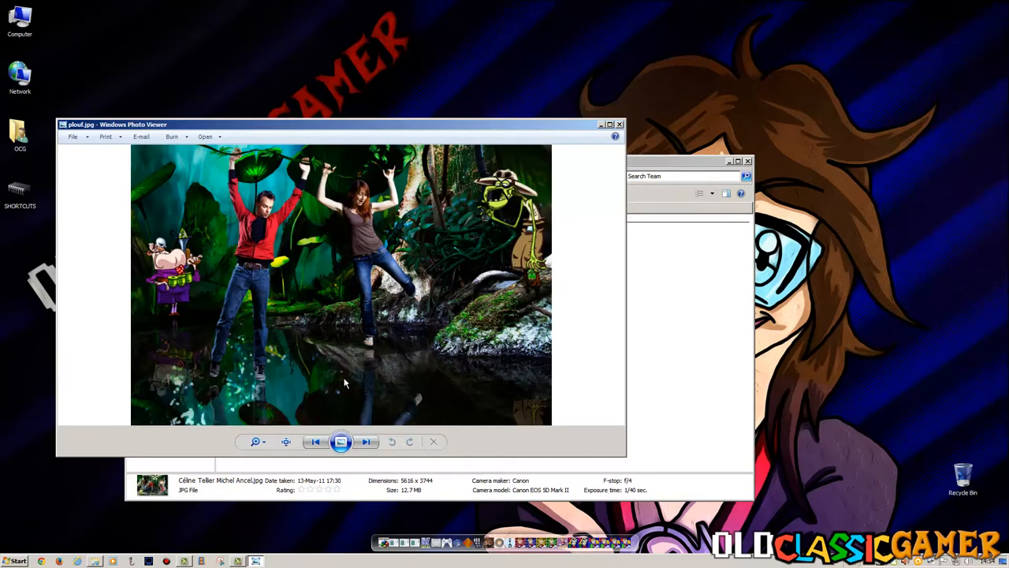
# Page through the remaining team photos and close the photo viewer.
pyautogui.click(366, 441)
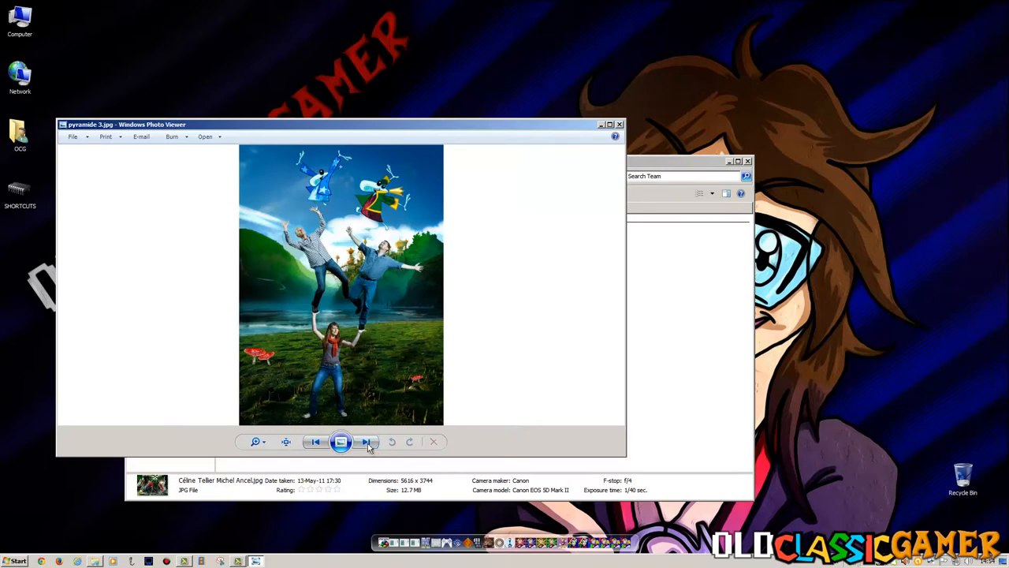
pyautogui.click(366, 441)
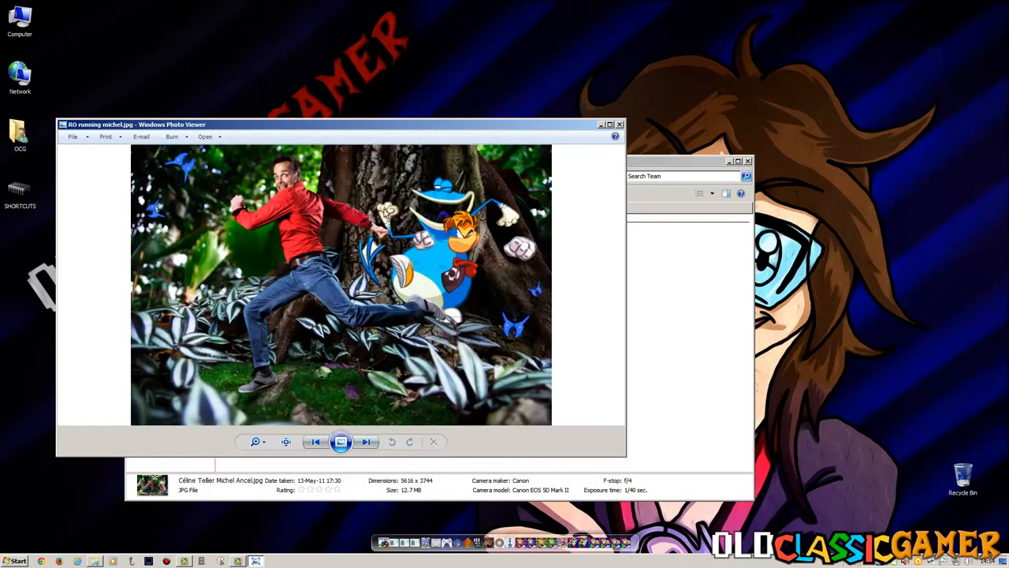
pyautogui.click(366, 442)
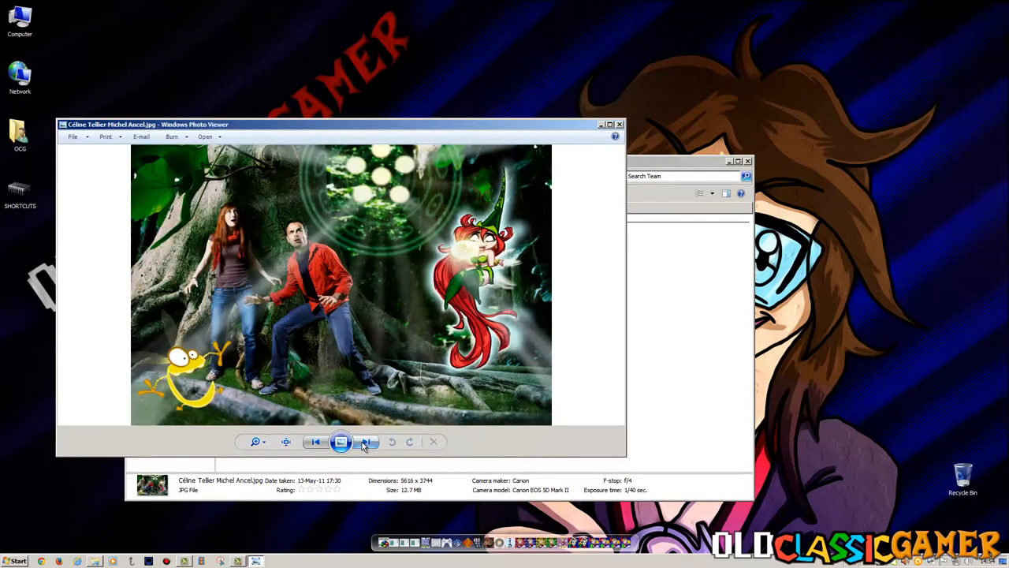
pyautogui.click(366, 441)
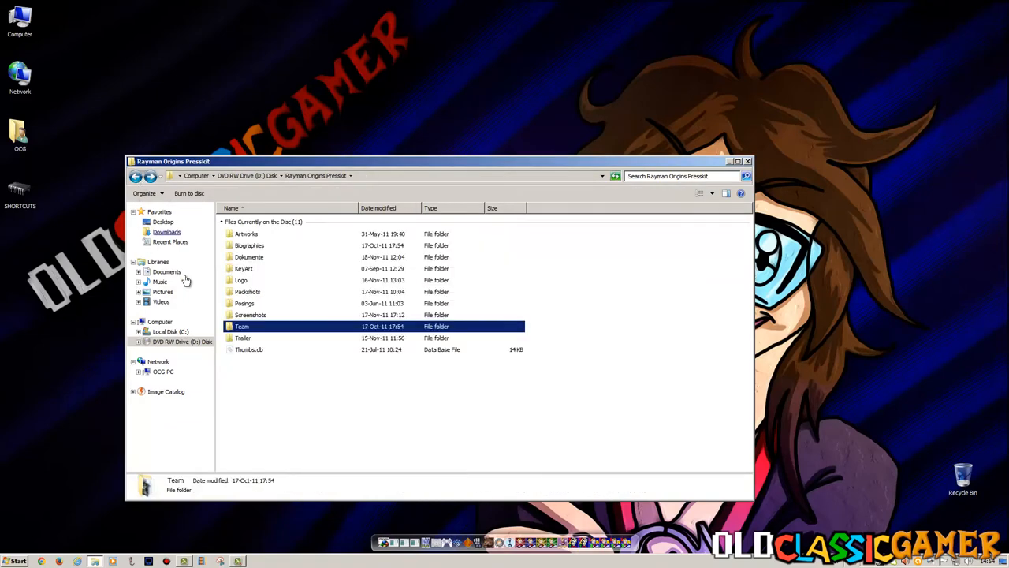
# Enter the Screenshots folder and select the wide forest screenshot JPG.
pyautogui.doubleClick(251, 315)
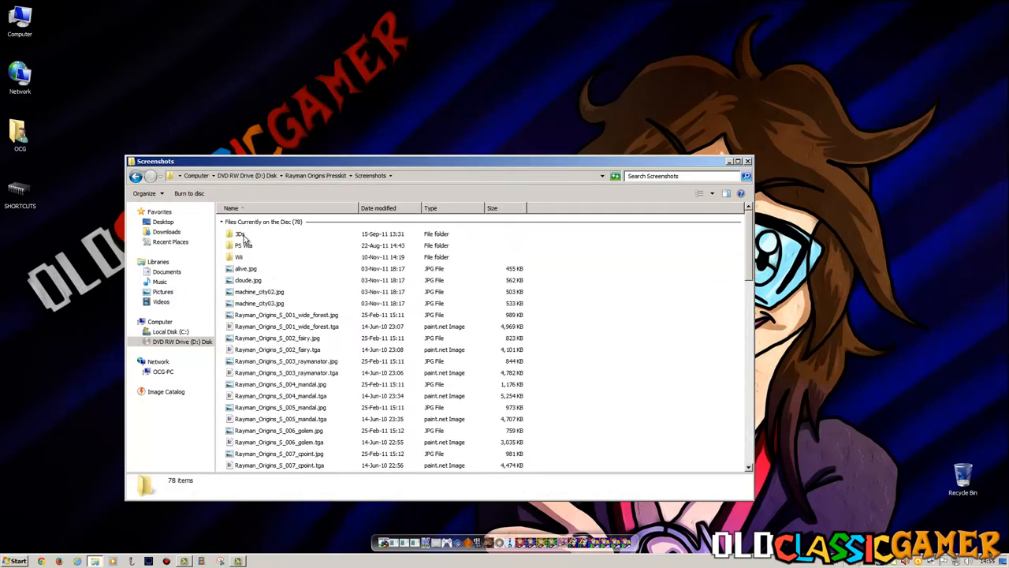
pyautogui.click(287, 325)
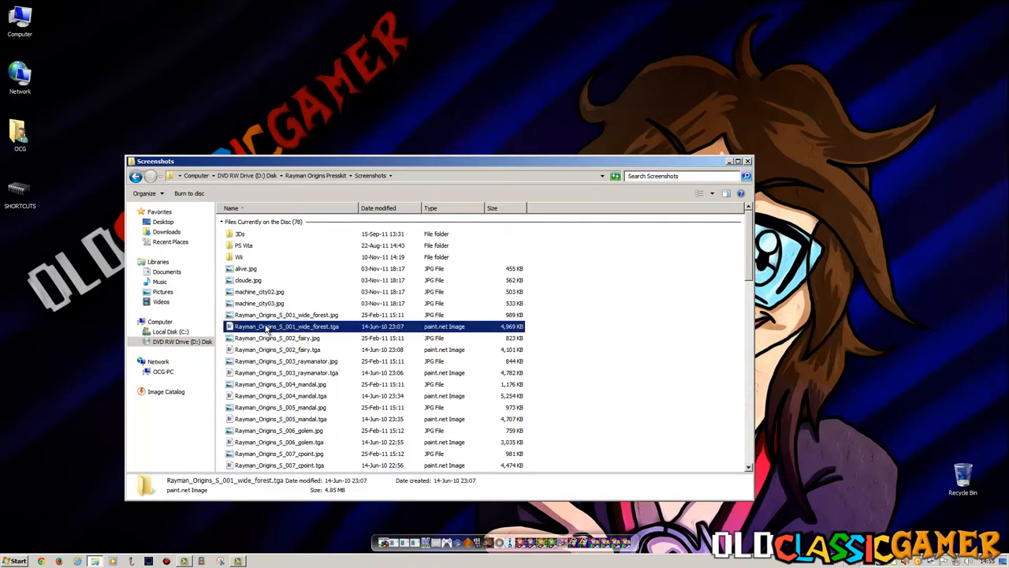
pyautogui.moveTo(285, 316)
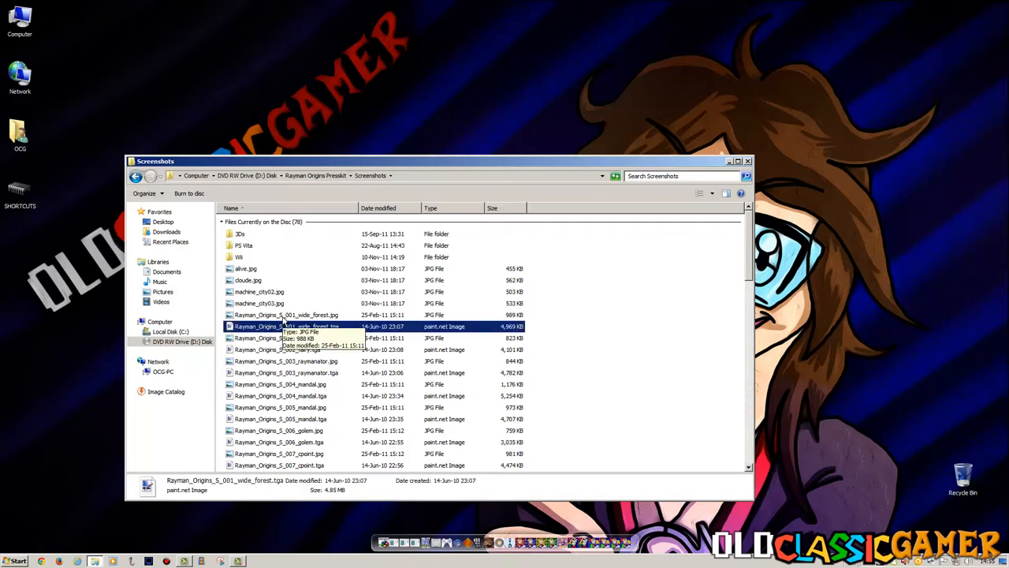
pyautogui.click(287, 316)
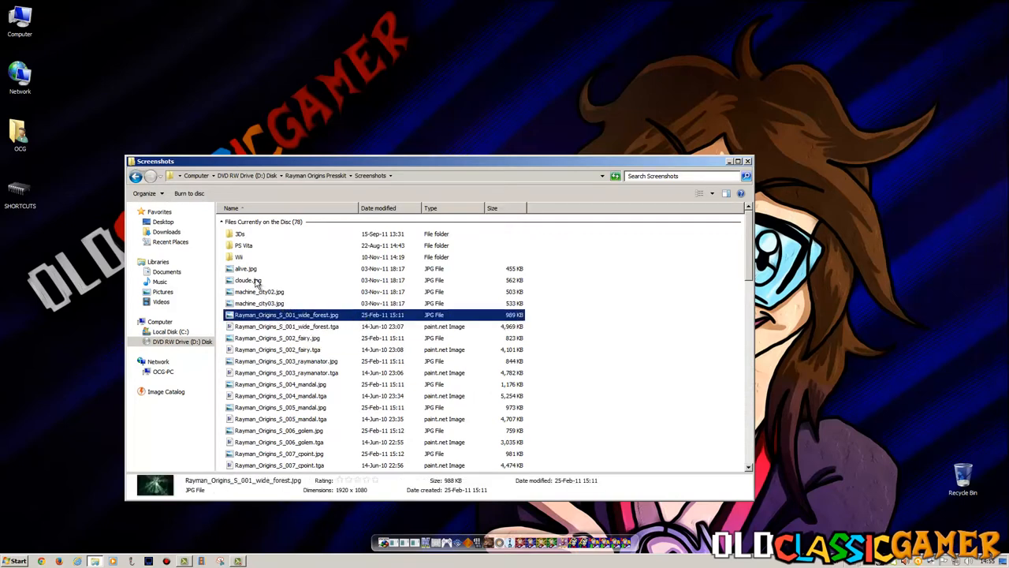
# View the first screenshot and advance through the next dozen Rayman Origins screenshots.
pyautogui.doubleClick(246, 268)
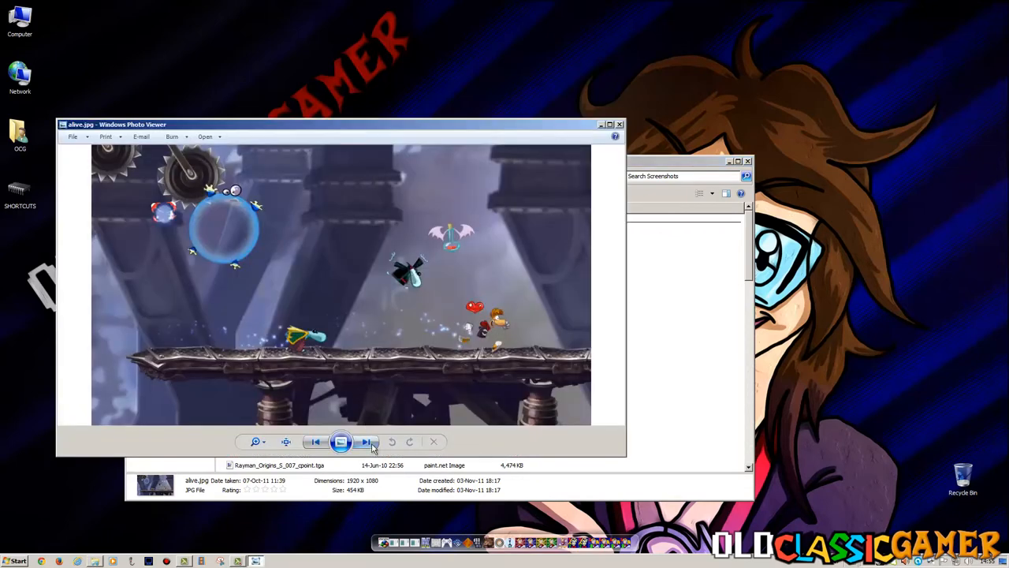
pyautogui.click(366, 441)
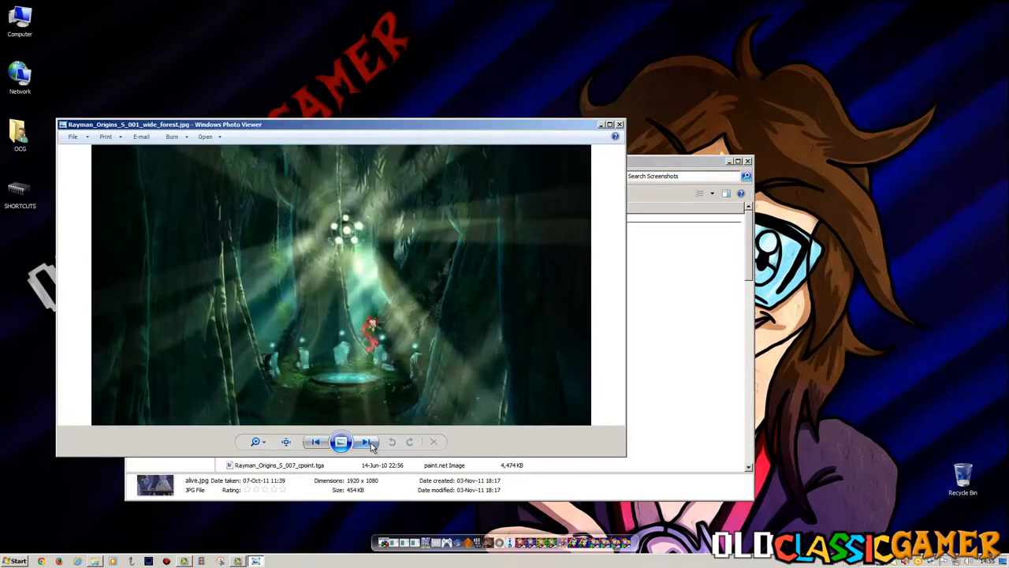
pyautogui.click(366, 442)
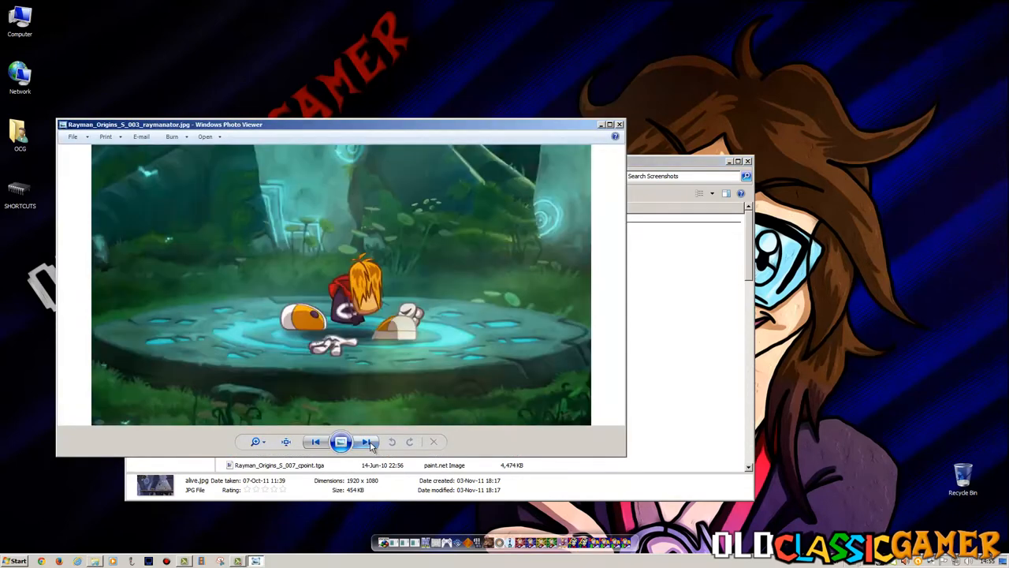
pyautogui.click(365, 442)
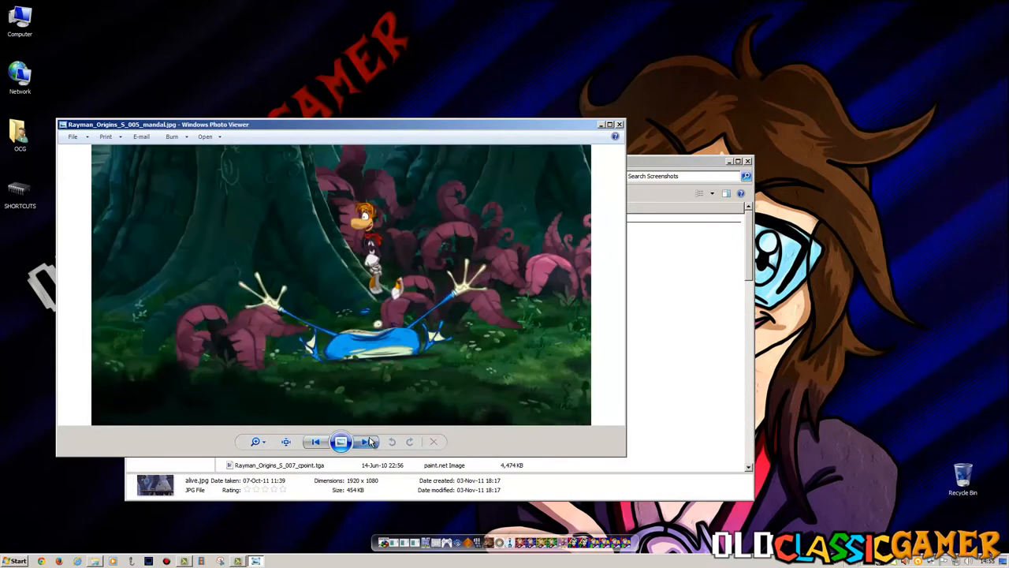
pyautogui.click(366, 442)
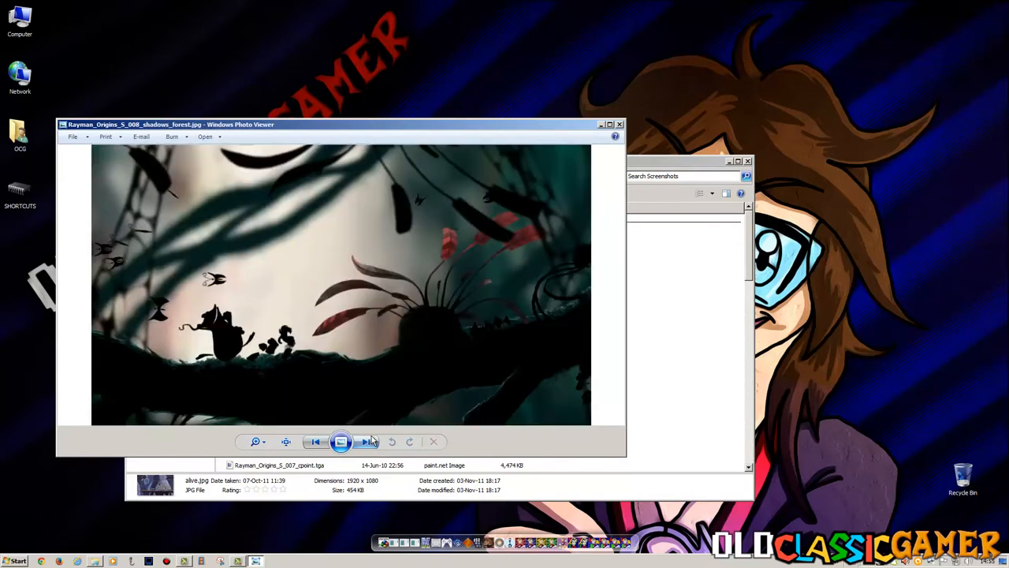
pyautogui.click(366, 441)
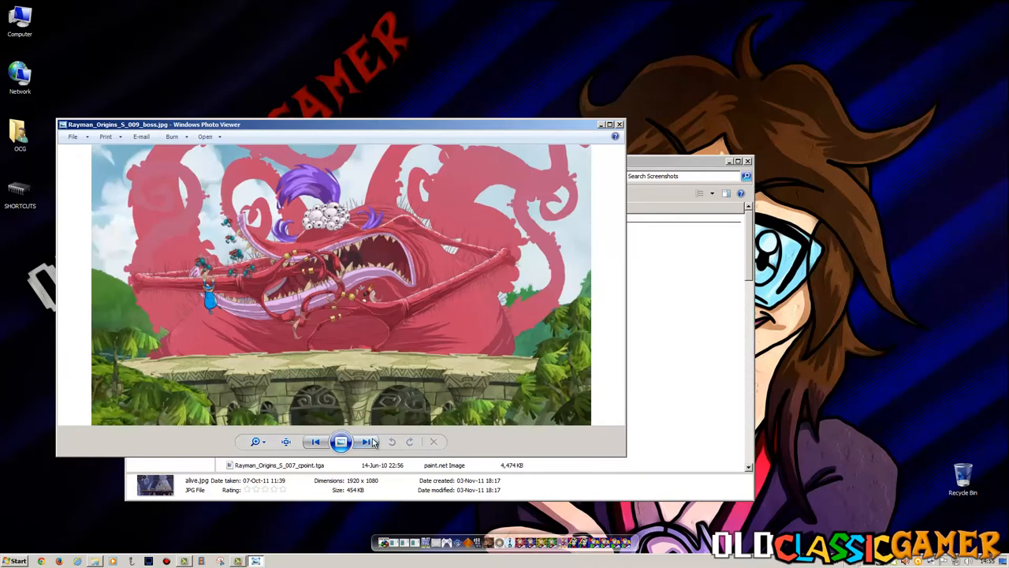
pyautogui.click(366, 441)
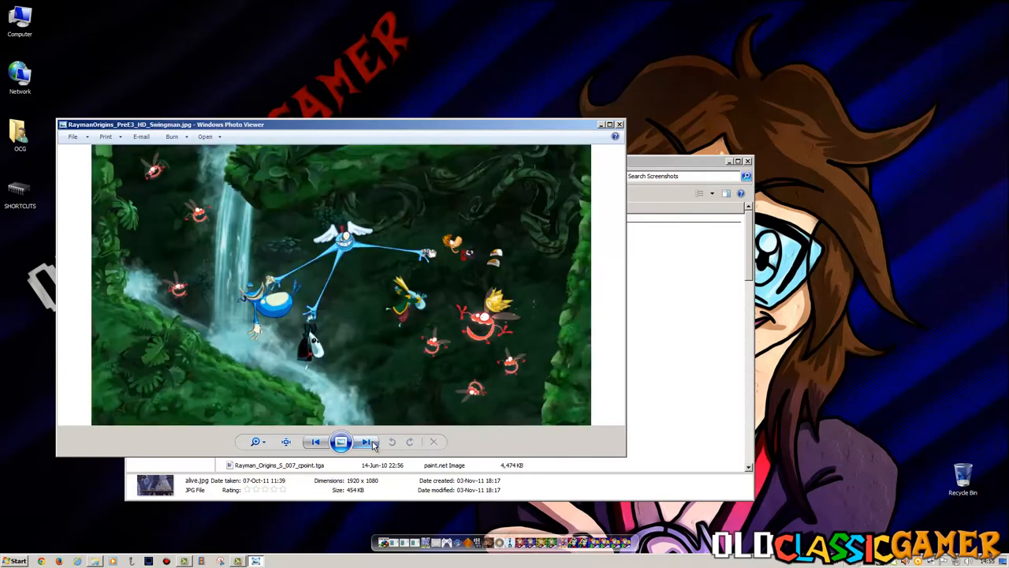
pyautogui.click(366, 442)
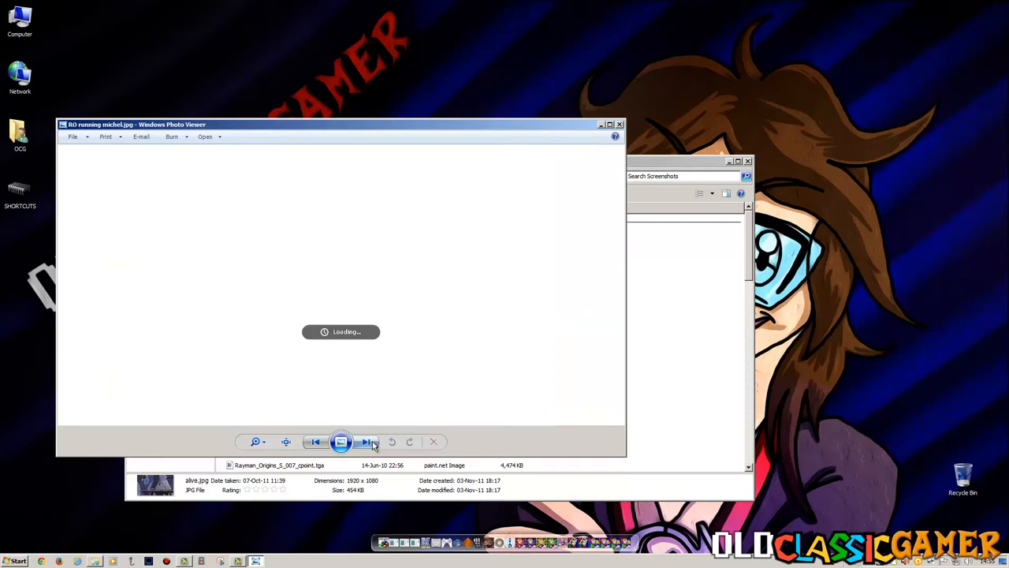
pyautogui.click(366, 442)
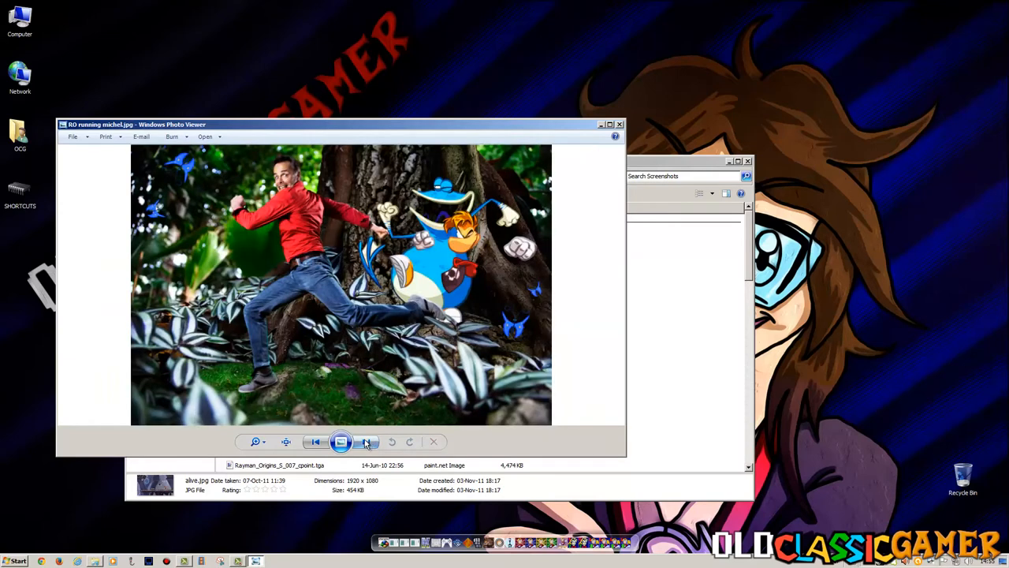
pyautogui.click(367, 442)
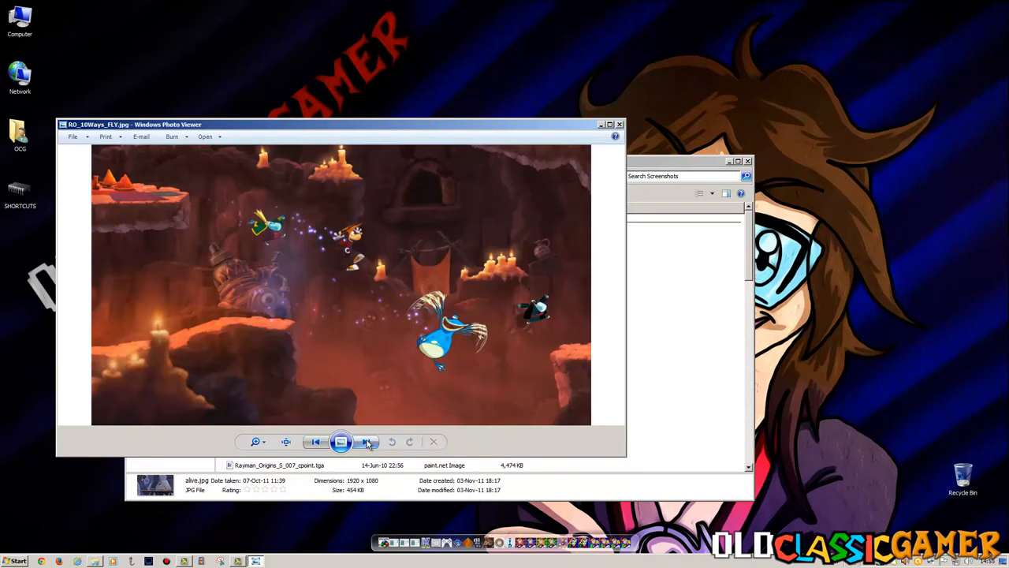
pyautogui.click(366, 441)
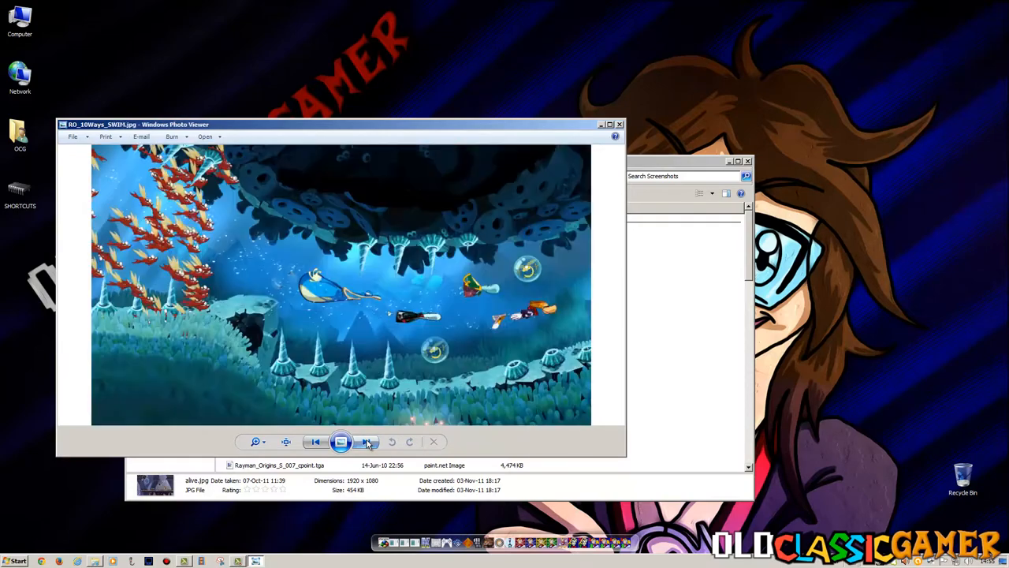
pyautogui.click(366, 442)
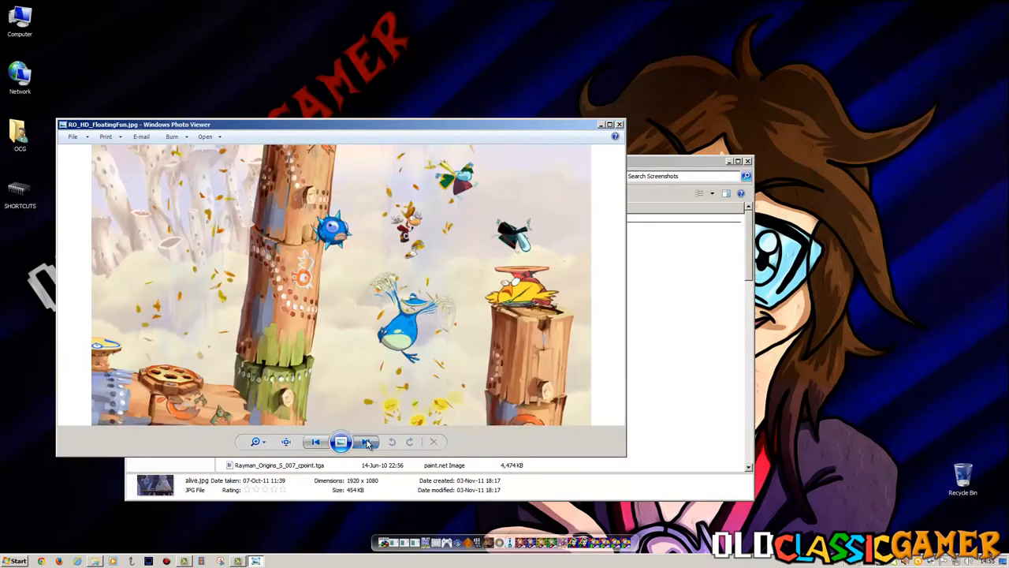
# Keep advancing through the screenshots until machine_city02.jpg with the giant saw blades shows.
pyautogui.click(366, 442)
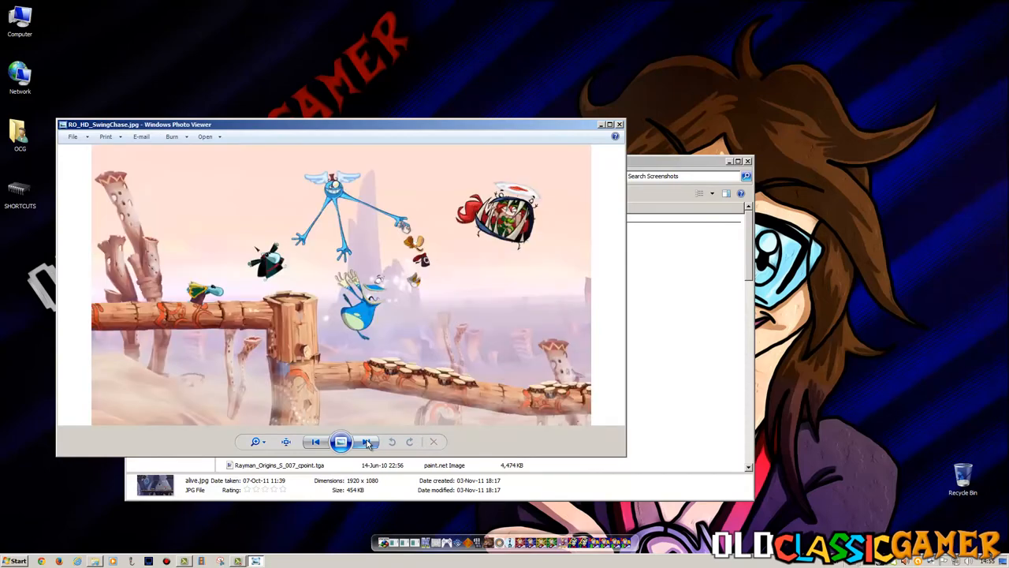
pyautogui.click(366, 442)
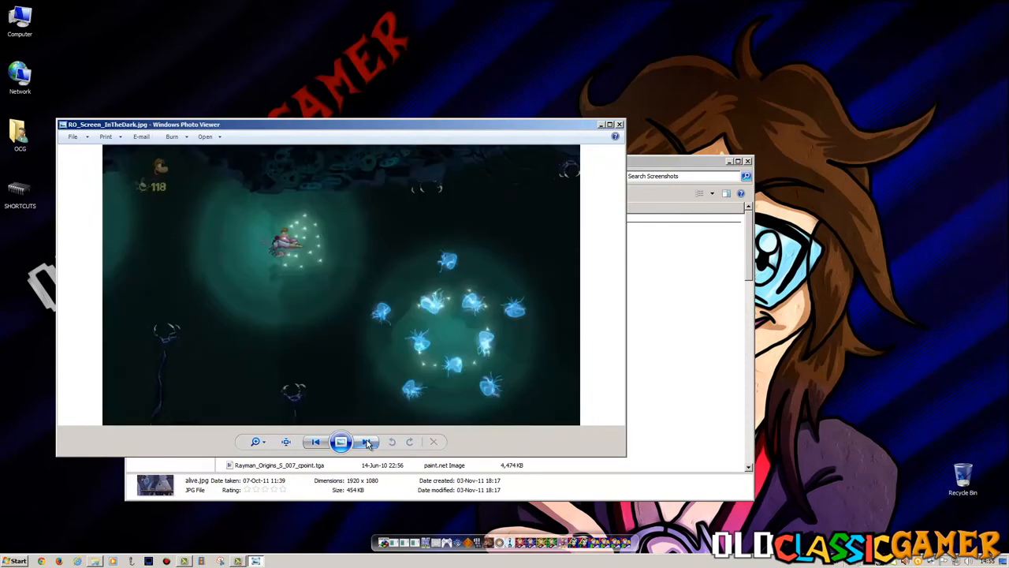
pyautogui.click(366, 442)
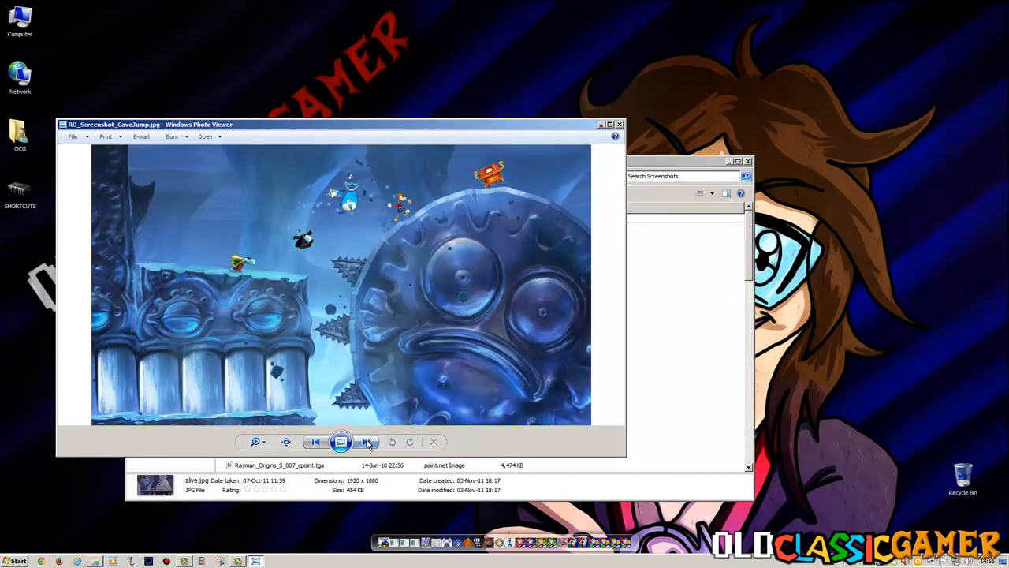
pyautogui.click(366, 442)
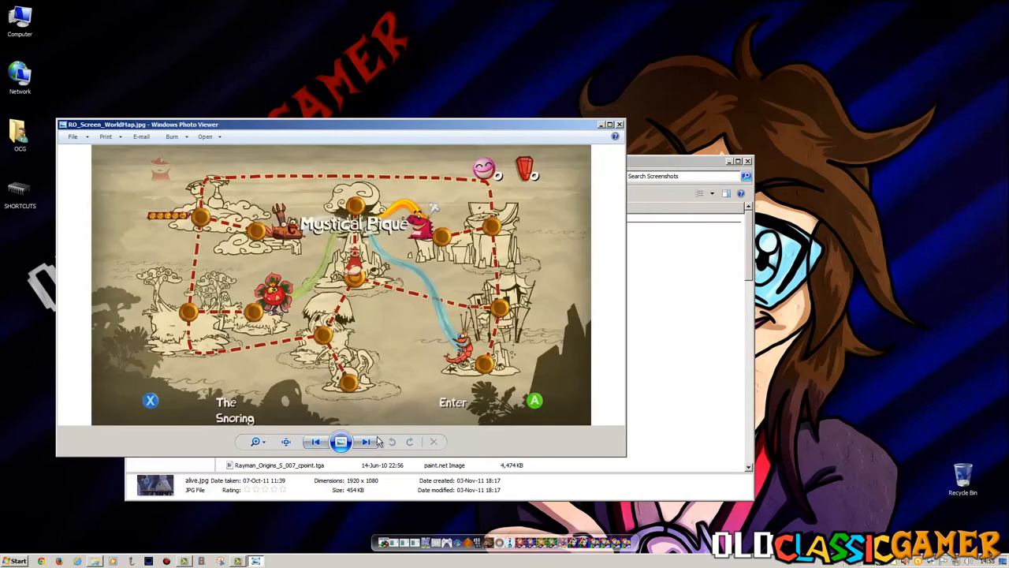
pyautogui.click(366, 442)
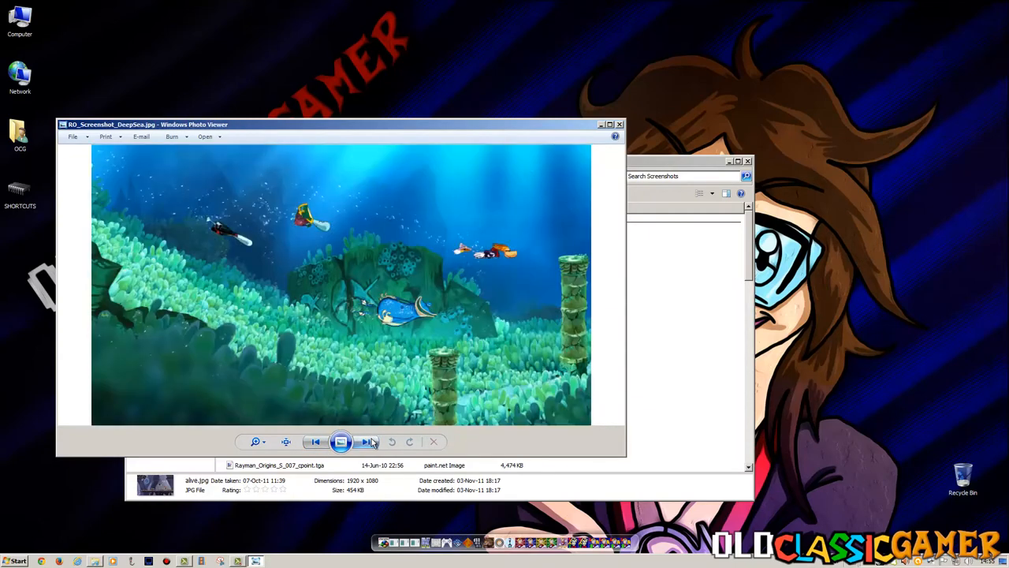
pyautogui.click(365, 442)
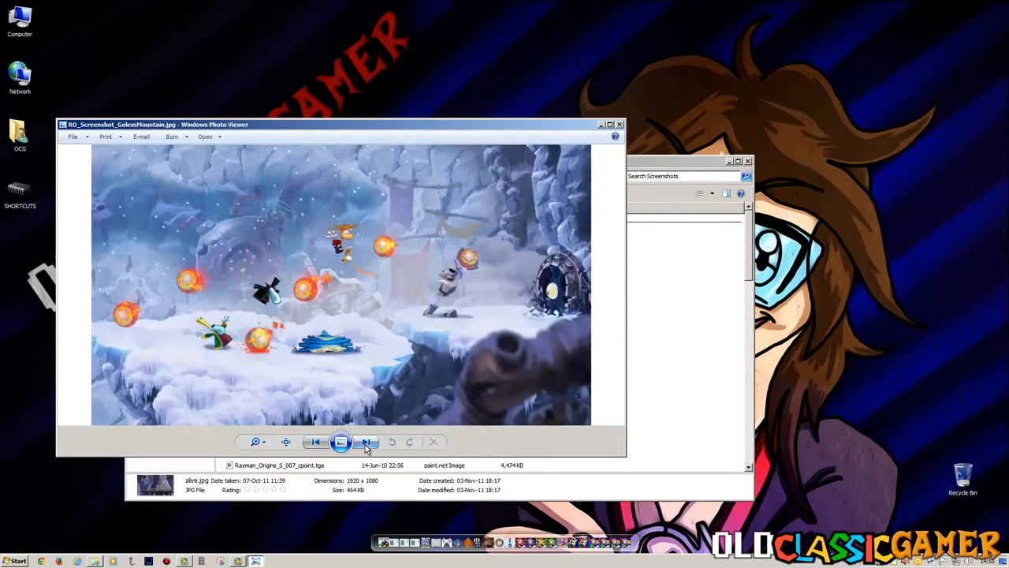
pyautogui.click(366, 442)
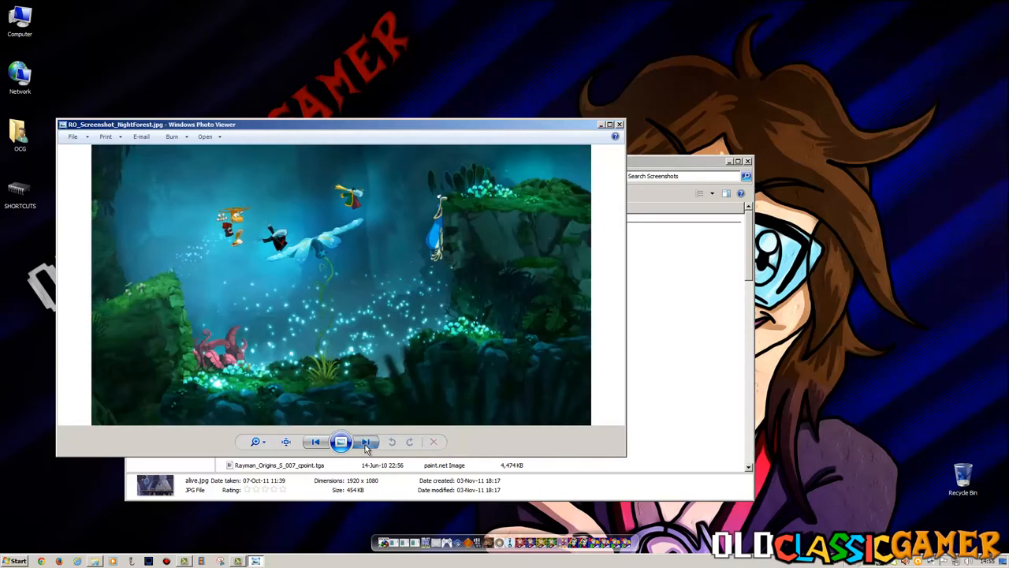
pyautogui.moveTo(331, 387)
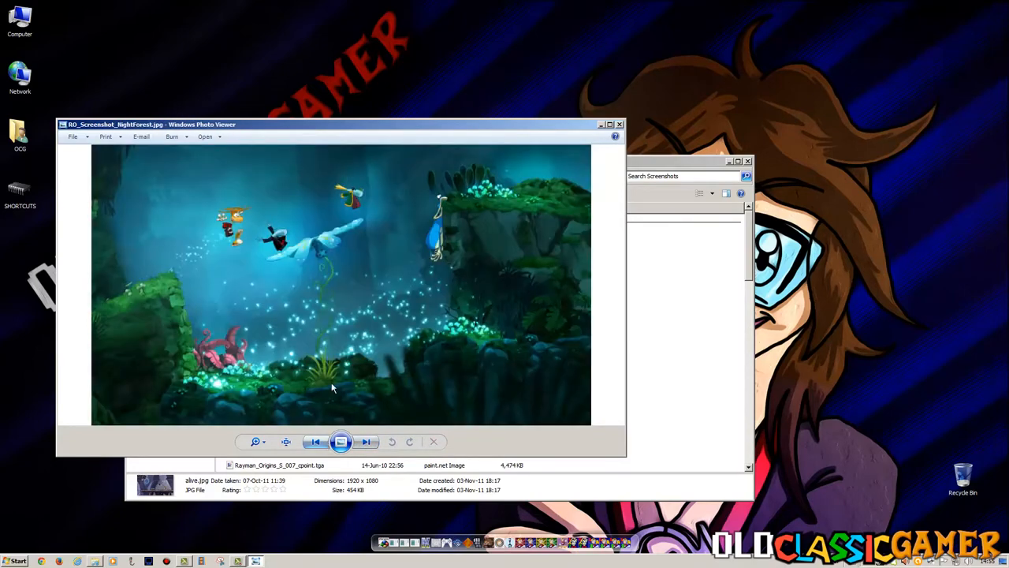
pyautogui.click(365, 442)
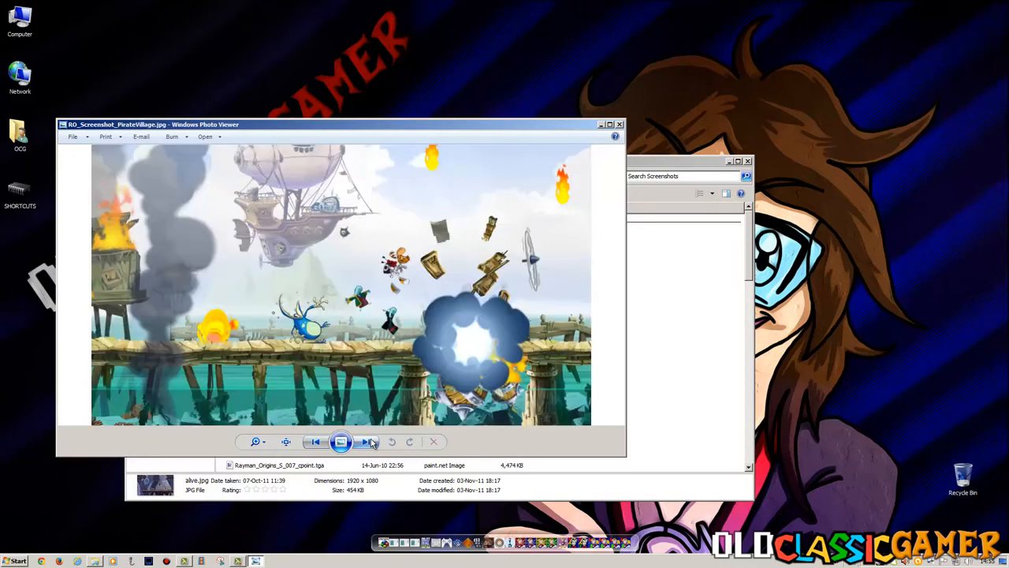
pyautogui.click(366, 442)
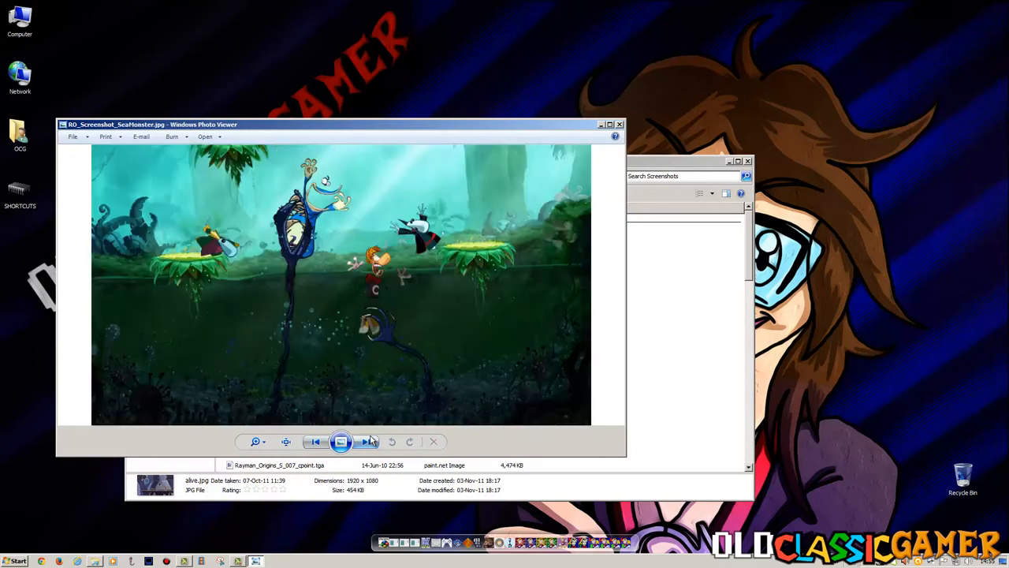
pyautogui.click(368, 441)
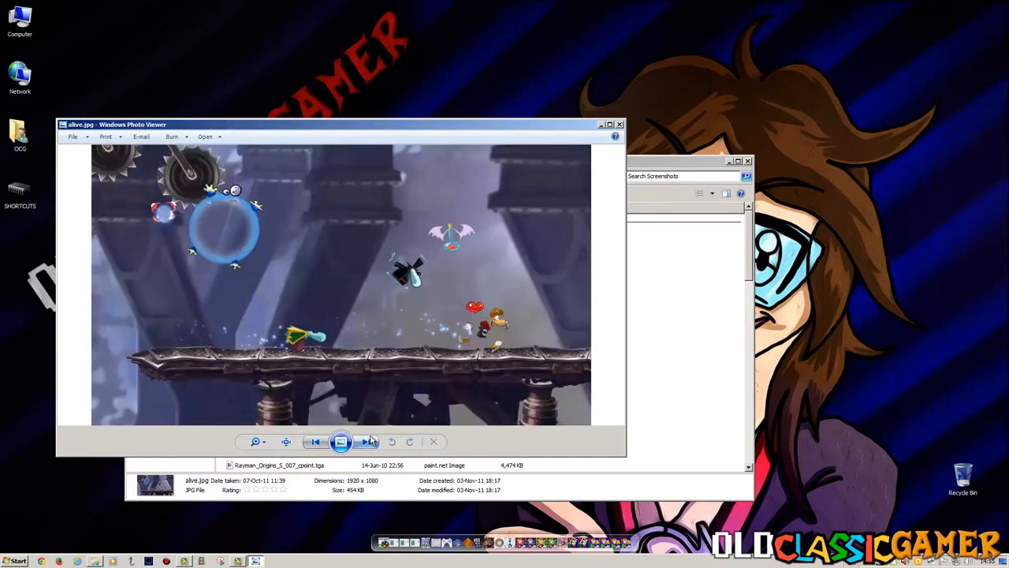
pyautogui.click(366, 441)
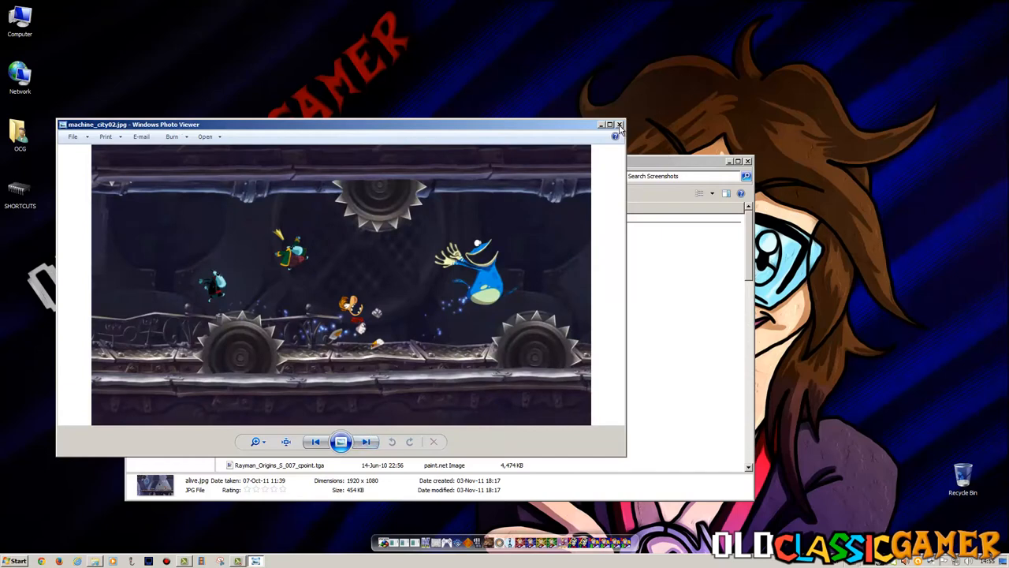
# Leave the viewer, browse the Wii folder's screenshots up to the Machine City Wii image, then close them.
pyautogui.click(620, 125)
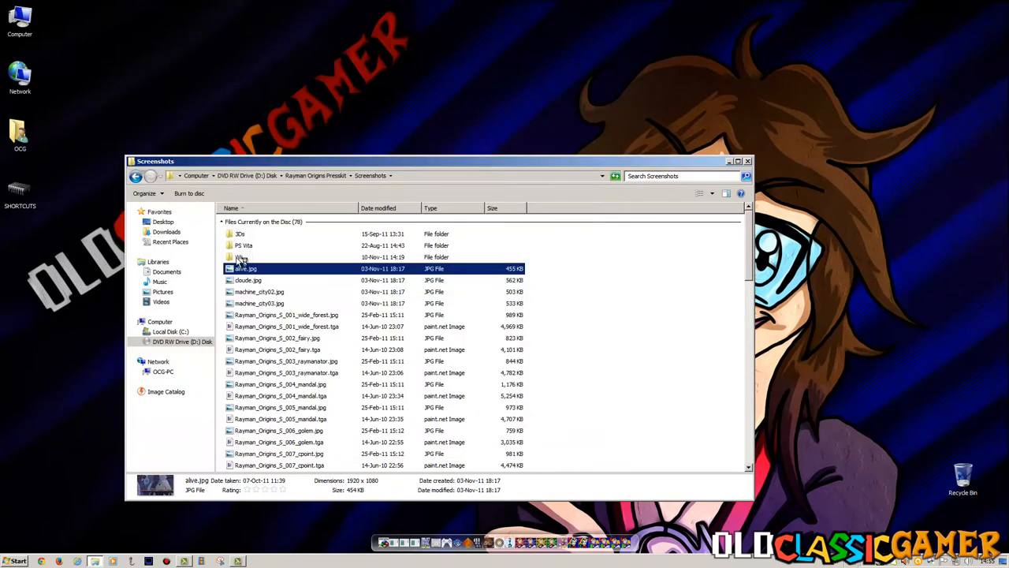
pyautogui.doubleClick(243, 257)
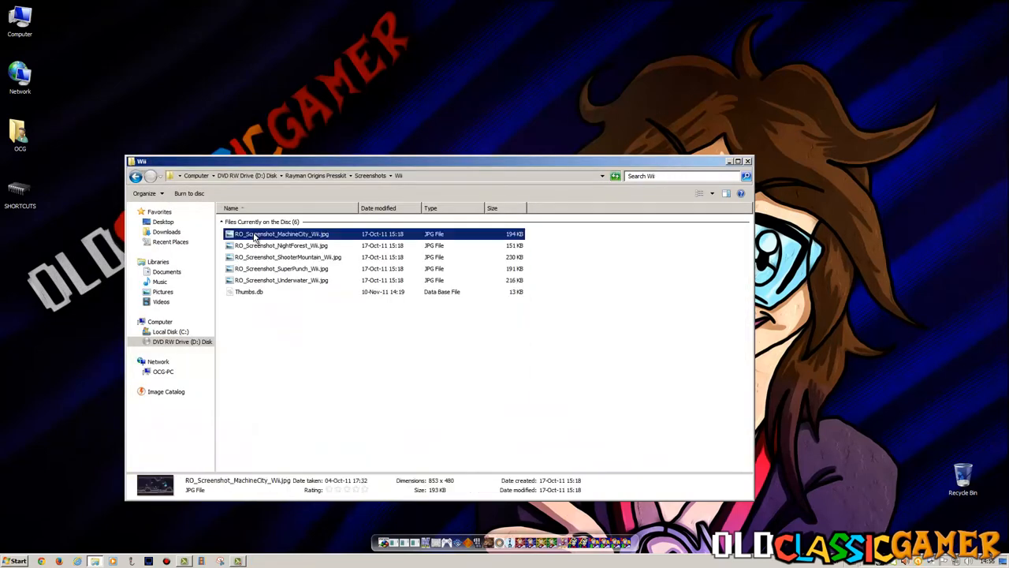
pyautogui.doubleClick(280, 234)
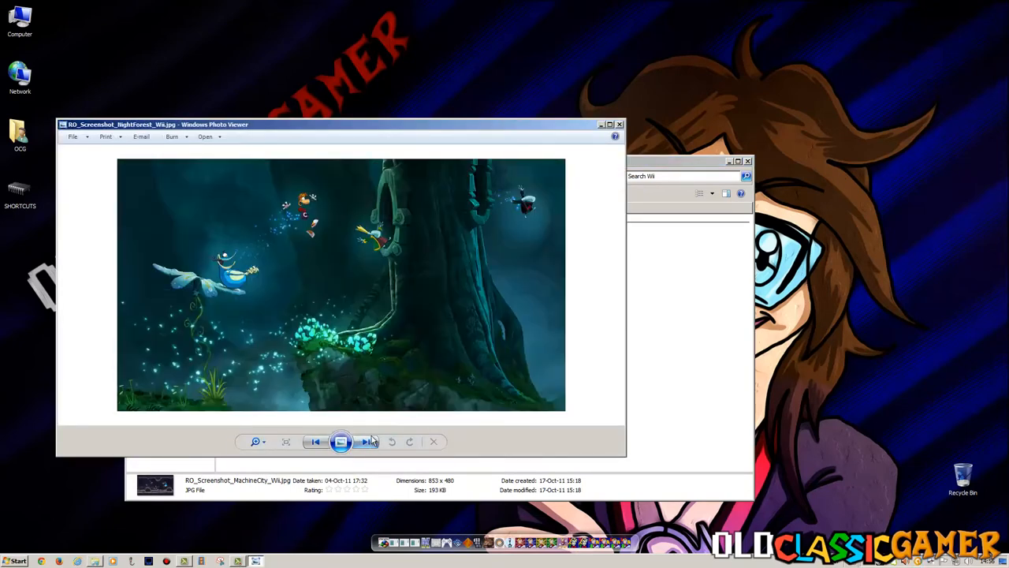
pyautogui.click(366, 442)
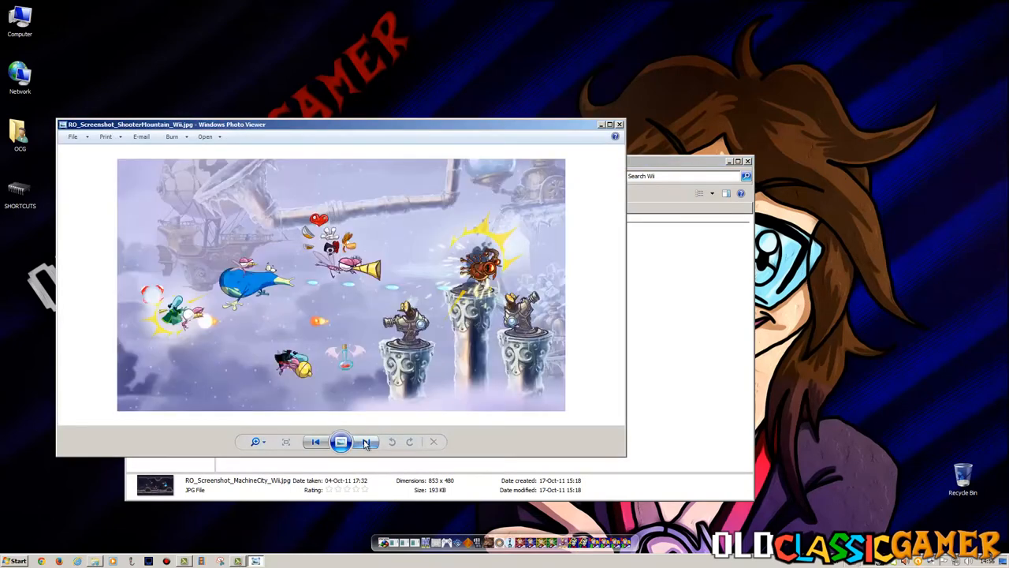
pyautogui.click(366, 442)
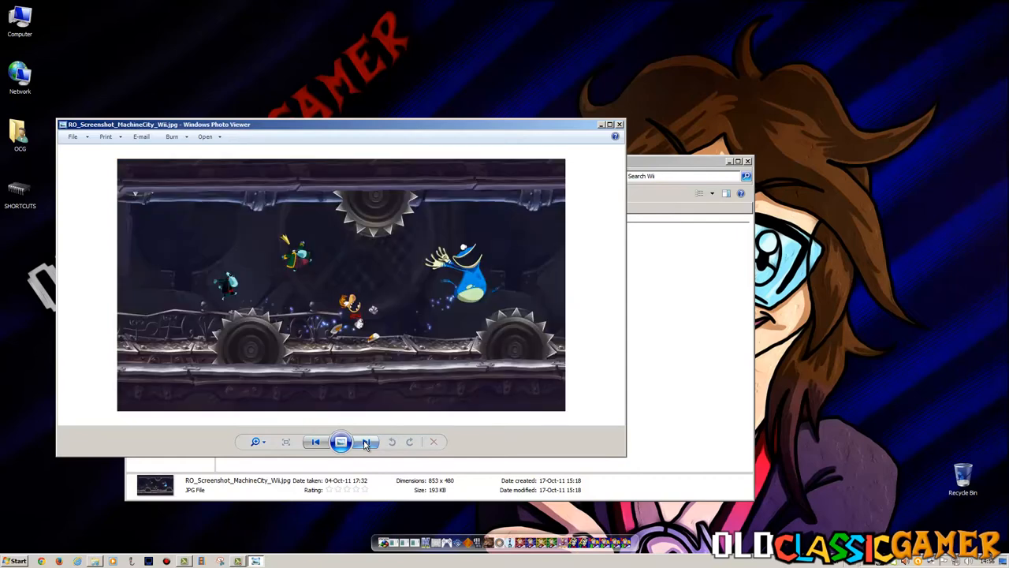
pyautogui.click(366, 442)
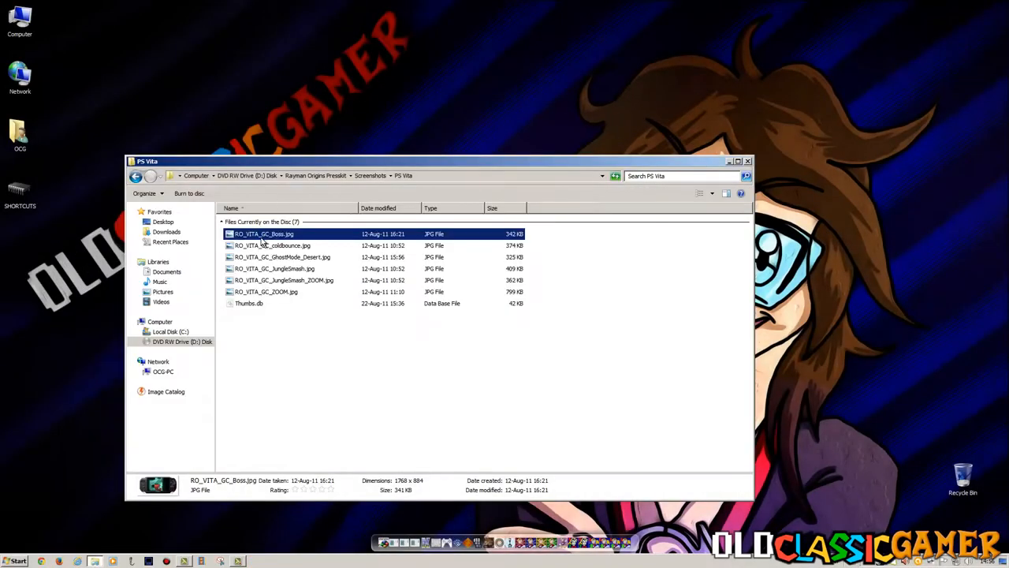
# View the PS Vita Boss, GhostMode, JungleSmash, ZOOM and coldBounce screenshots, then close the viewer.
pyautogui.doubleClick(265, 234)
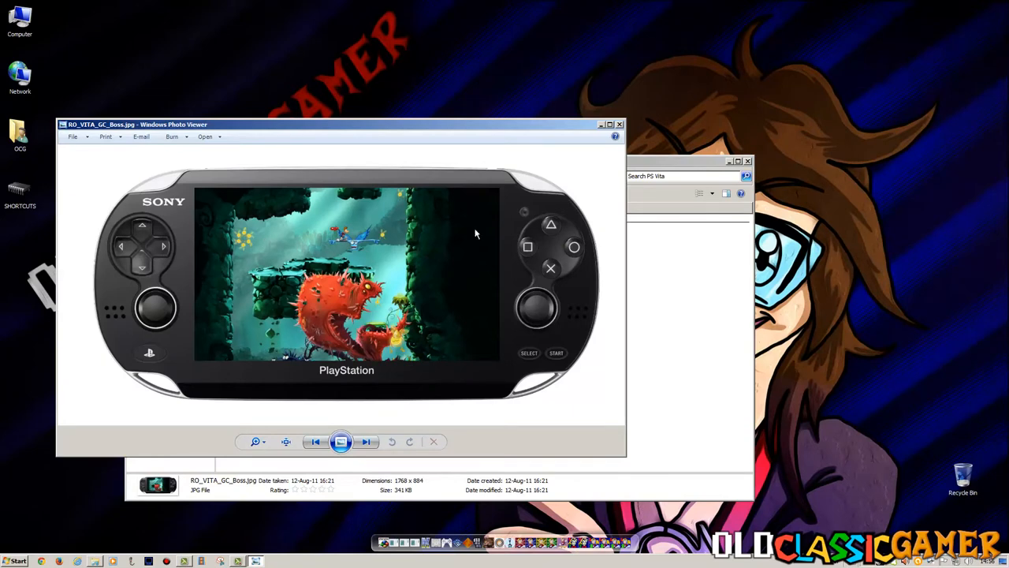
pyautogui.moveTo(394, 339)
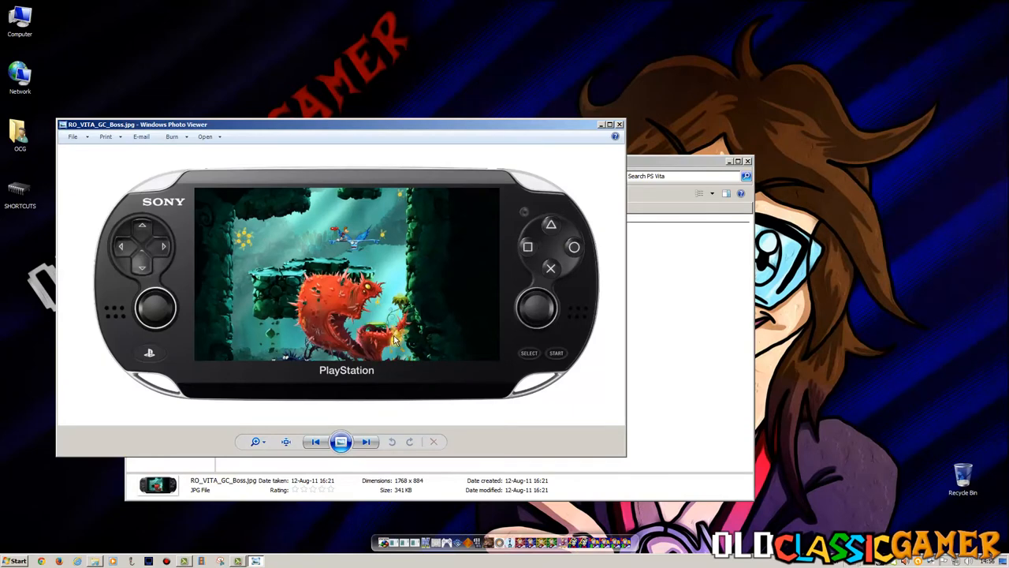
pyautogui.moveTo(275, 372)
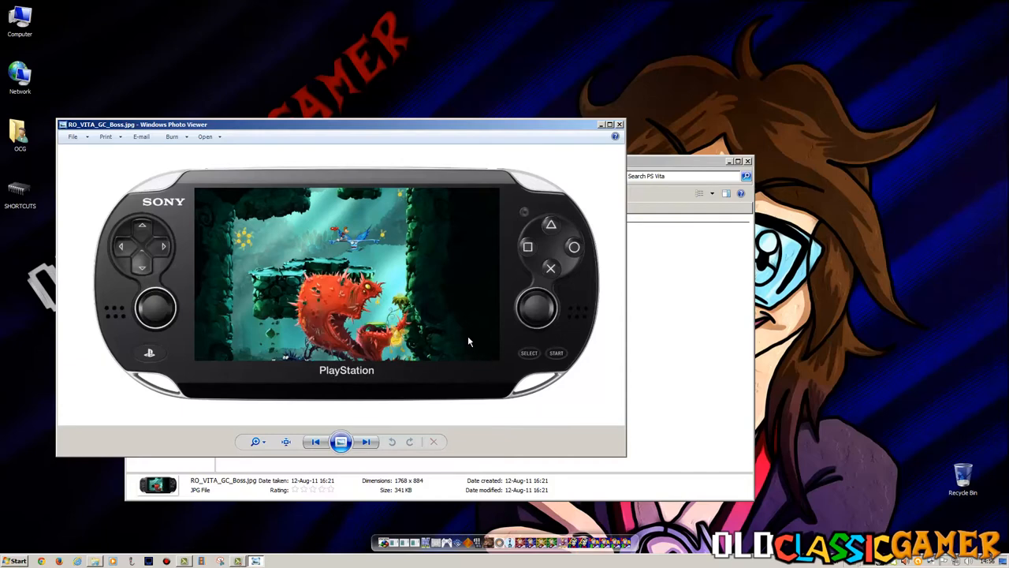
pyautogui.moveTo(625, 186)
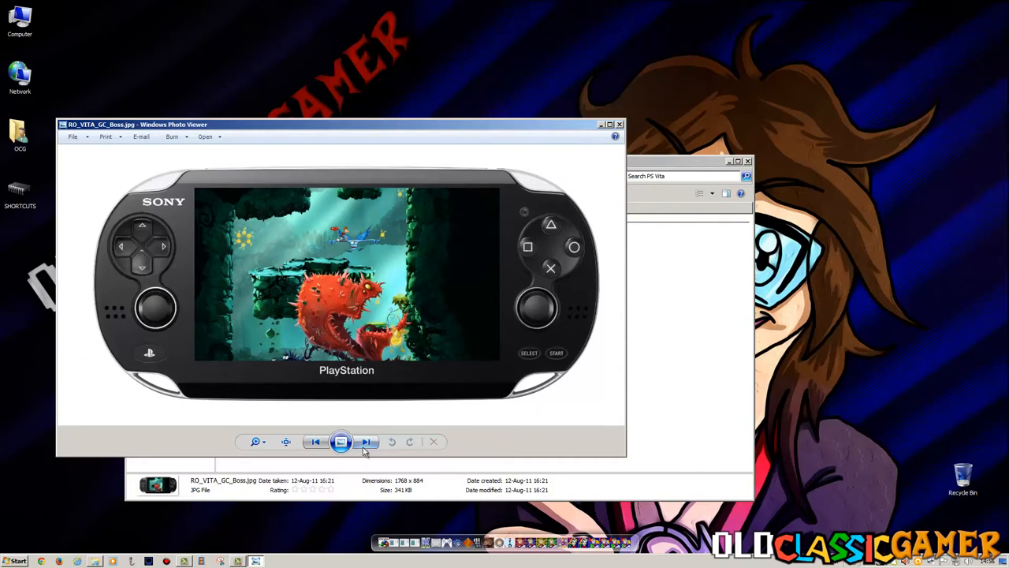
pyautogui.moveTo(361, 388)
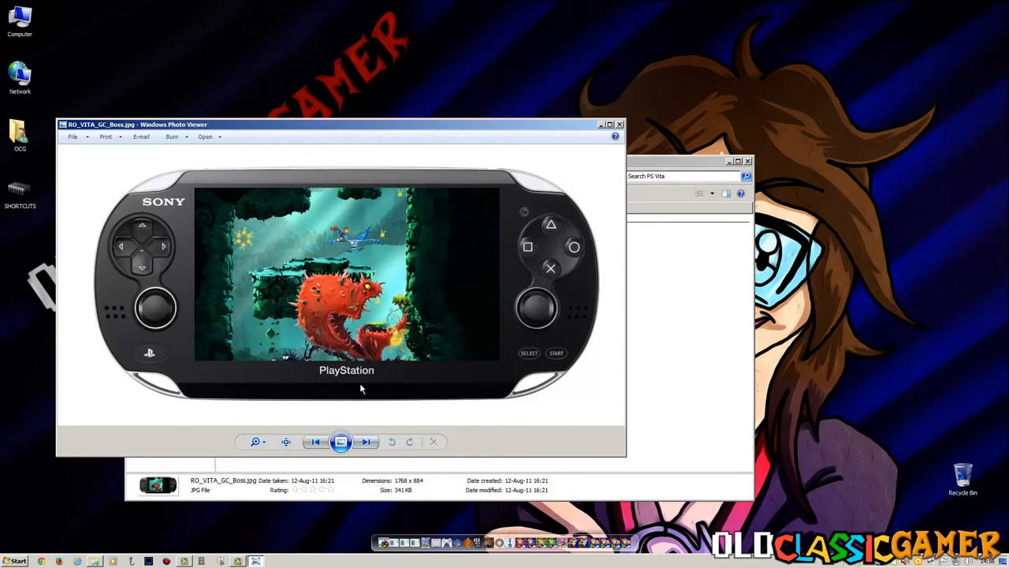
pyautogui.moveTo(372, 376)
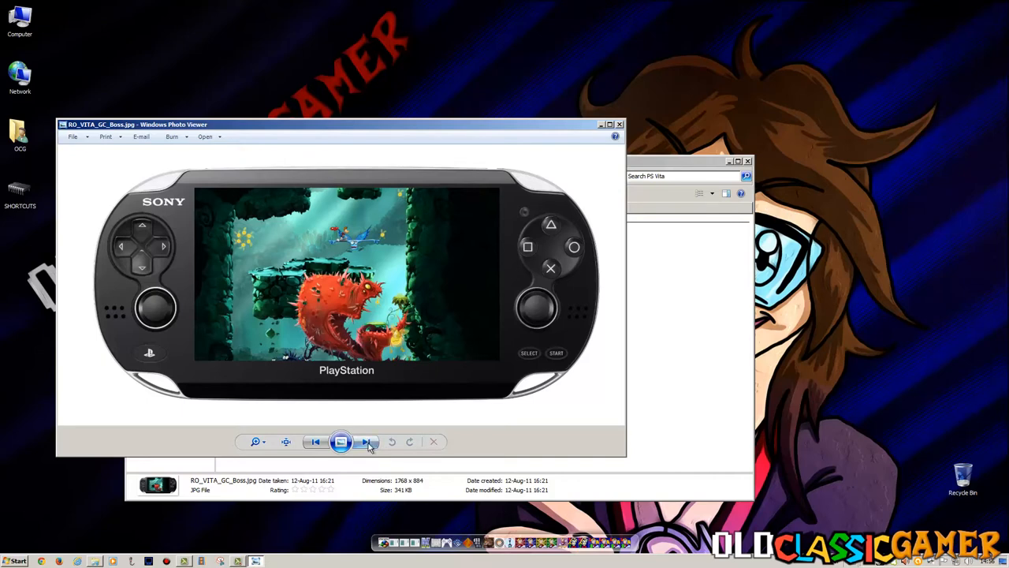
pyautogui.moveTo(426, 443)
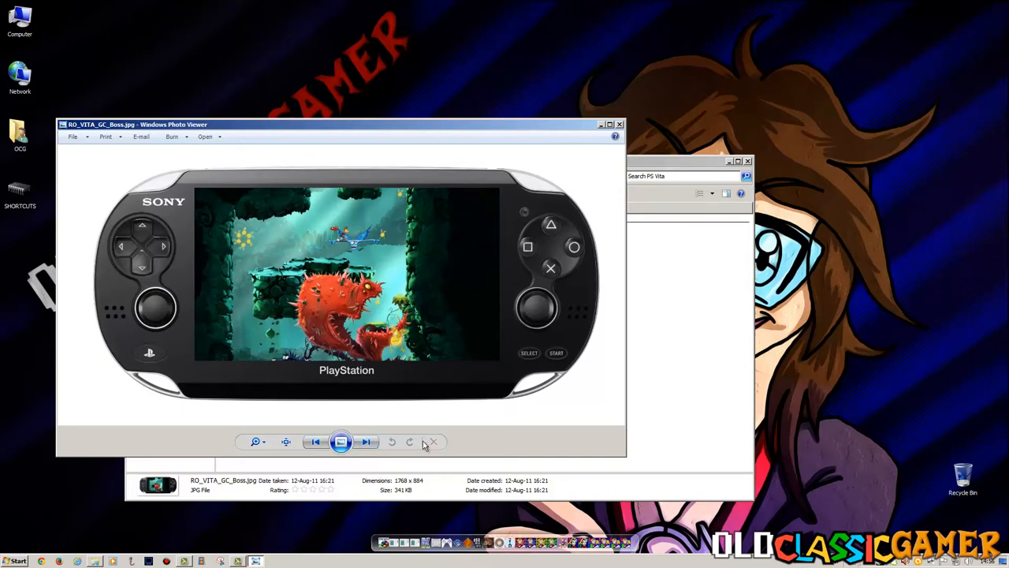
pyautogui.click(366, 442)
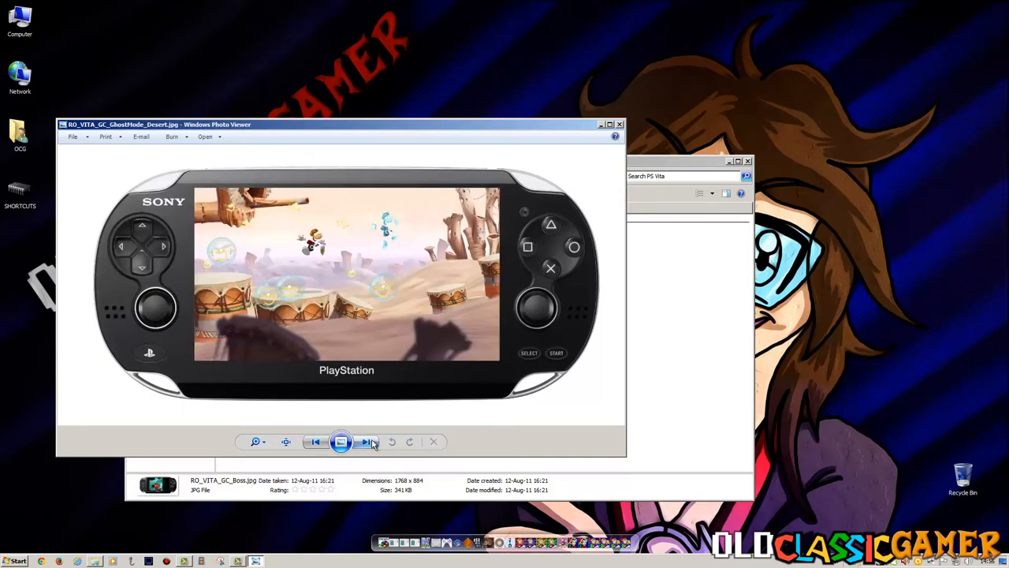
pyautogui.click(366, 441)
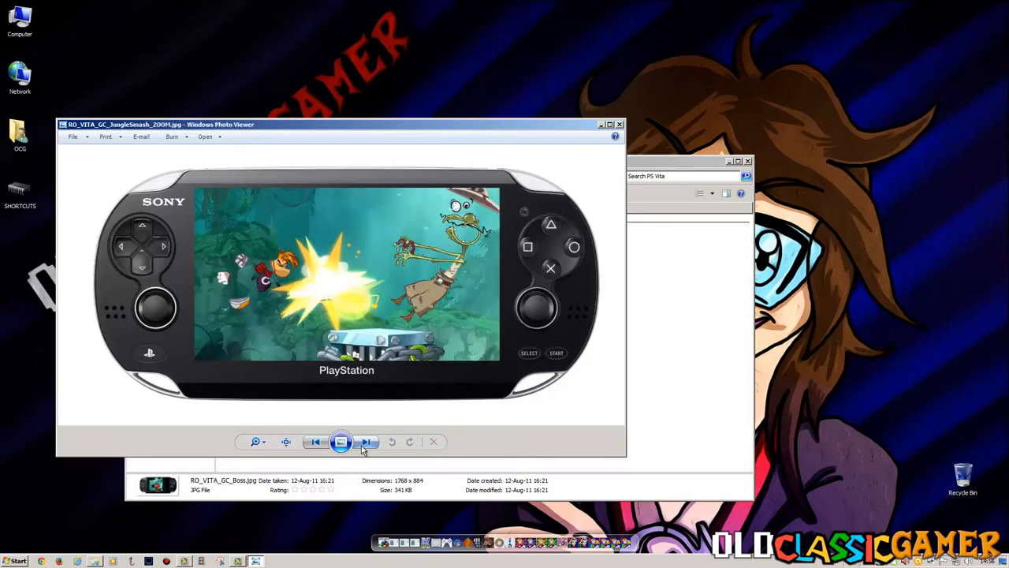
pyautogui.click(366, 441)
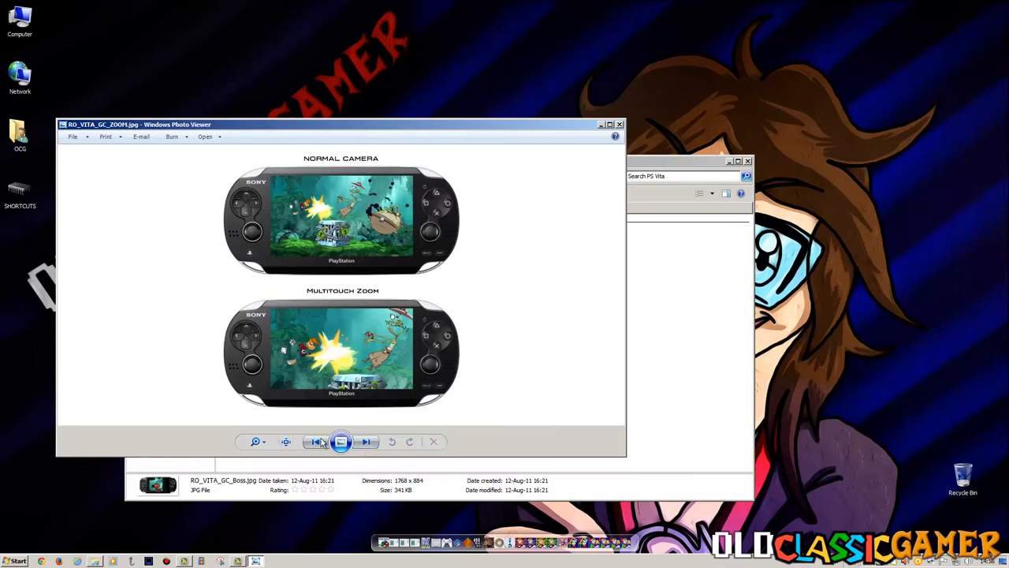
pyautogui.click(366, 442)
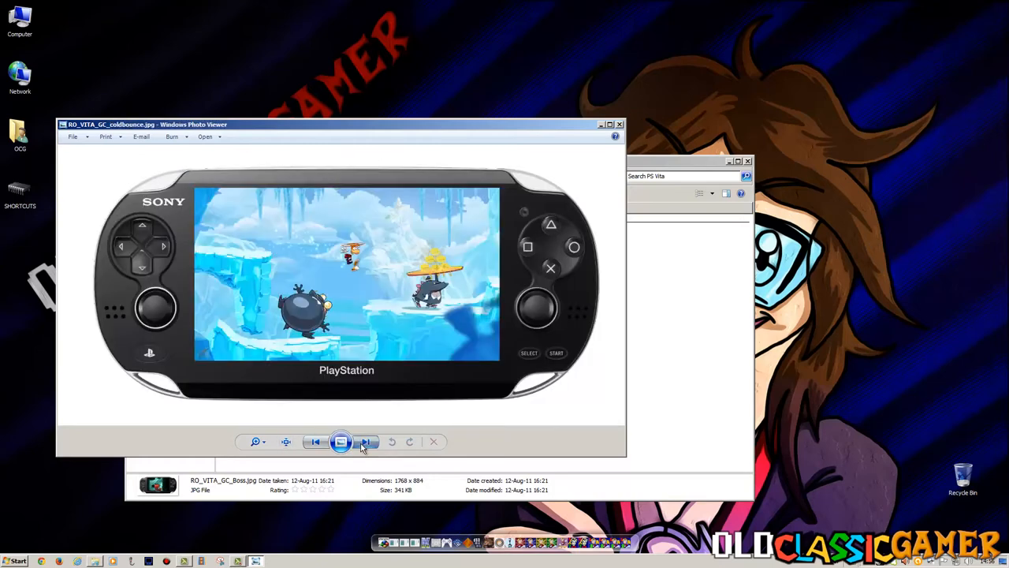
pyautogui.click(366, 441)
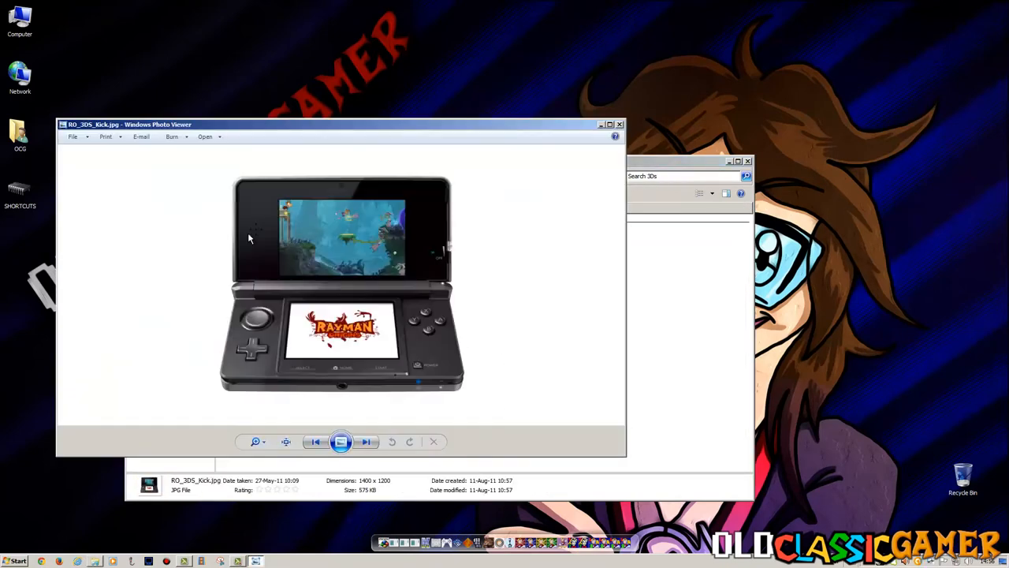
pyautogui.moveTo(299, 262)
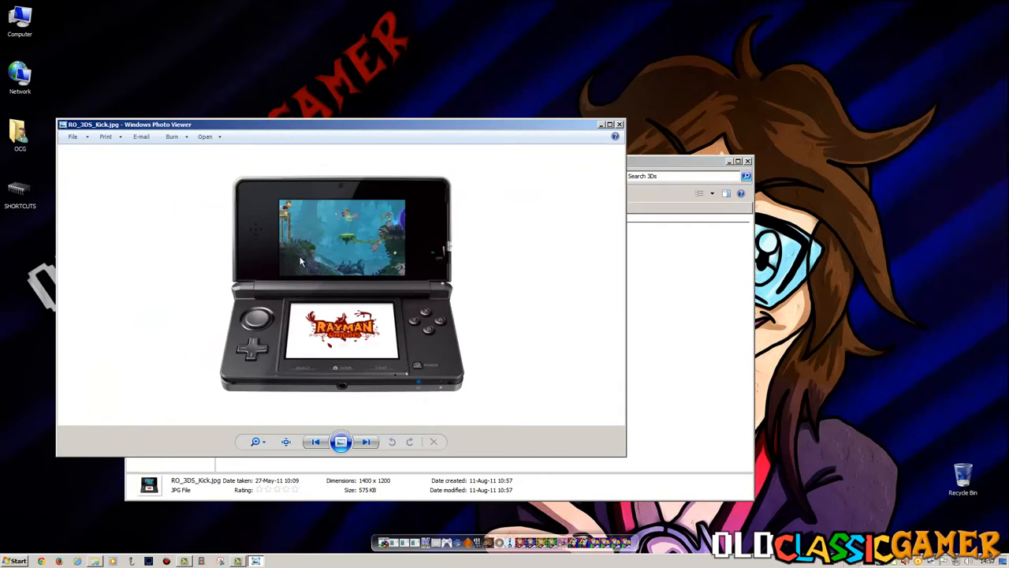
pyautogui.moveTo(501, 214)
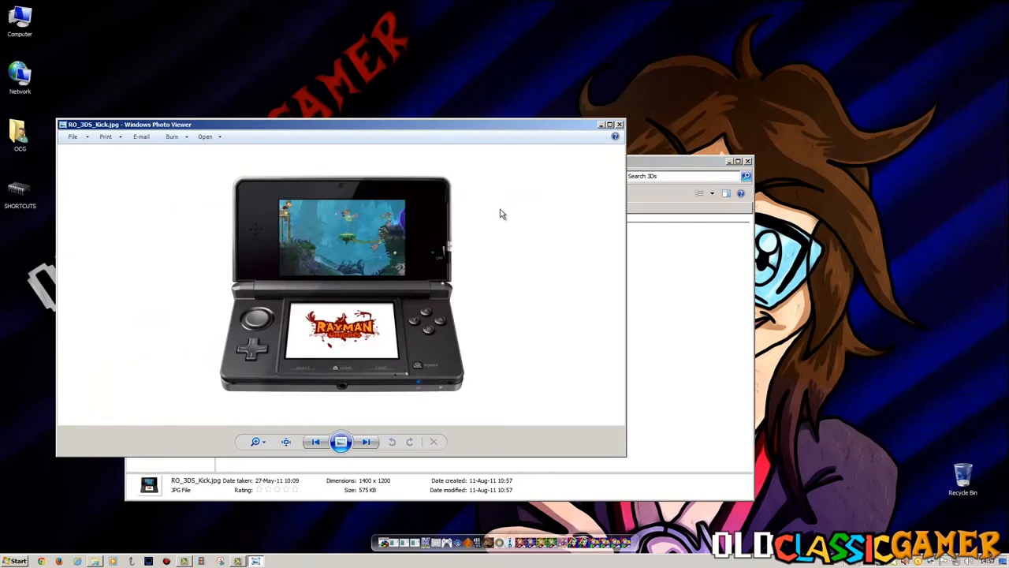
pyautogui.moveTo(668, 338)
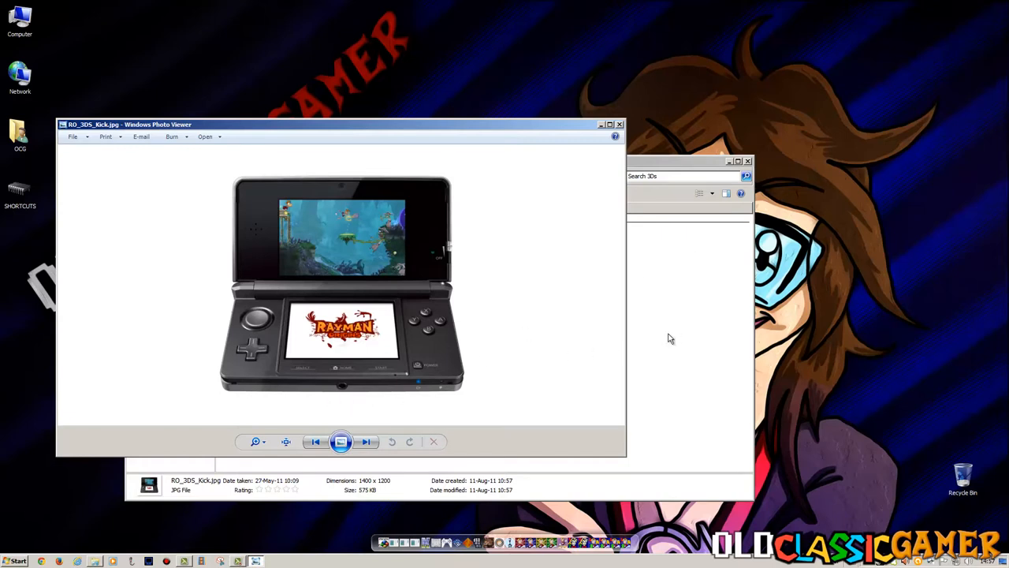
pyautogui.moveTo(432, 330)
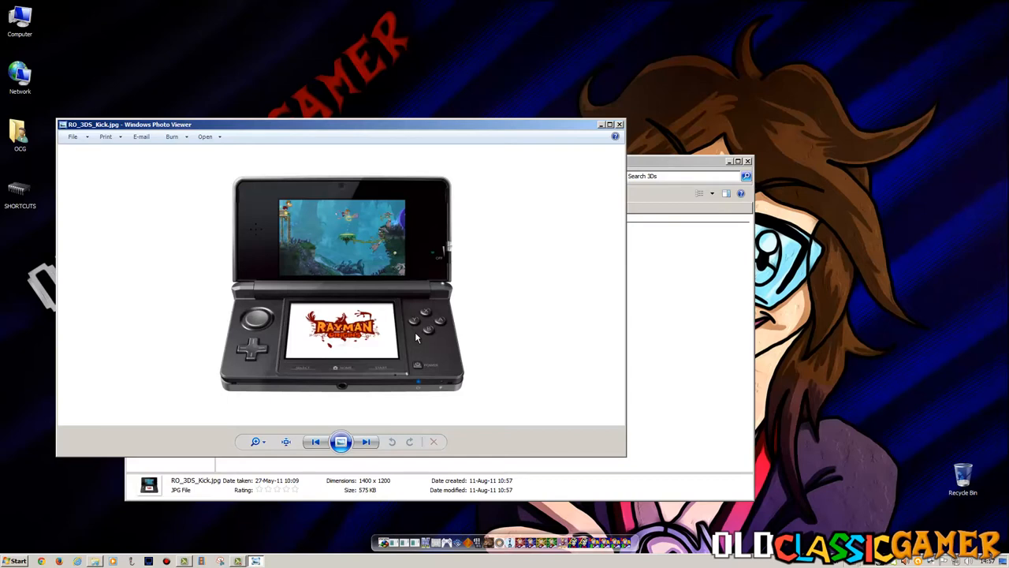
pyautogui.moveTo(364, 439)
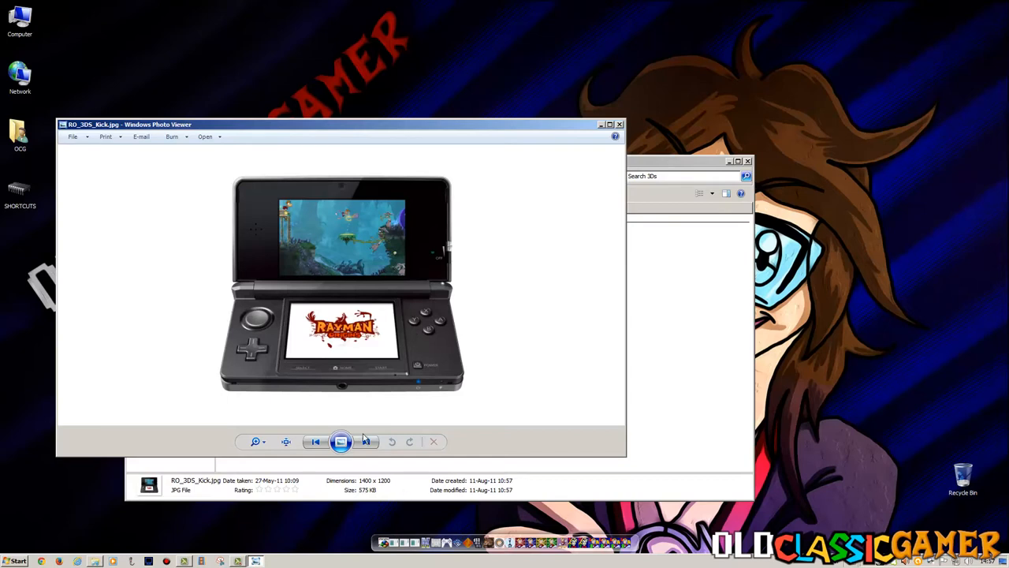
# Close the RO_3DS_Kick.jpg view, returning to the 3DS screenshots folder.
pyautogui.click(366, 442)
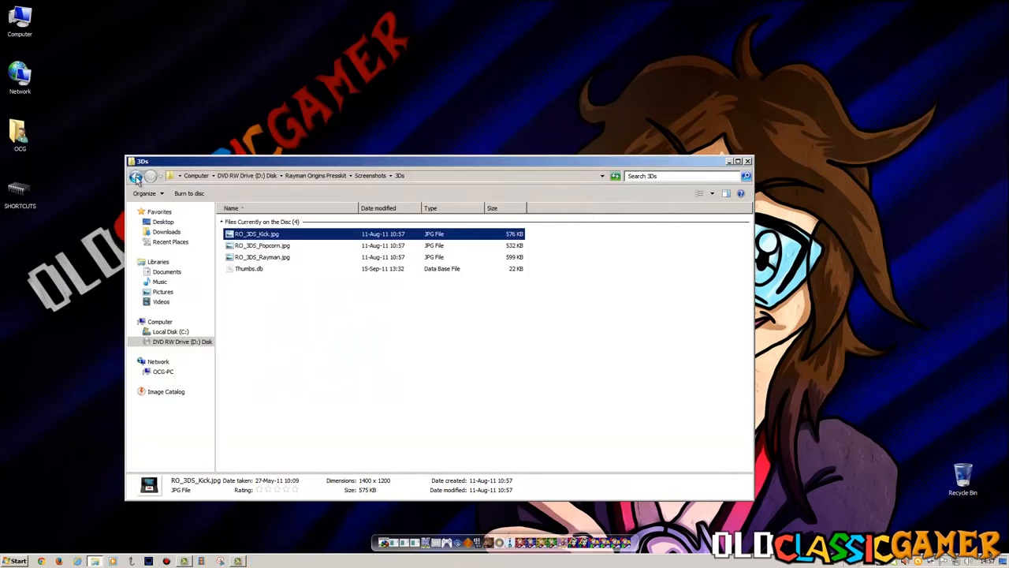
# From the press kit root, enter the Posings folder and view the baby dragon chef image.
pyautogui.click(136, 175)
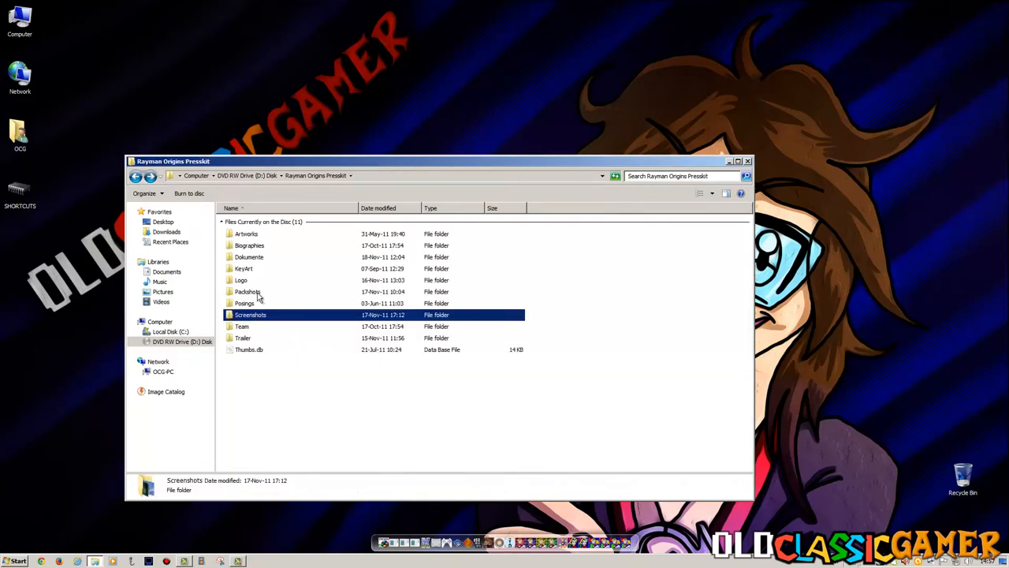
pyautogui.doubleClick(245, 303)
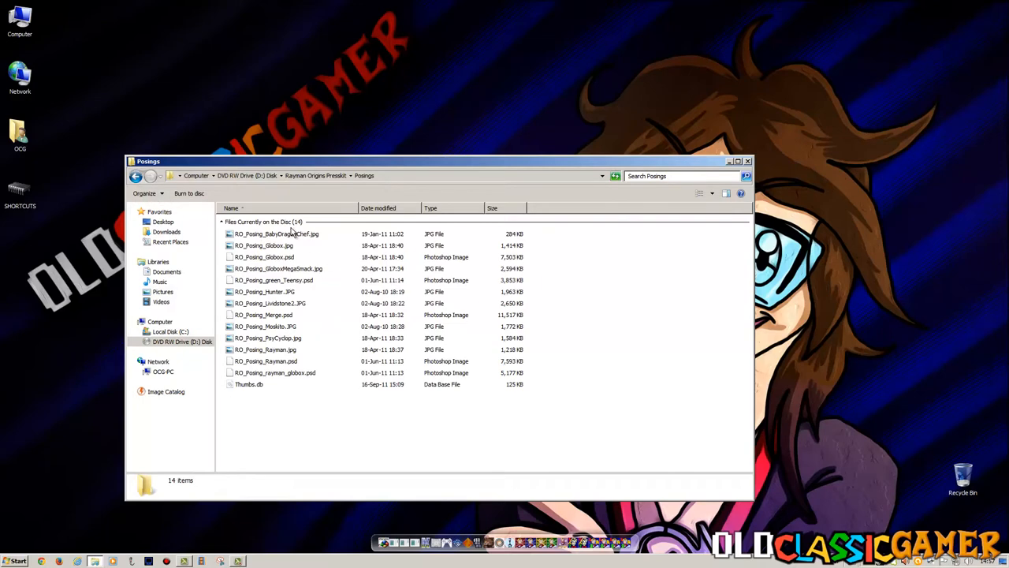
pyautogui.doubleClick(276, 234)
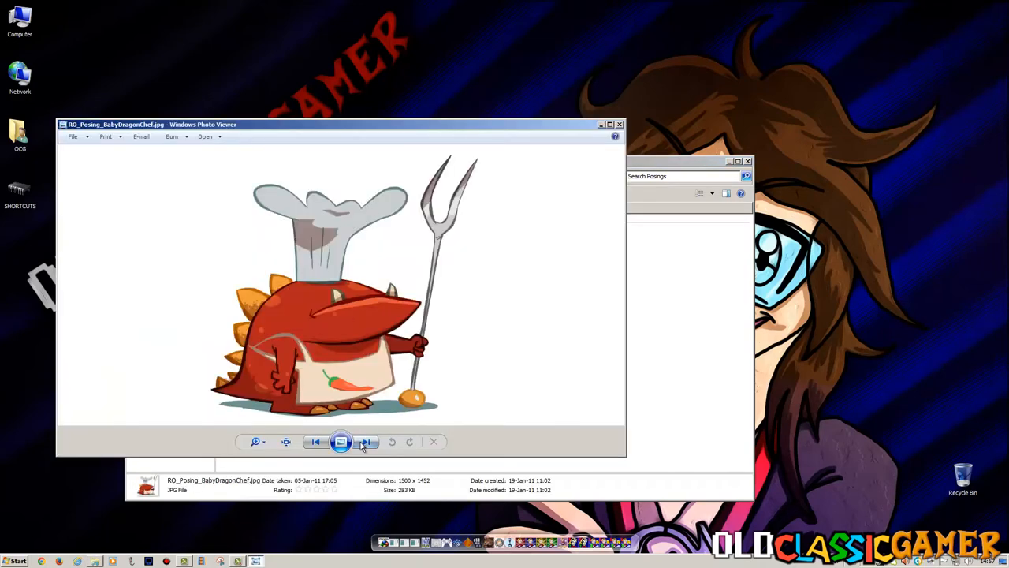
# Advance to the Hunter and Rayman posing images, then close the viewer.
pyautogui.click(366, 442)
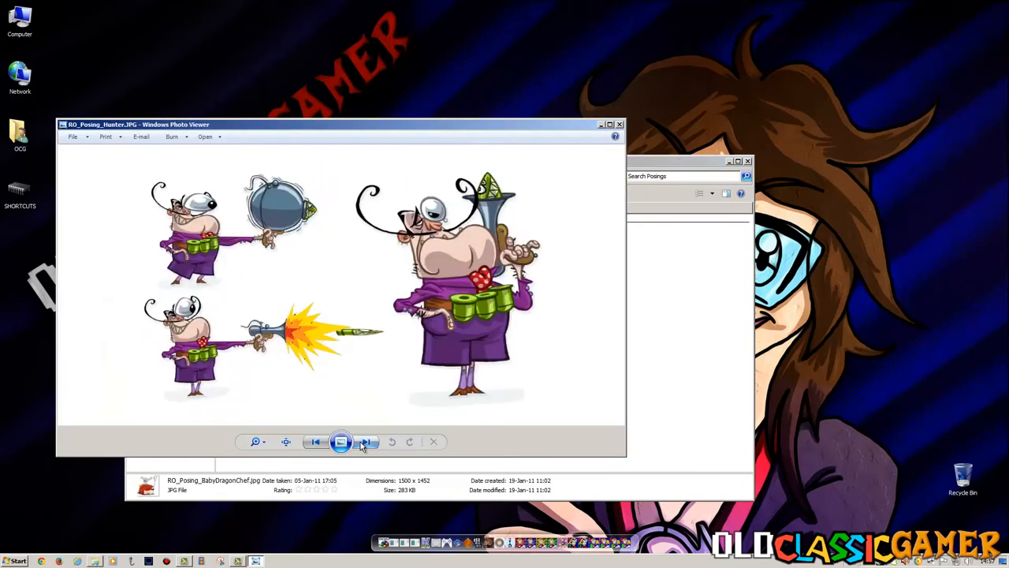
pyautogui.click(366, 442)
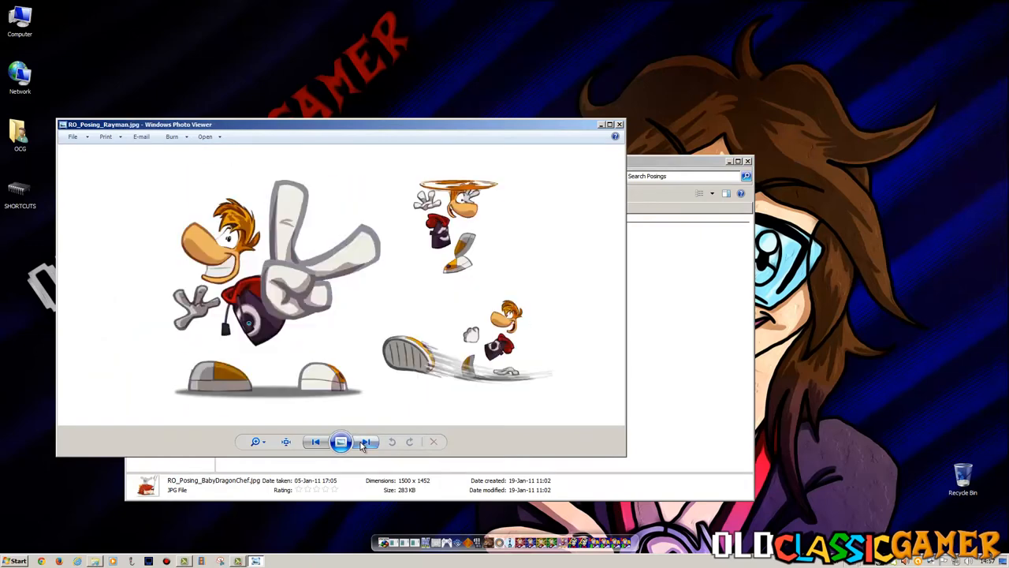
pyautogui.click(366, 441)
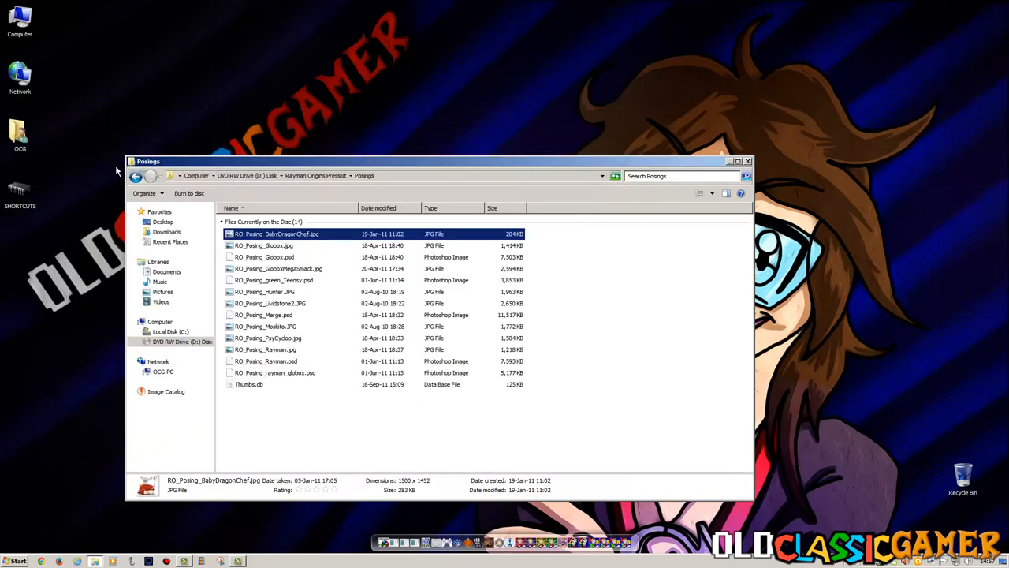
pyautogui.moveTo(136, 177)
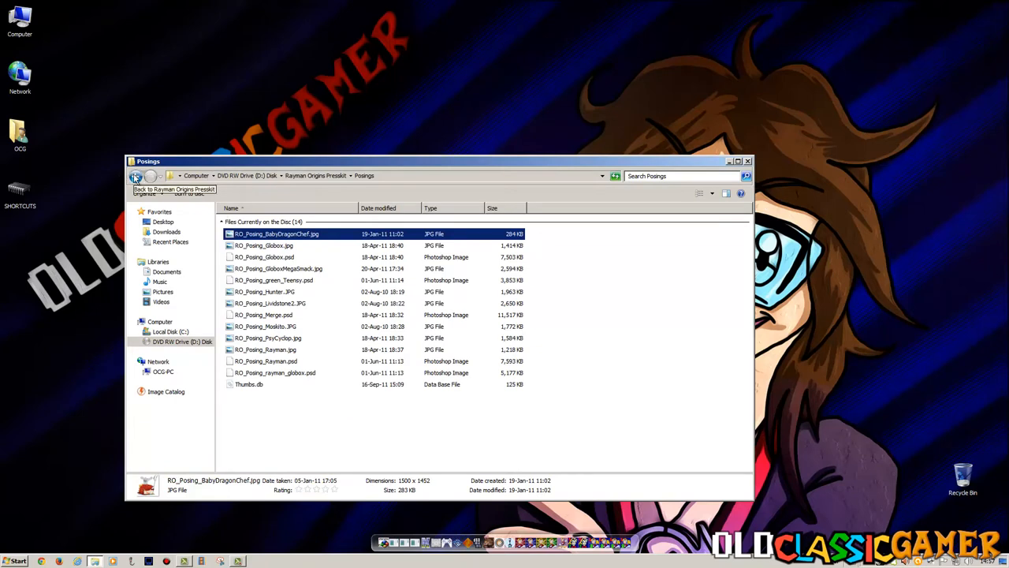
# Return to the press kit root and view packshots_3d_faecher.png from the Packshots folder.
pyautogui.click(136, 176)
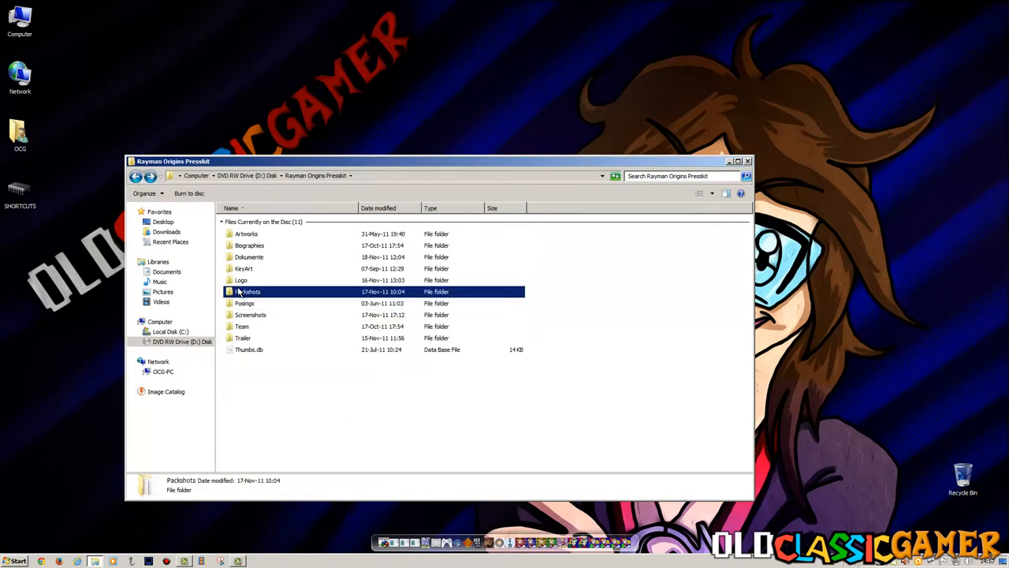
pyautogui.doubleClick(250, 290)
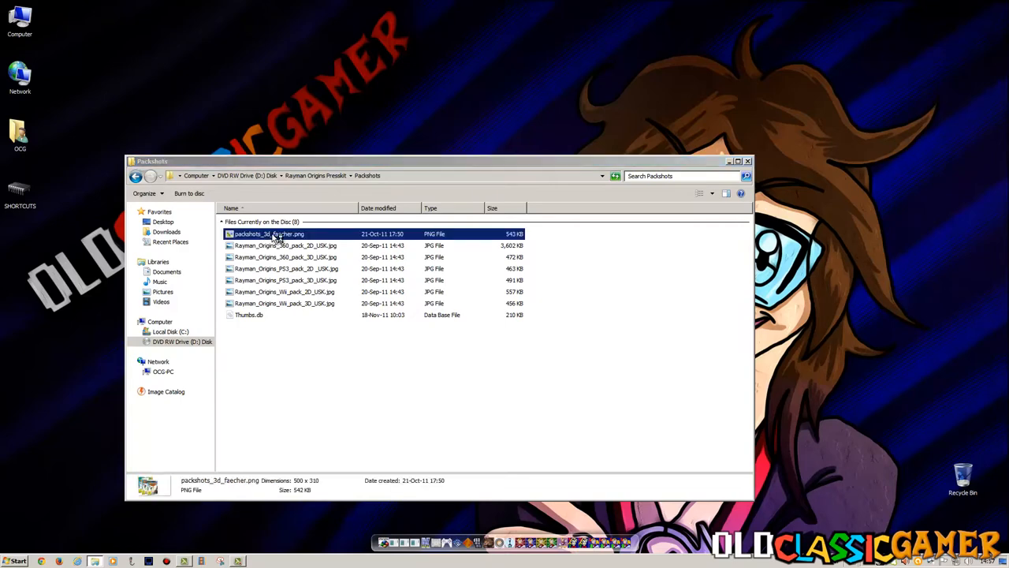
pyautogui.doubleClick(268, 234)
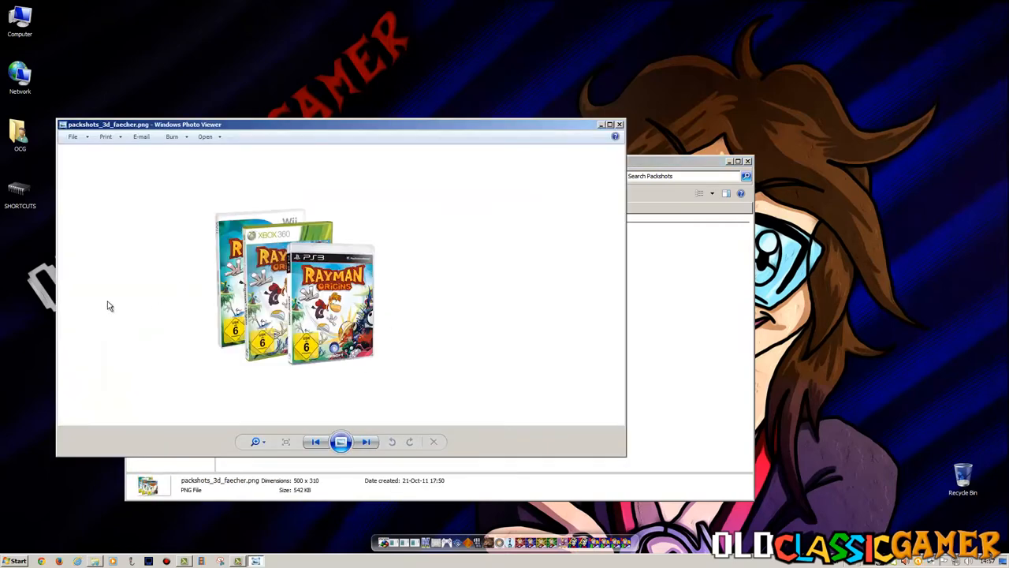
# Flip to the Xbox 360 box cover and back, then close the viewer to the Packshots folder.
pyautogui.click(366, 441)
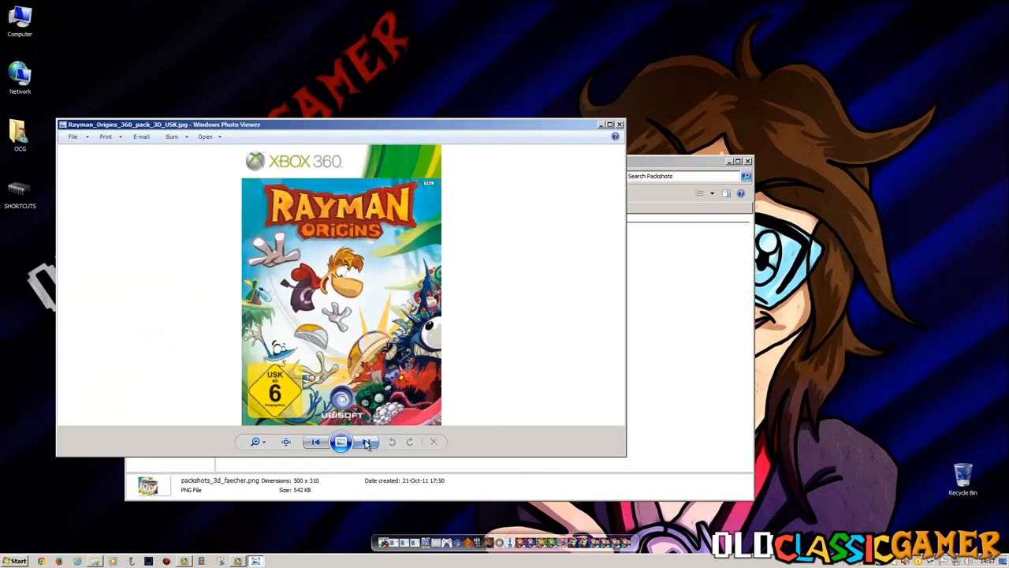
pyautogui.click(366, 441)
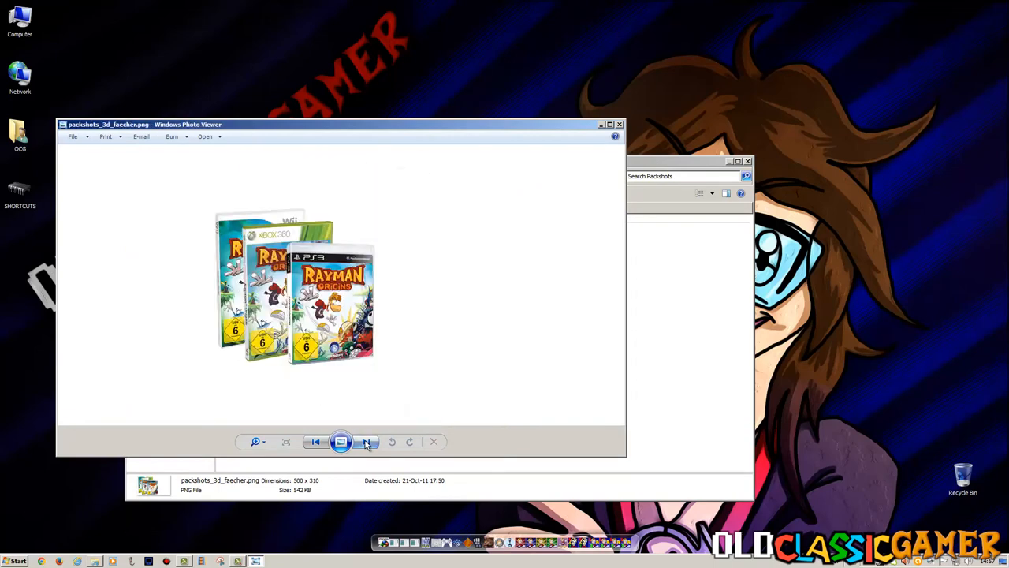
pyautogui.click(365, 441)
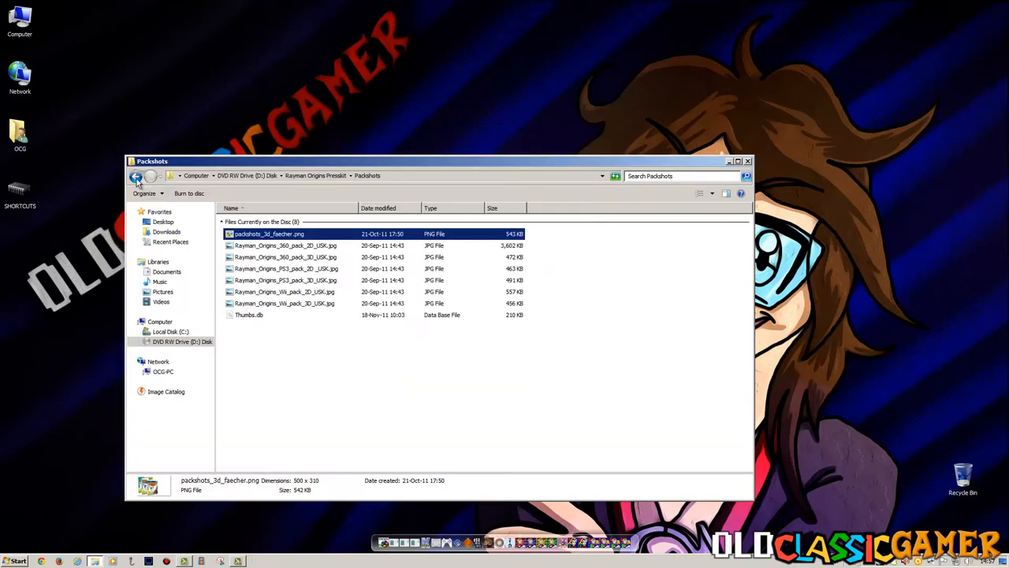
# View the Rayman Origins logo image and its next version, then close the viewer.
pyautogui.click(135, 177)
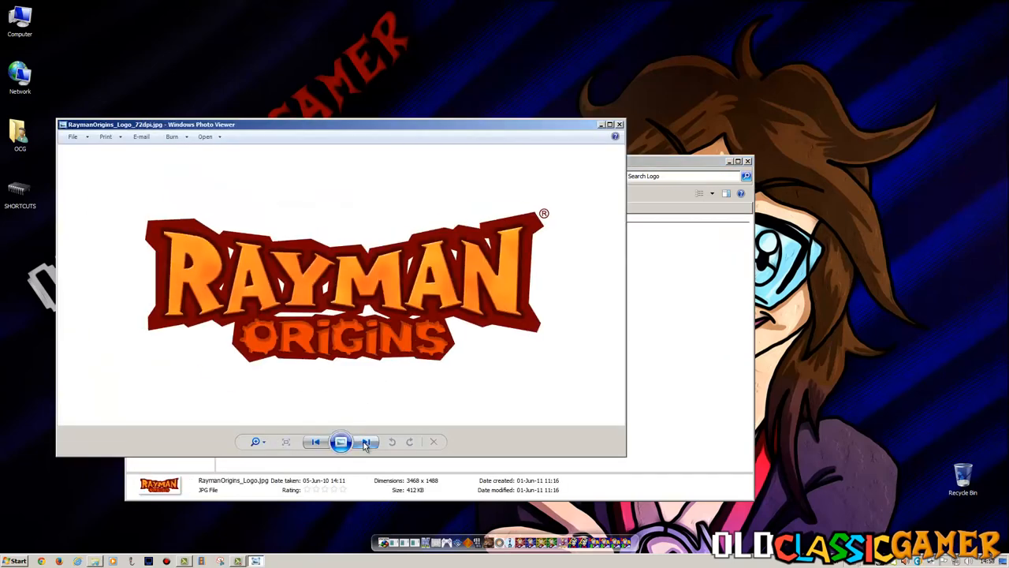
pyautogui.click(366, 441)
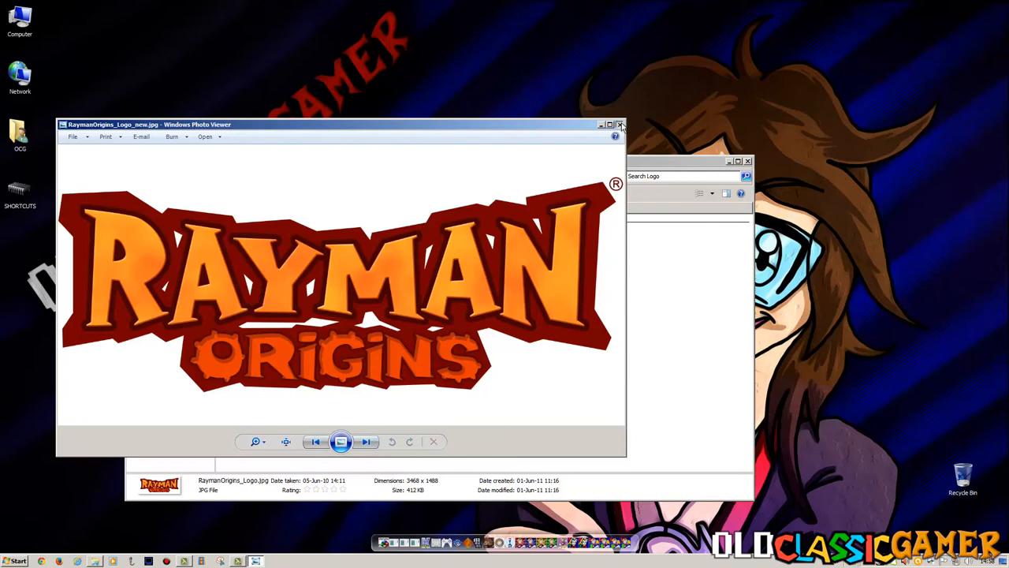
pyautogui.click(621, 124)
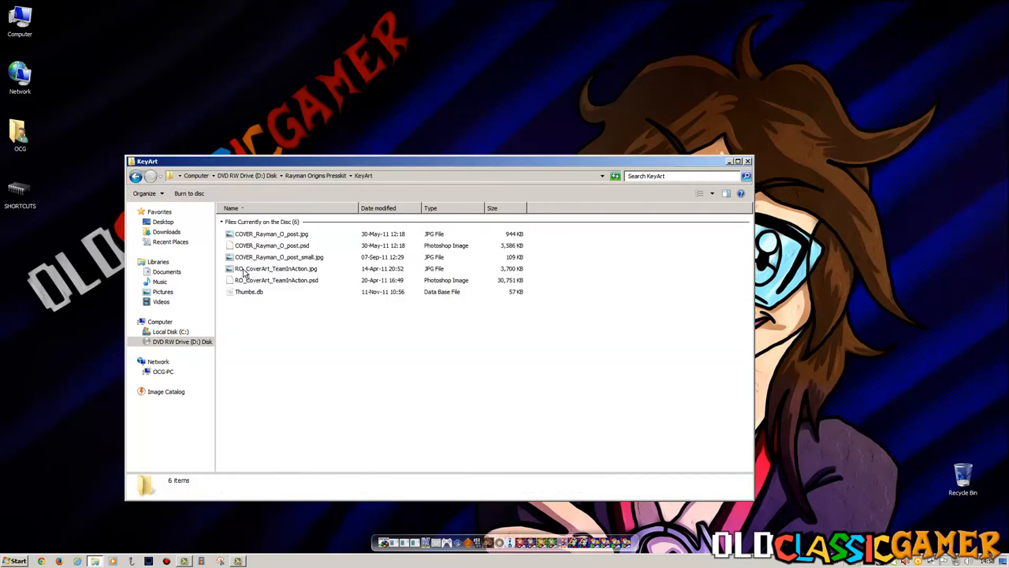
# View the KeyArt cover image and its small poster version in Photo Viewer.
pyautogui.doubleClick(272, 234)
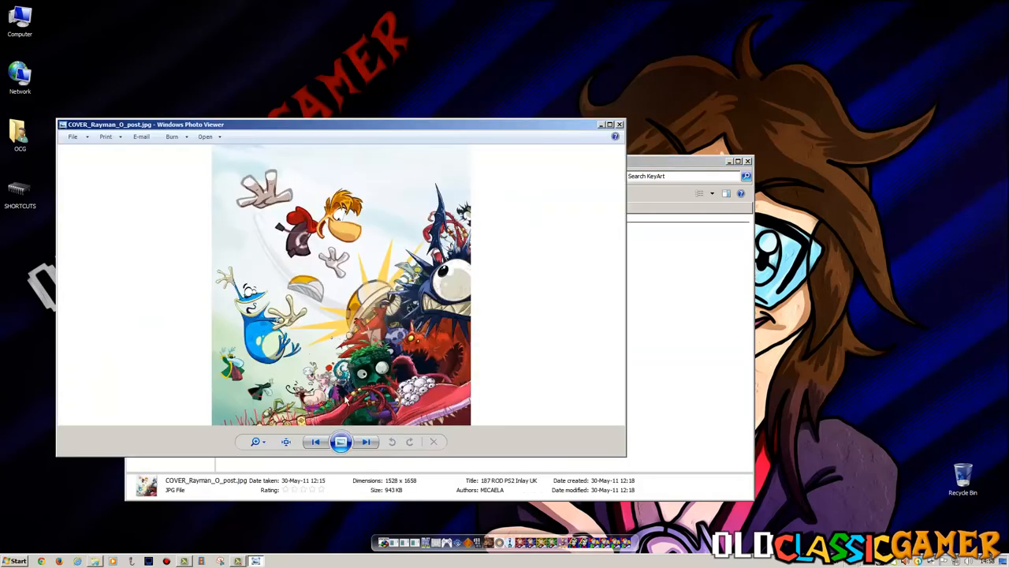
pyautogui.click(366, 442)
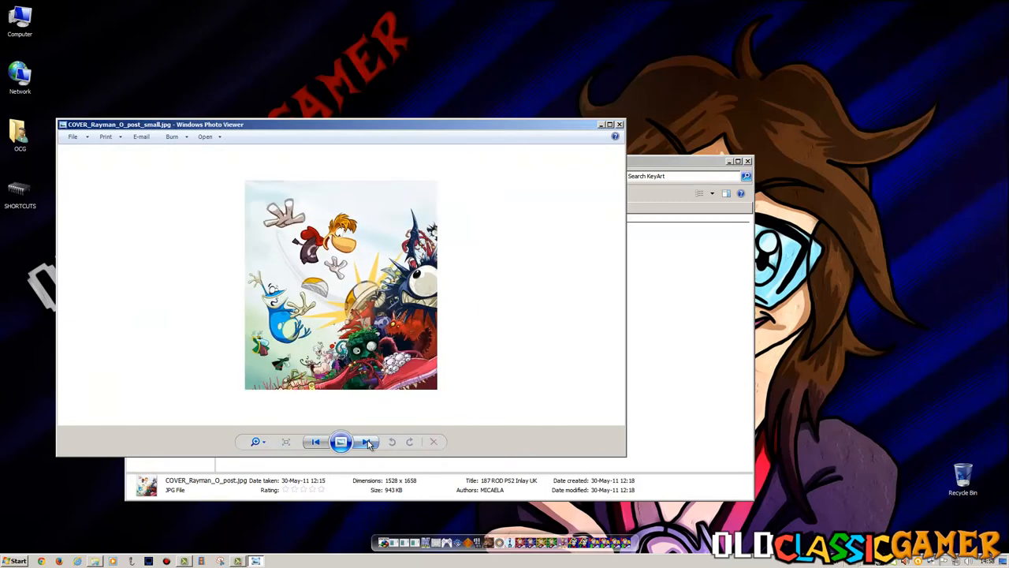
pyautogui.moveTo(663, 131)
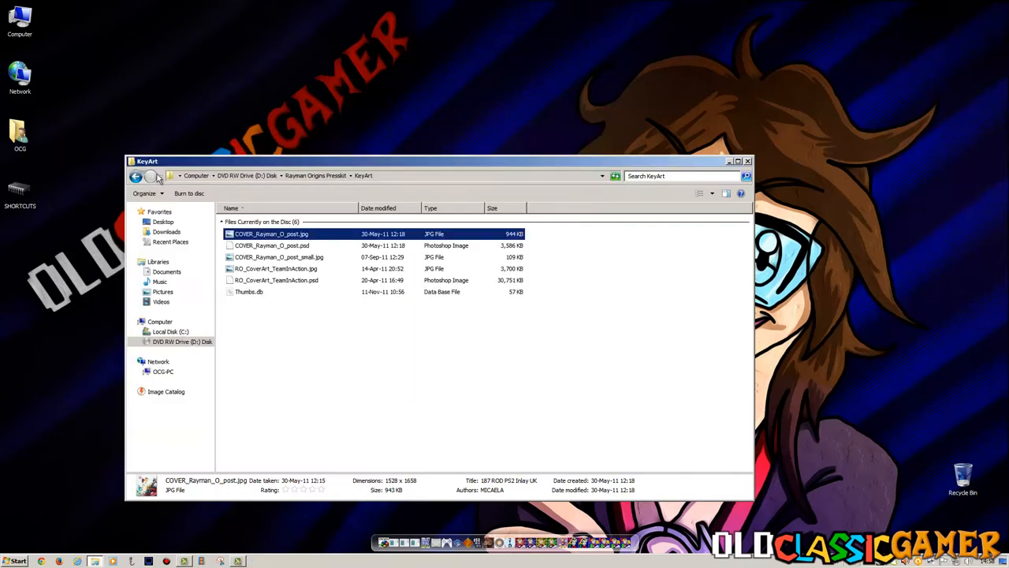
# Launch the press brochure PDF from Dokumente, choosing to pick an installed program for it.
pyautogui.click(135, 177)
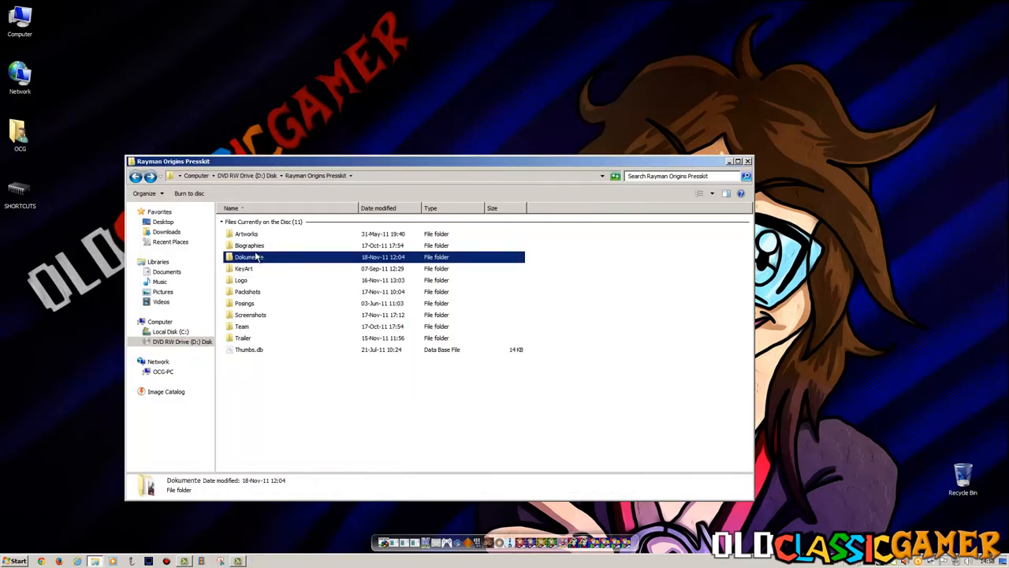
pyautogui.doubleClick(249, 255)
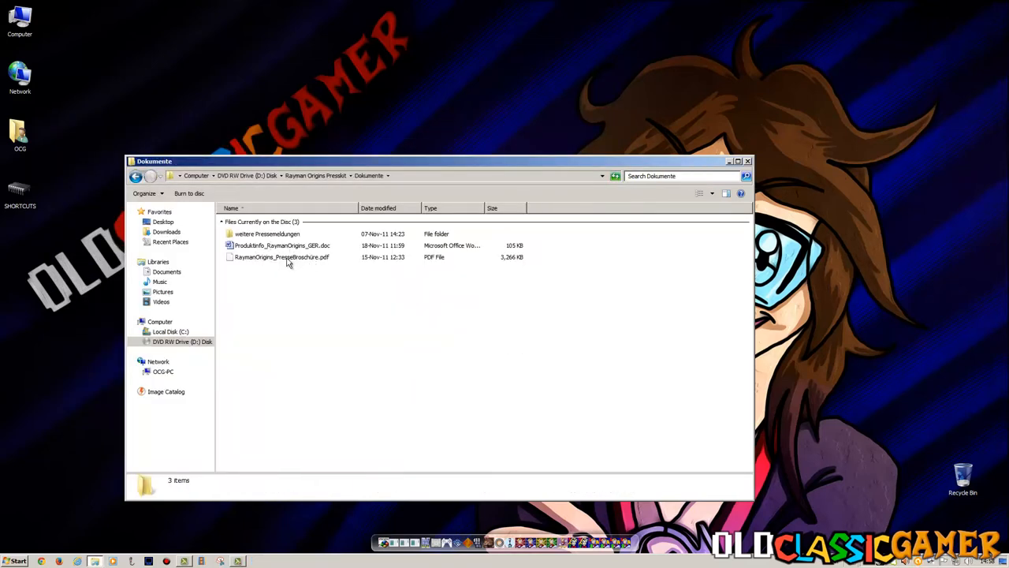
pyautogui.doubleClick(281, 256)
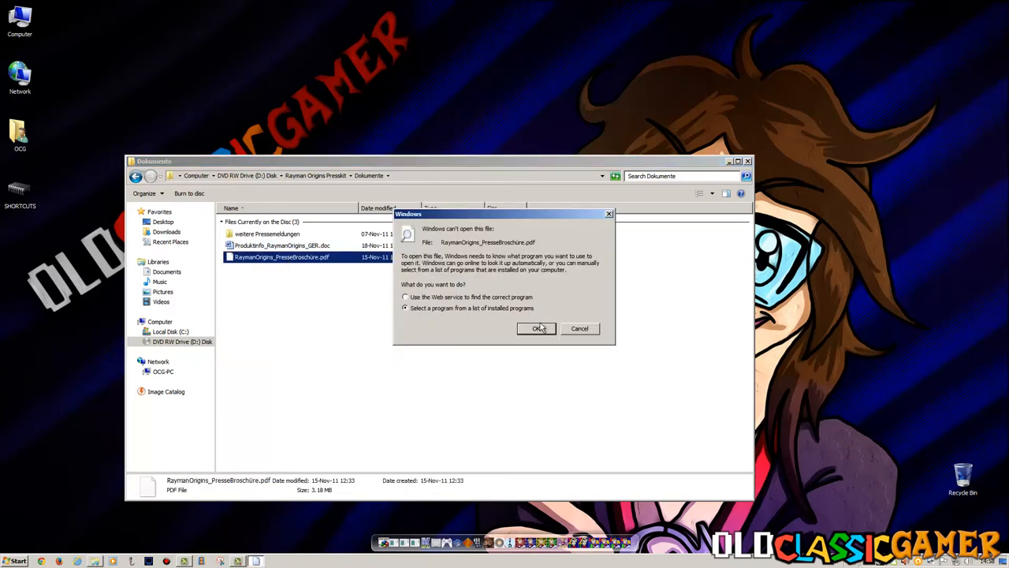
pyautogui.click(537, 328)
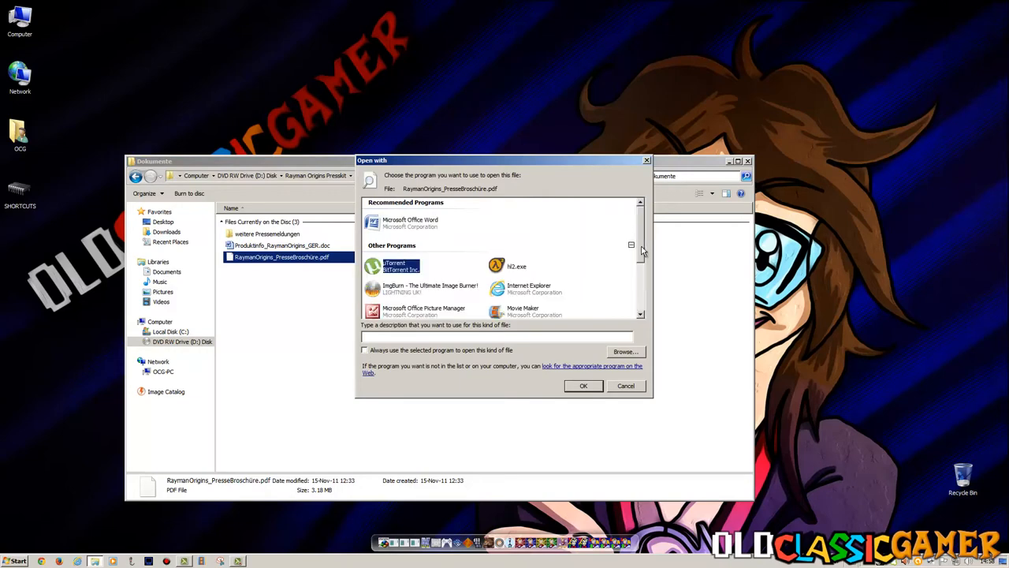
pyautogui.moveTo(485, 277)
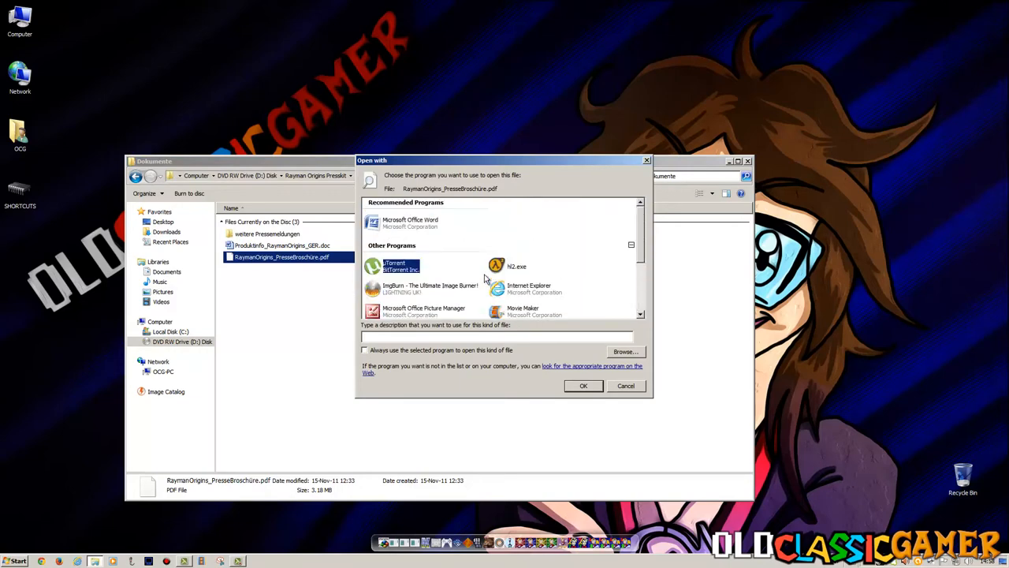
# Browse for a program, search for 'Adobe', then cancel the browse dialog.
pyautogui.scroll(-3)
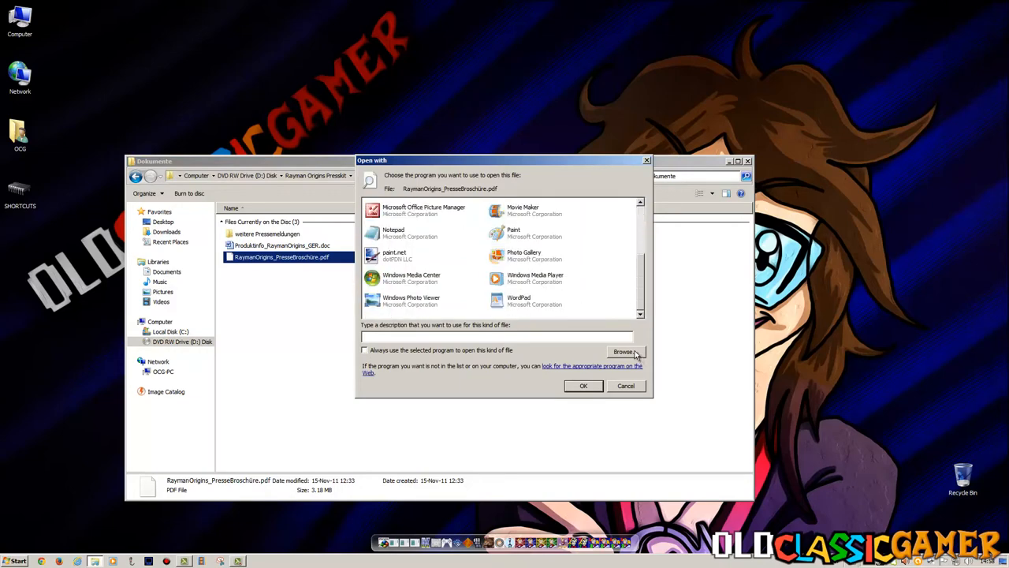
pyautogui.click(624, 352)
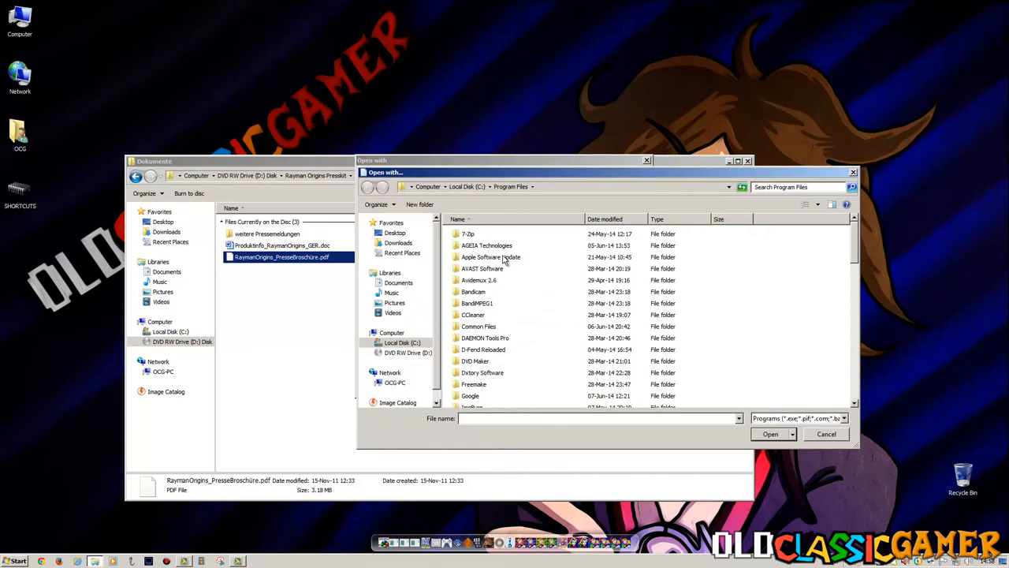
pyautogui.moveTo(491, 255)
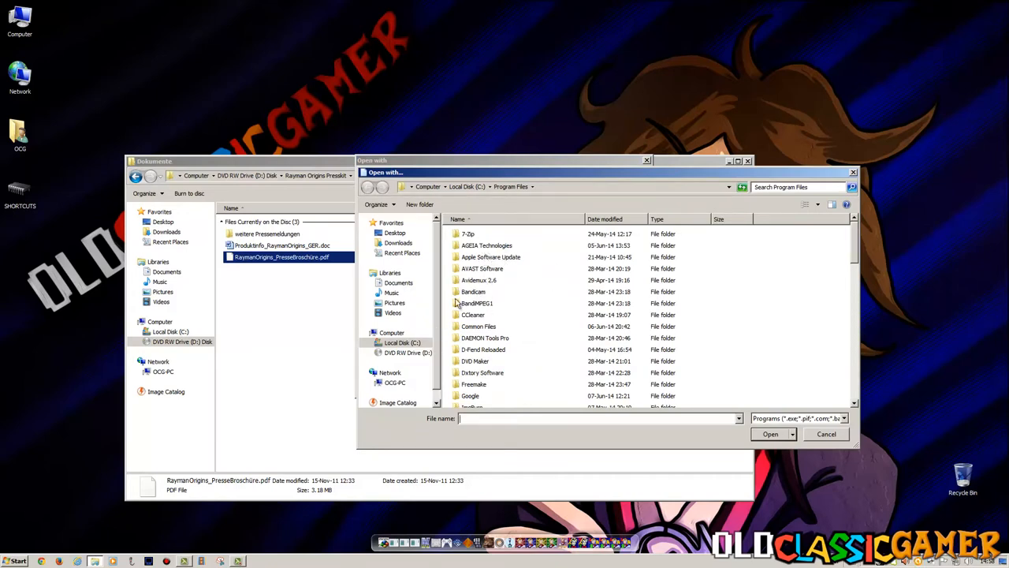
pyautogui.click(14, 561)
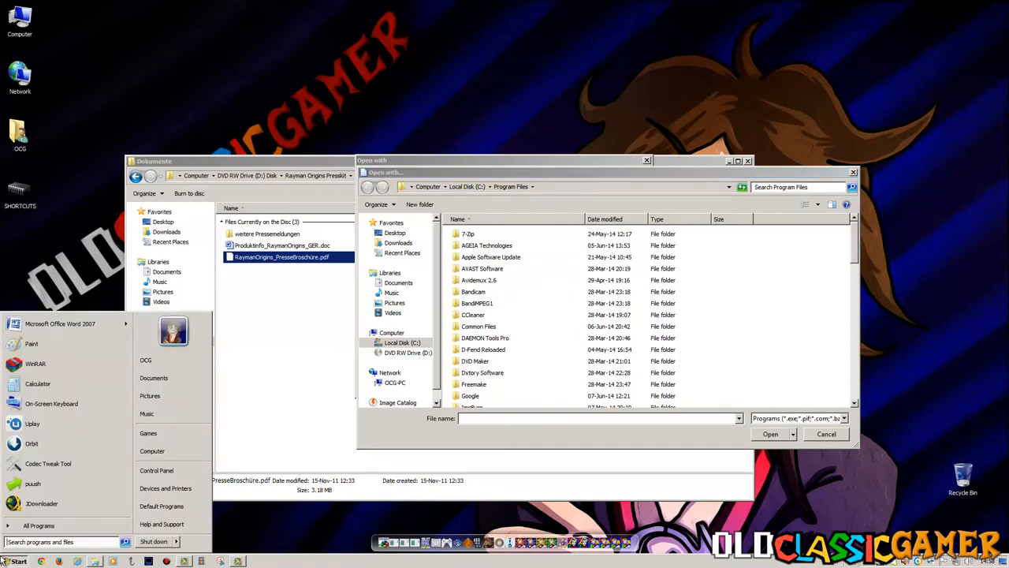
pyautogui.write('Adobe')
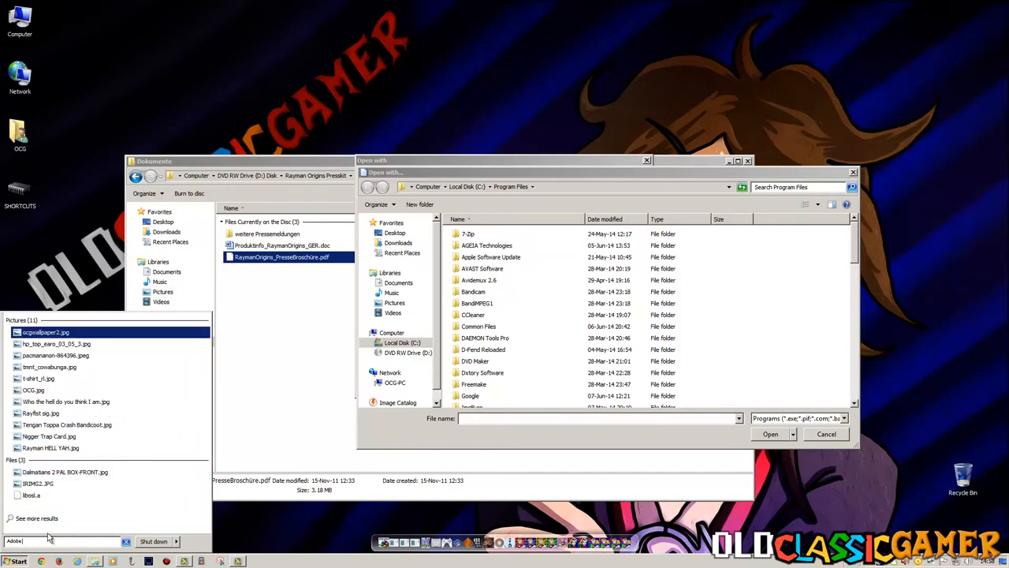
pyautogui.moveTo(129, 542)
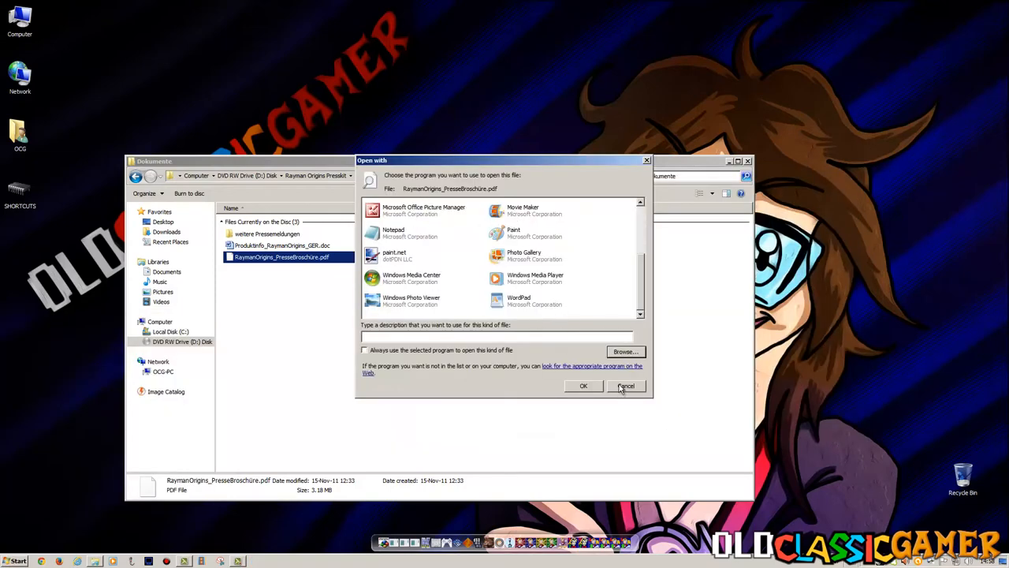
pyautogui.click(625, 384)
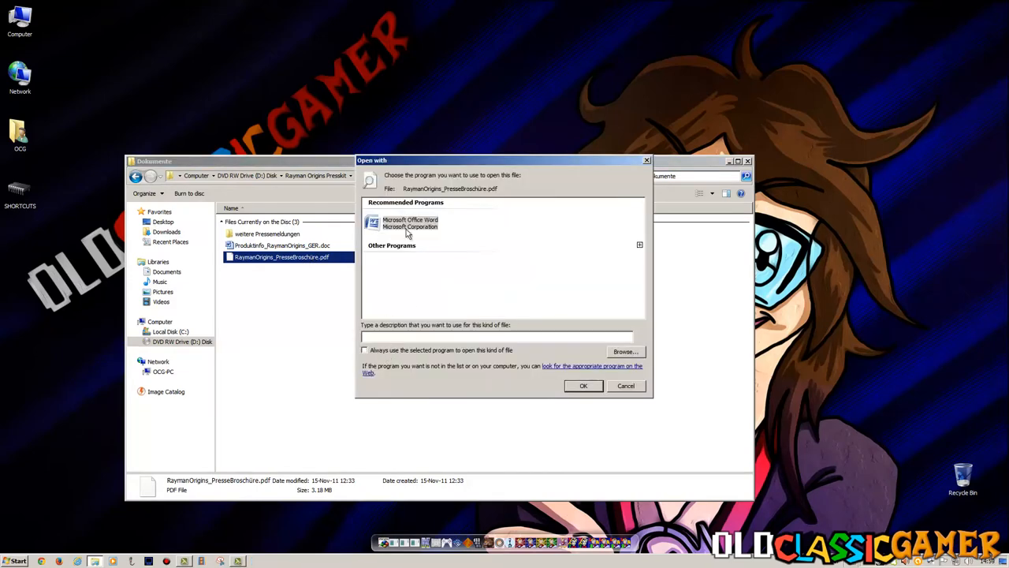
# Try the brochure PDF in Microsoft Office Word, then abandon the file conversion.
pyautogui.click(584, 385)
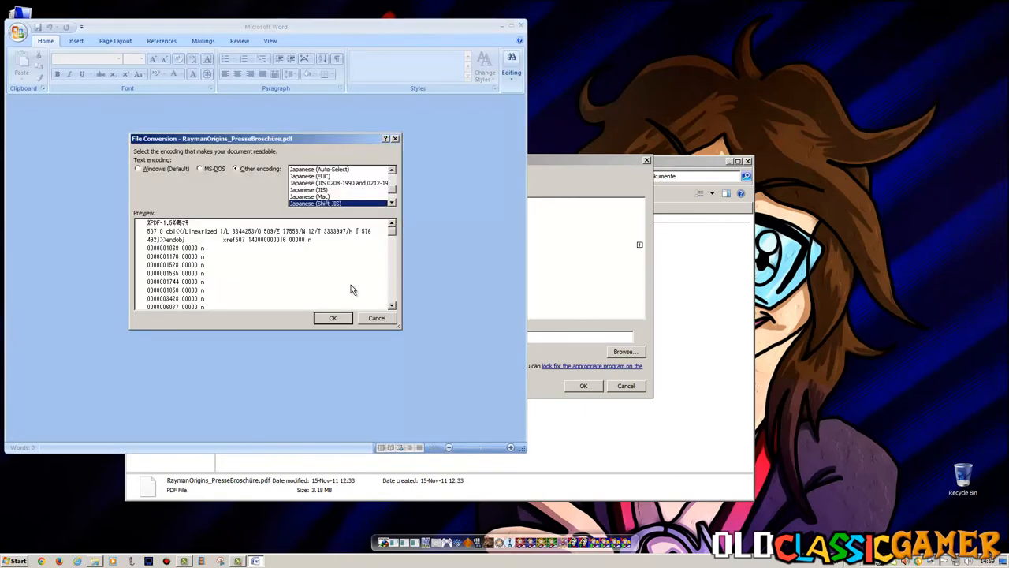
pyautogui.moveTo(394, 193)
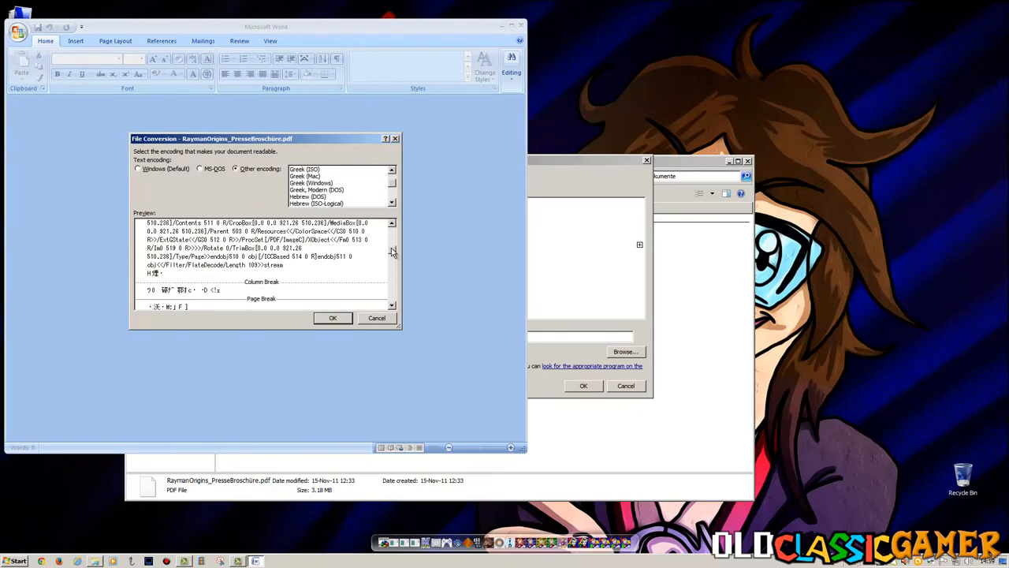
pyautogui.click(139, 168)
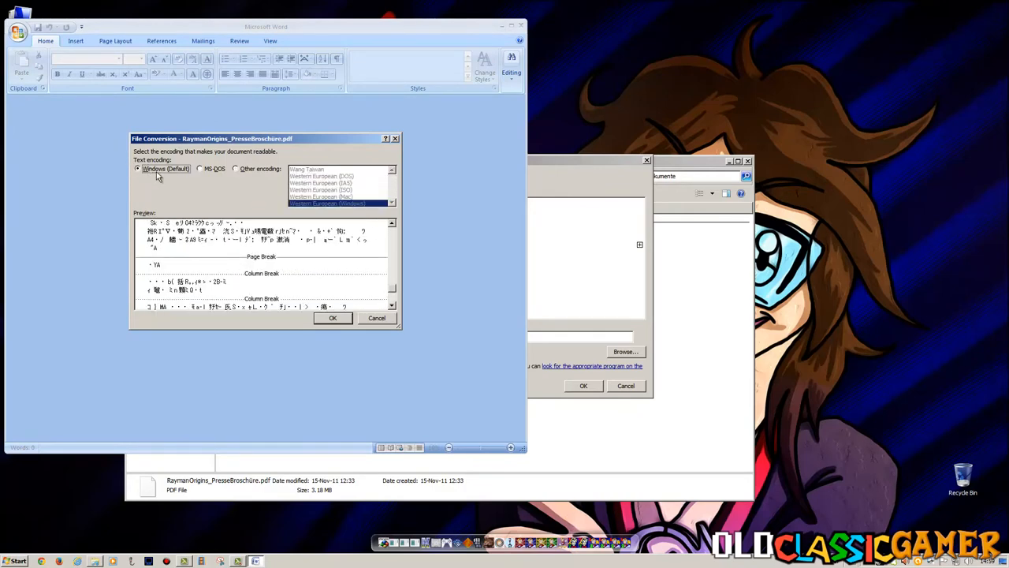
pyautogui.click(331, 319)
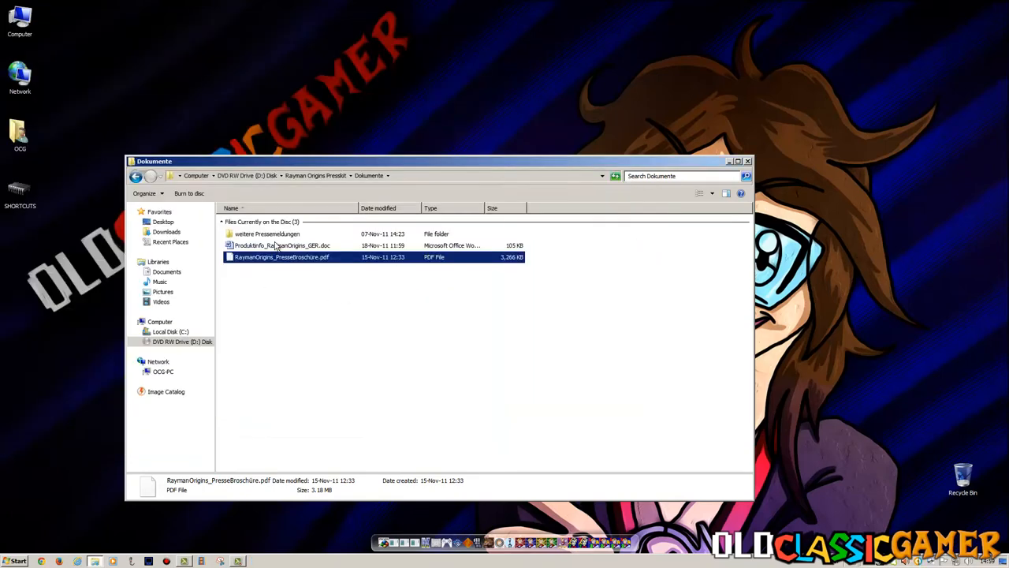
# Read ProduktInfo_RaymanOrigins_GER.doc in Word down to the Ubisoft press contacts page.
pyautogui.doubleClick(280, 246)
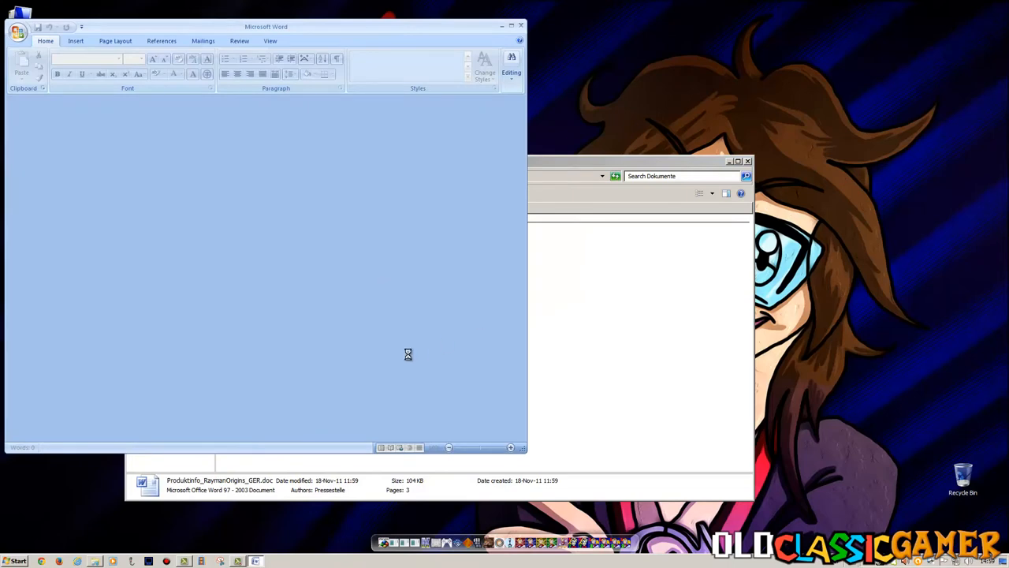
pyautogui.doubleClick(221, 485)
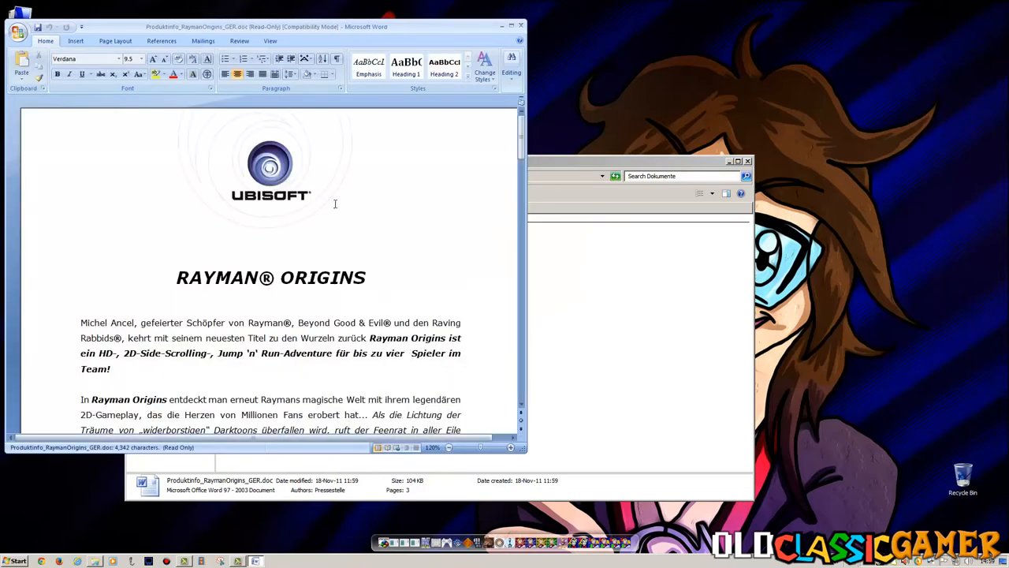
pyautogui.scroll(-3)
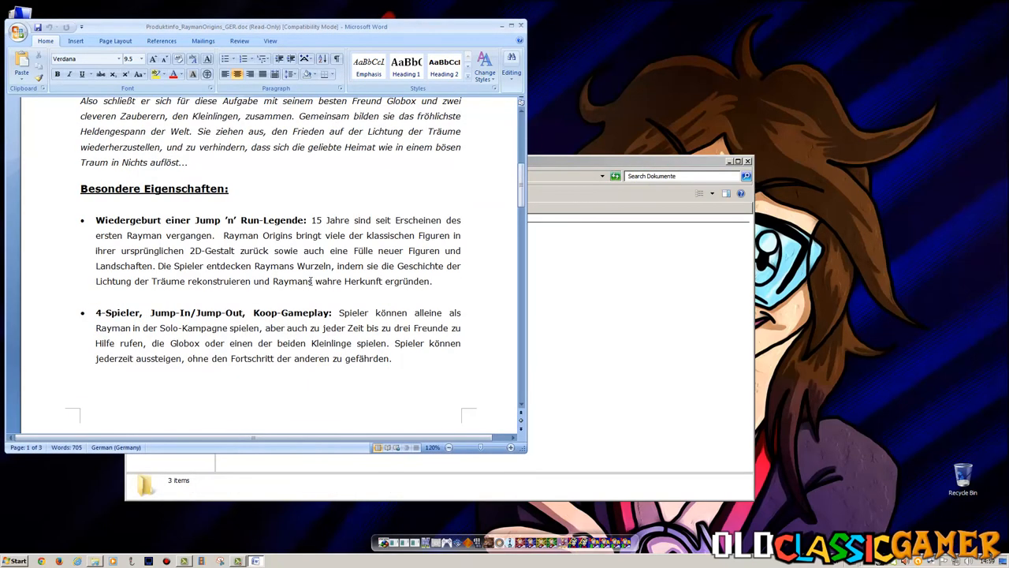
pyautogui.scroll(-3)
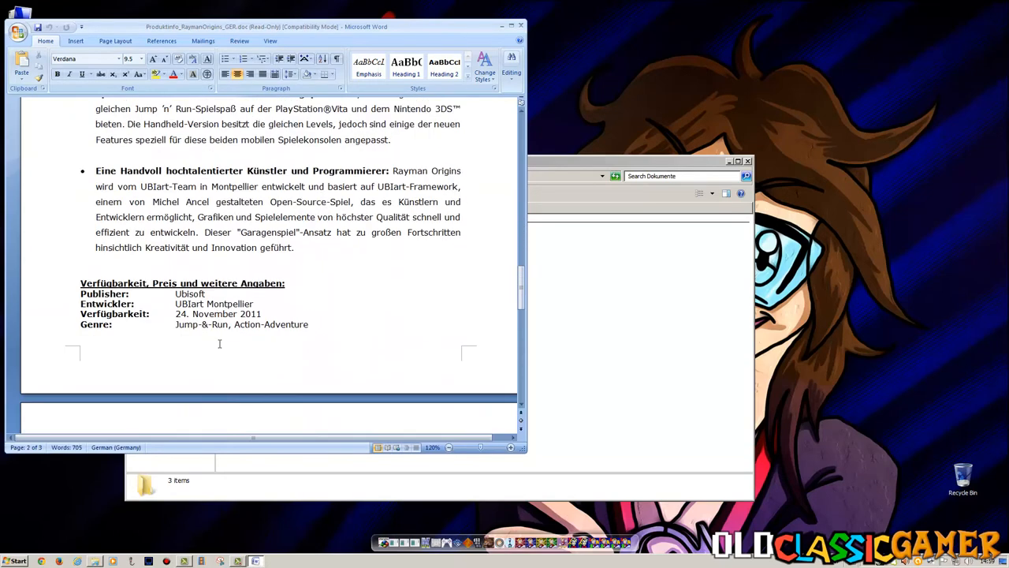
pyautogui.scroll(-3)
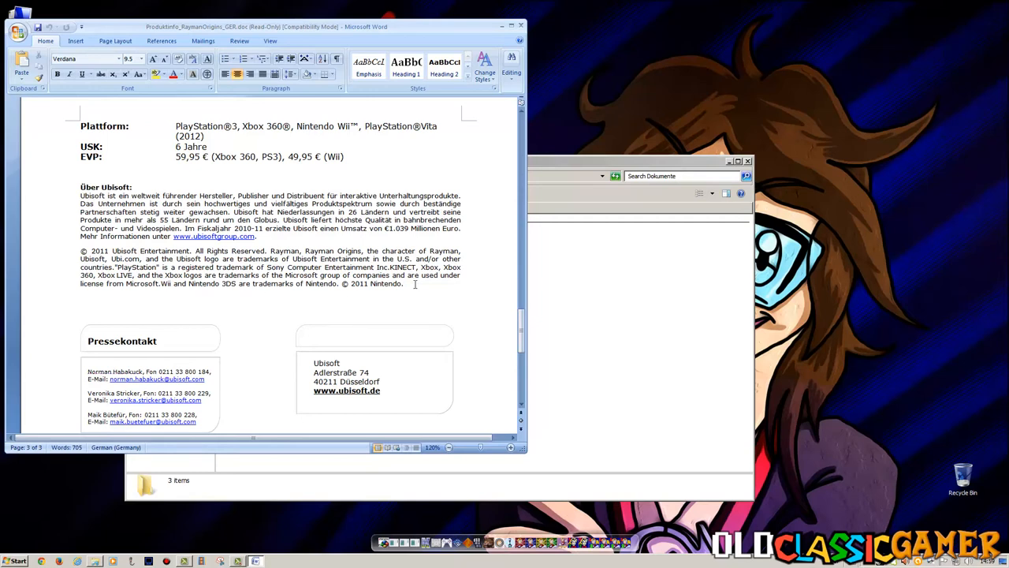
pyautogui.moveTo(477, 151)
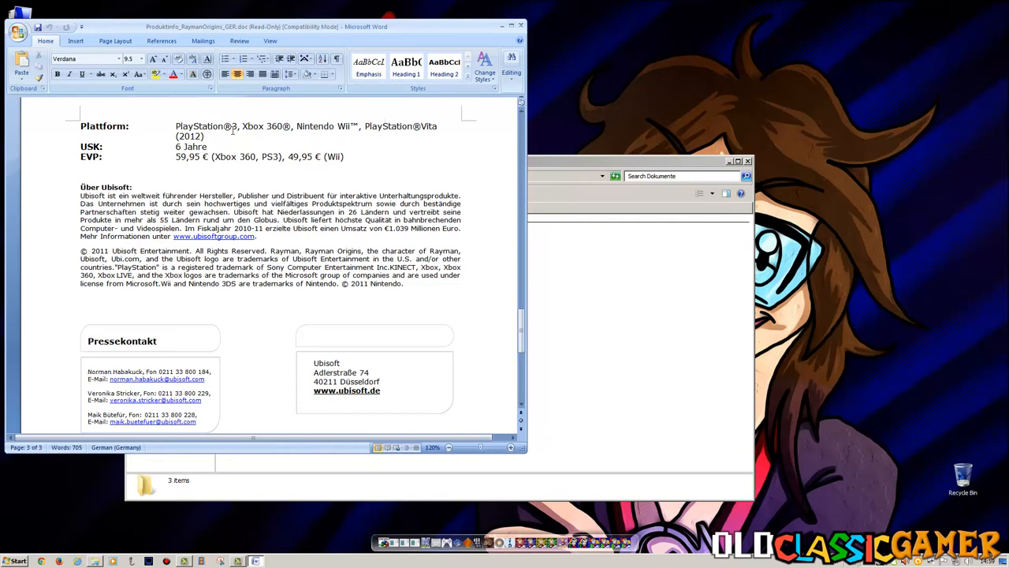
pyautogui.moveTo(547, 20)
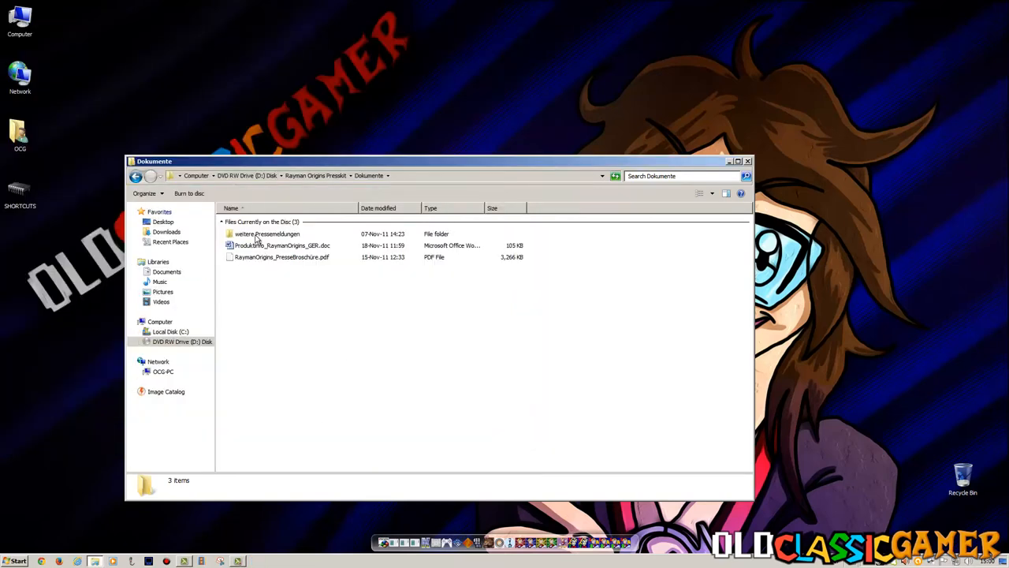
# Go into weitere Pressemeldungen's 10 Ways folder and highlight the second trailer press release.
pyautogui.doubleClick(267, 234)
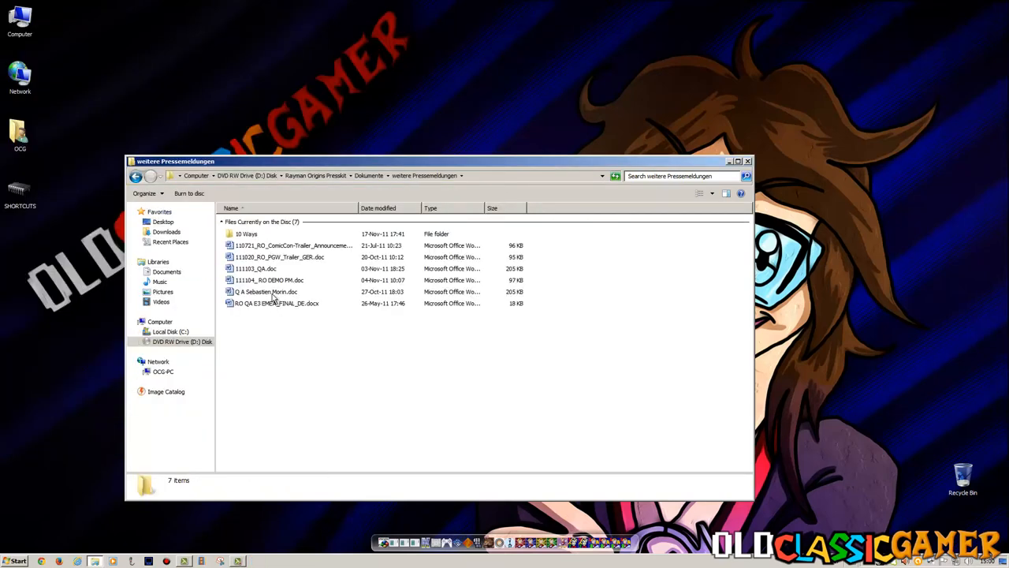
pyautogui.doubleClick(246, 234)
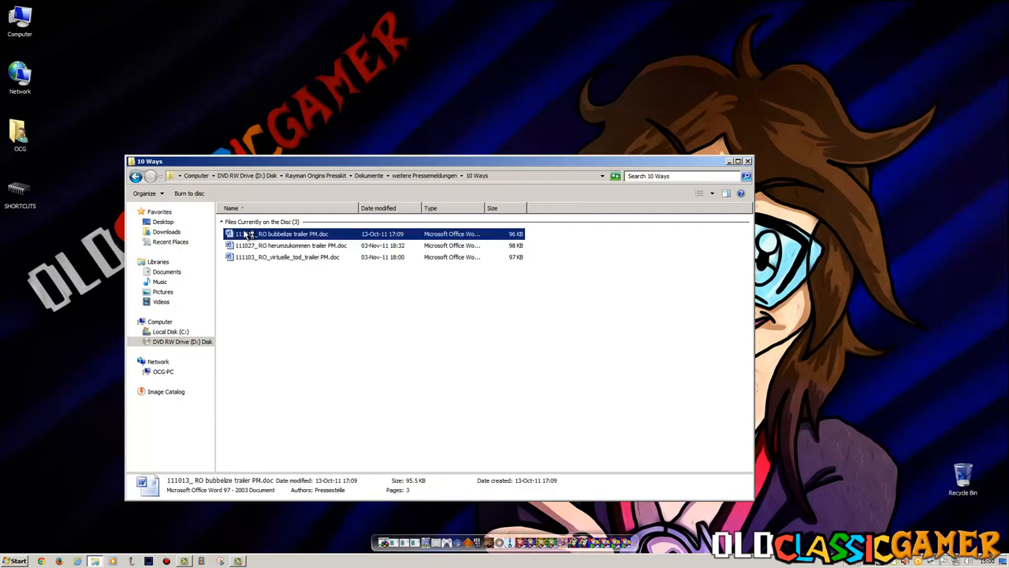
pyautogui.doubleClick(283, 233)
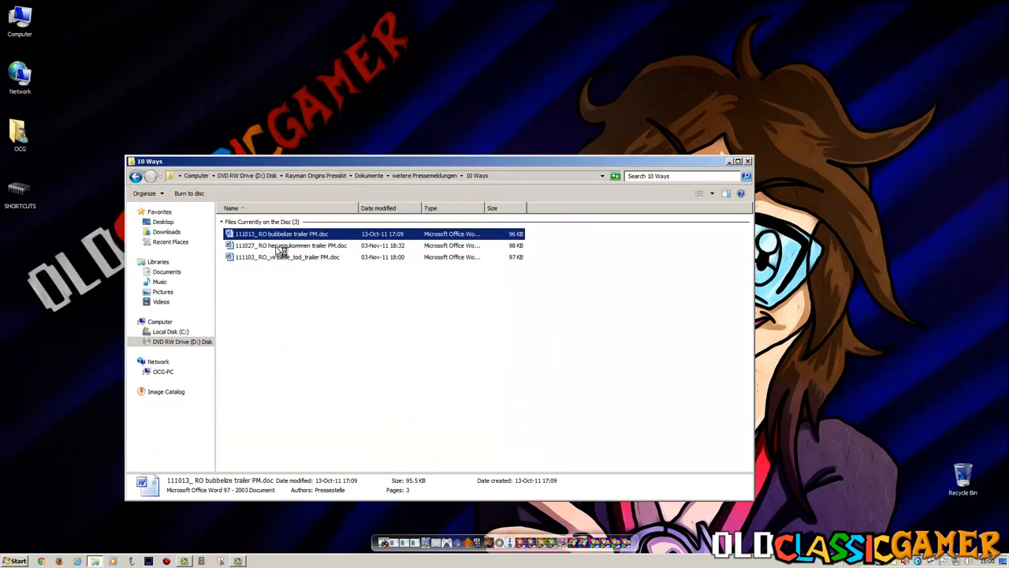
pyautogui.click(290, 246)
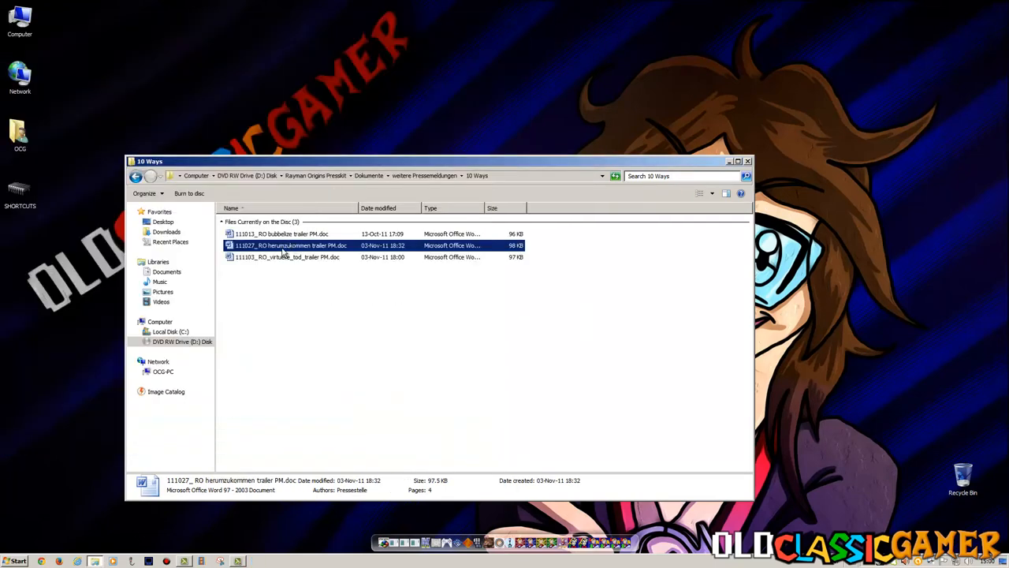
# Skim the 10 Wege herumzukommen and third trailer releases, then load the DEMO PM.doc press release.
pyautogui.doubleClick(290, 246)
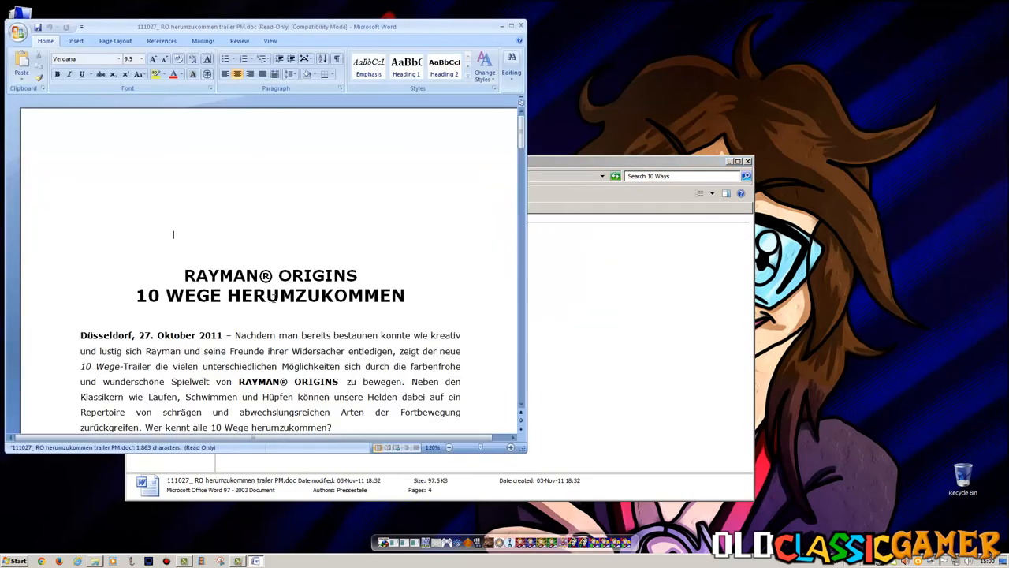
pyautogui.scroll(-3)
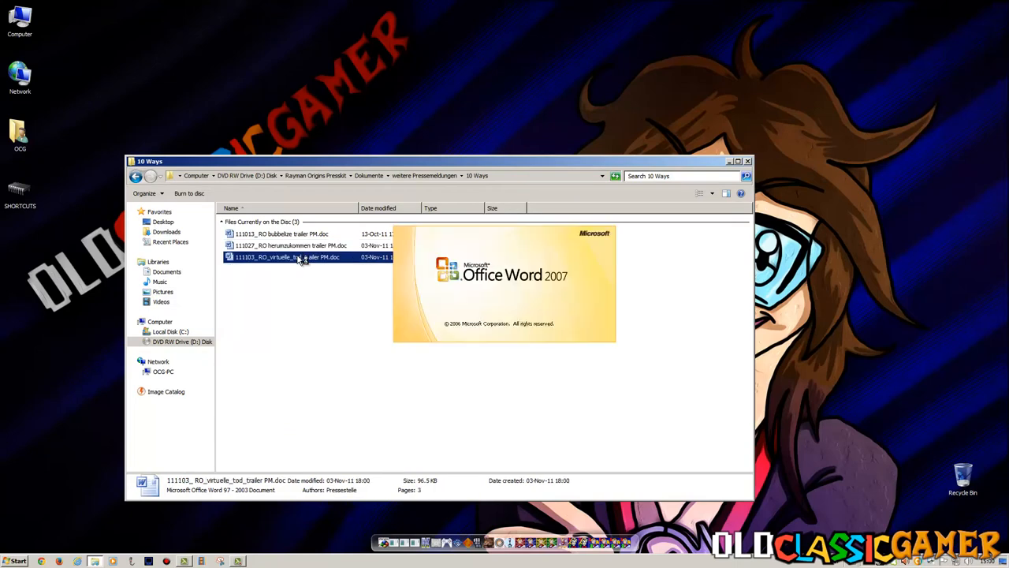
pyautogui.doubleClick(287, 255)
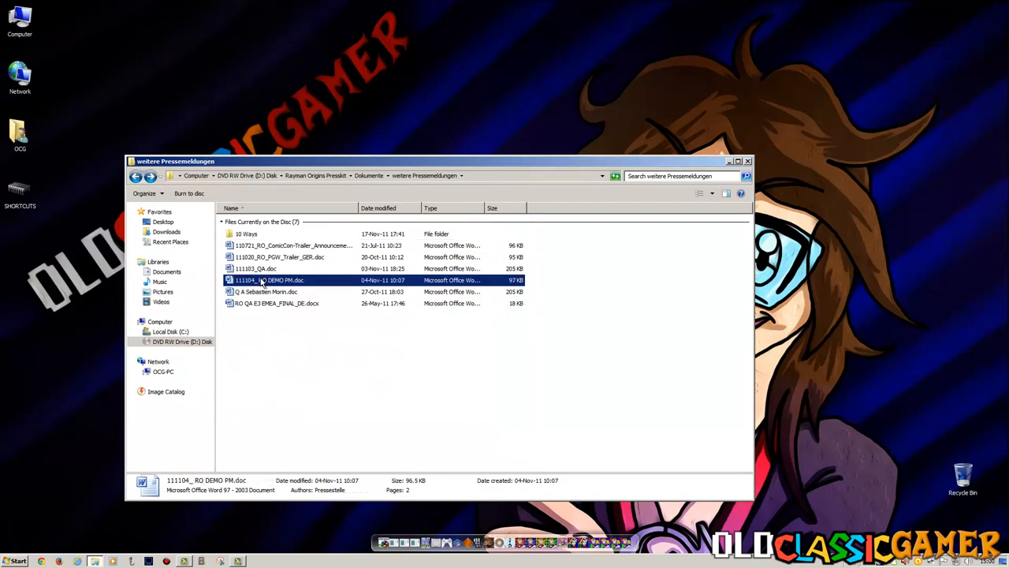
pyautogui.doubleClick(271, 281)
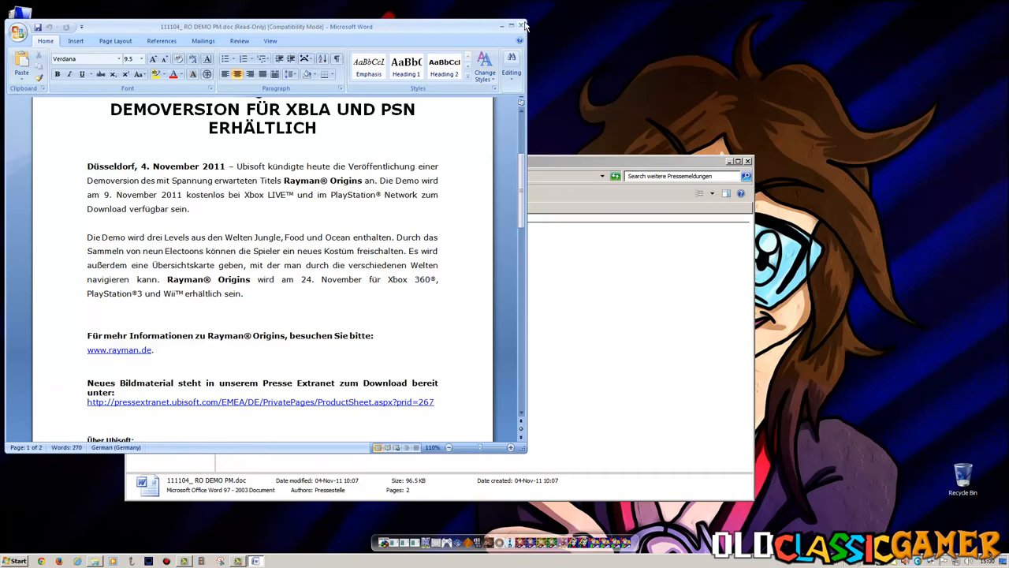
# Close the demo press release in Word and head back toward the press kit root.
pyautogui.click(524, 25)
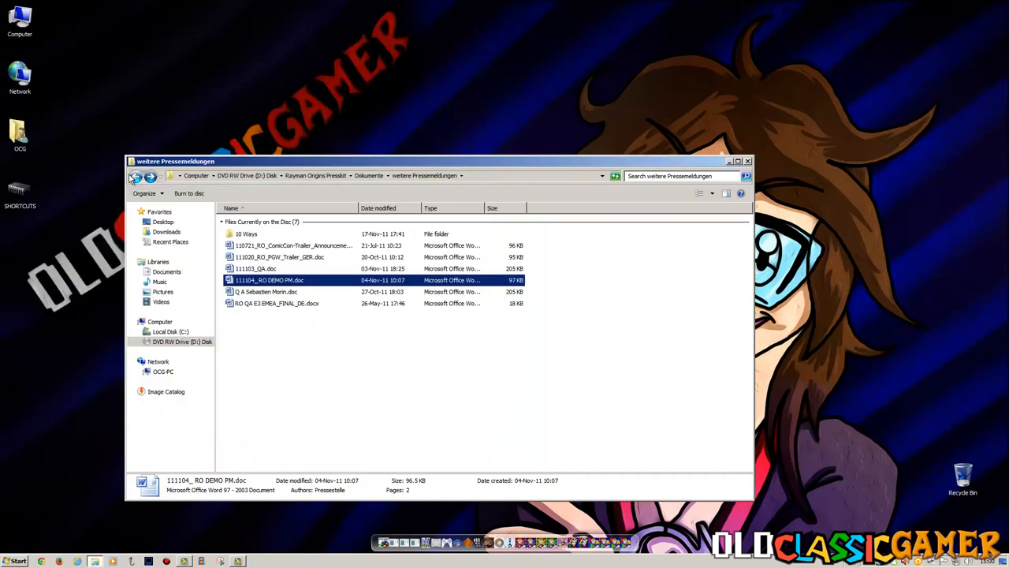
pyautogui.click(136, 176)
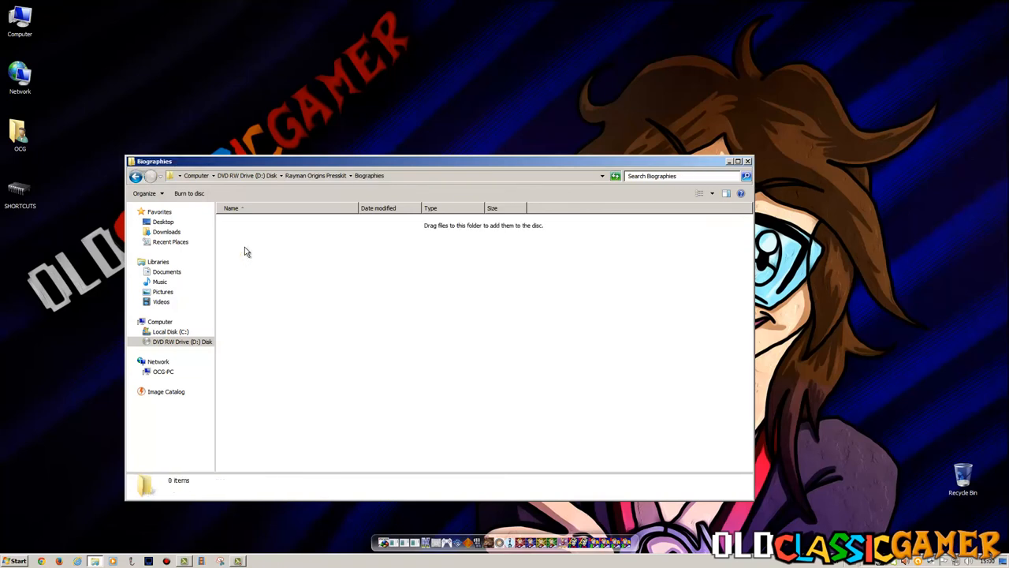
pyautogui.moveTo(273, 238)
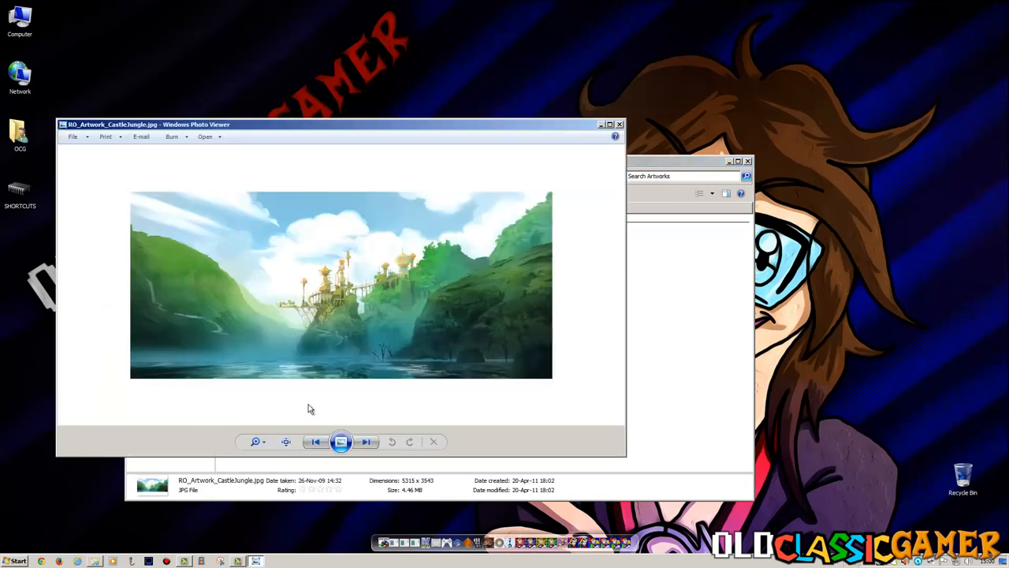
# Page through the graveyard, watermelon, flying creature and castle jungle artworks, then close the viewer.
pyautogui.click(366, 441)
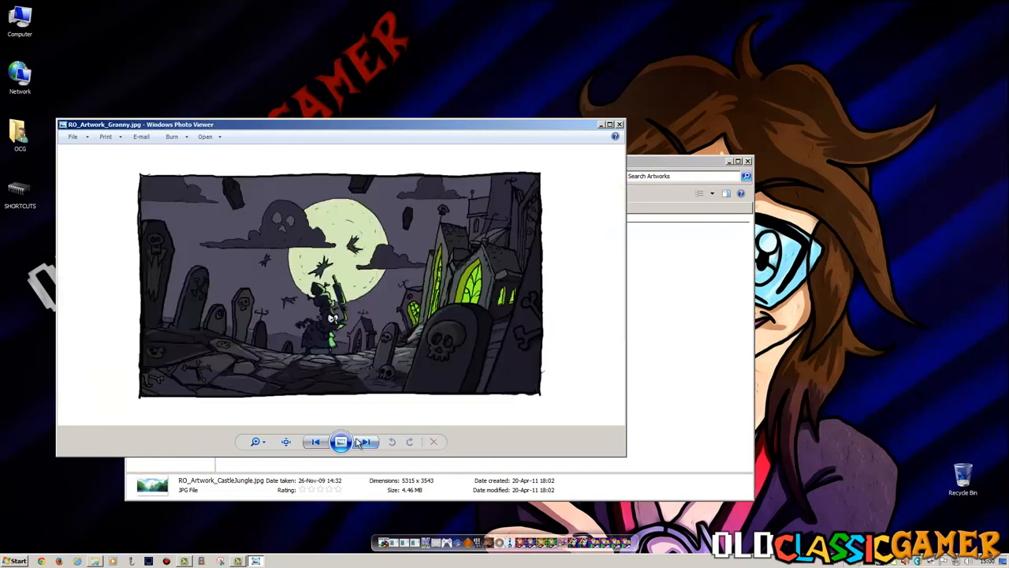
pyautogui.click(366, 442)
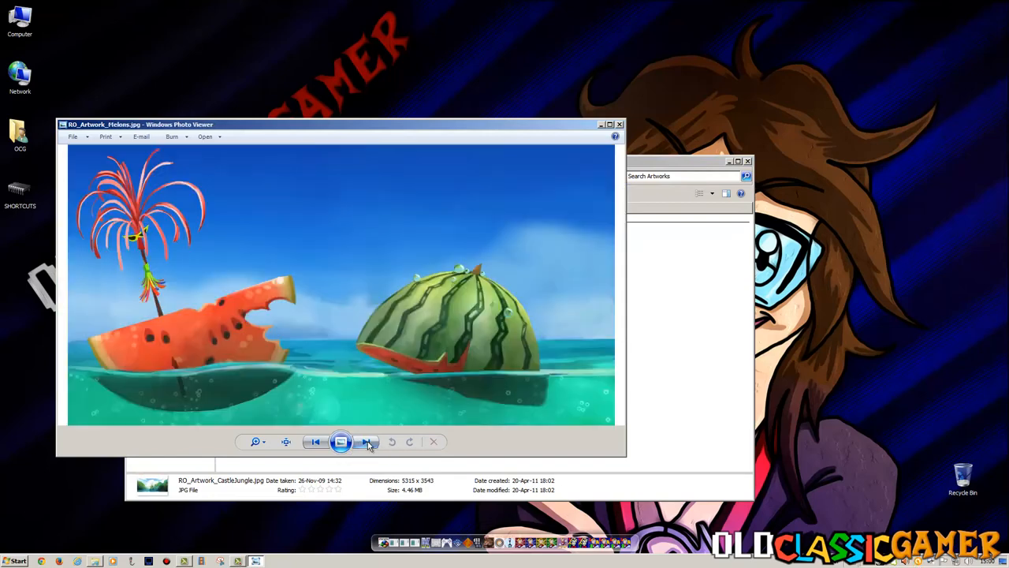
pyautogui.click(366, 442)
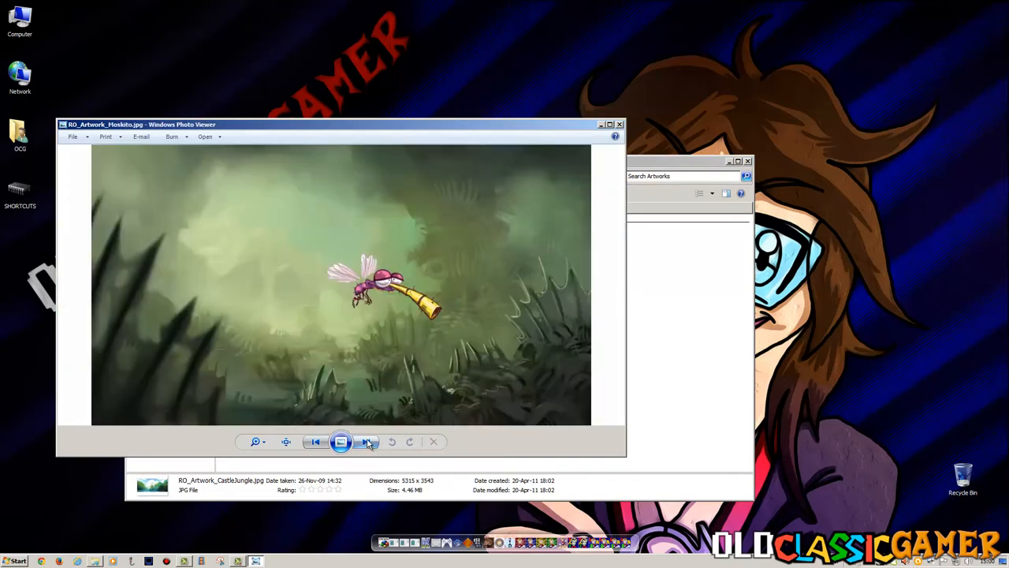
pyautogui.click(366, 442)
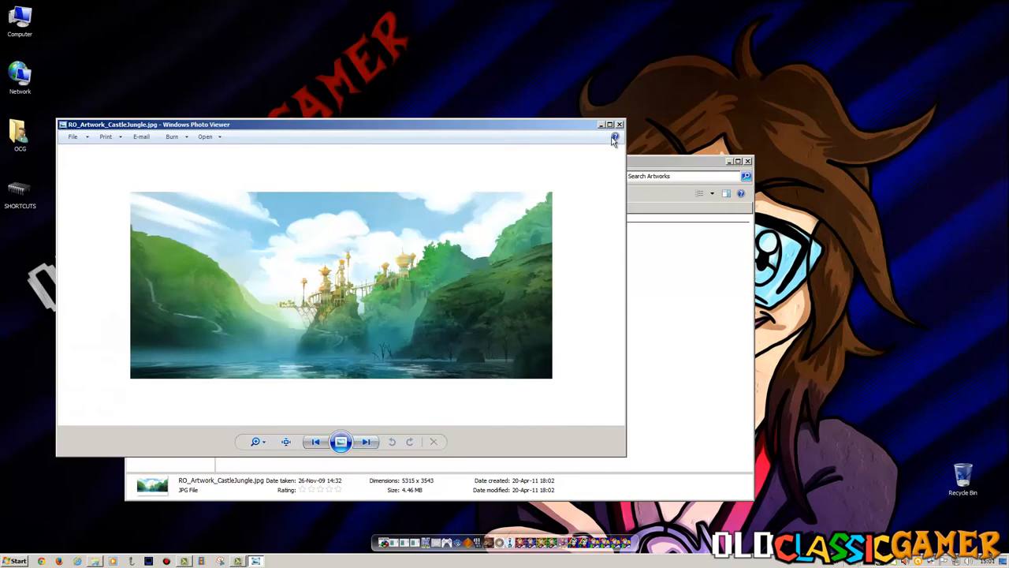
pyautogui.click(620, 123)
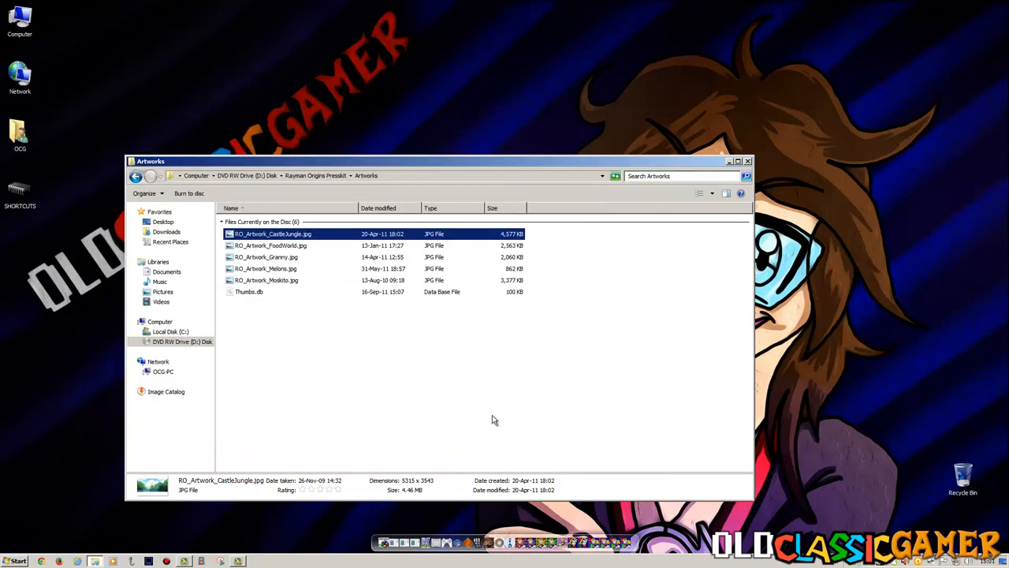
pyautogui.moveTo(497, 402)
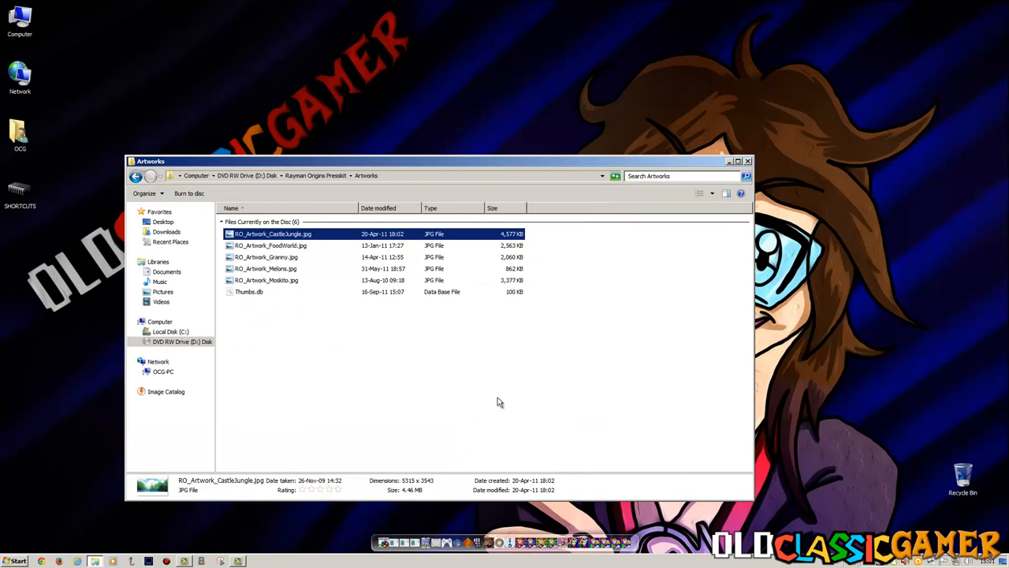
pyautogui.moveTo(499, 421)
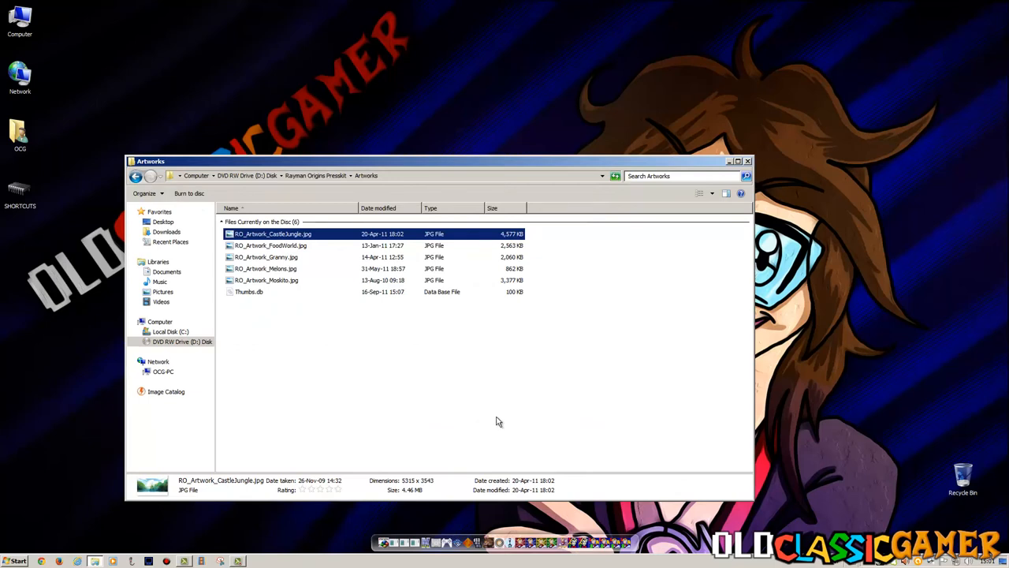
pyautogui.moveTo(471, 410)
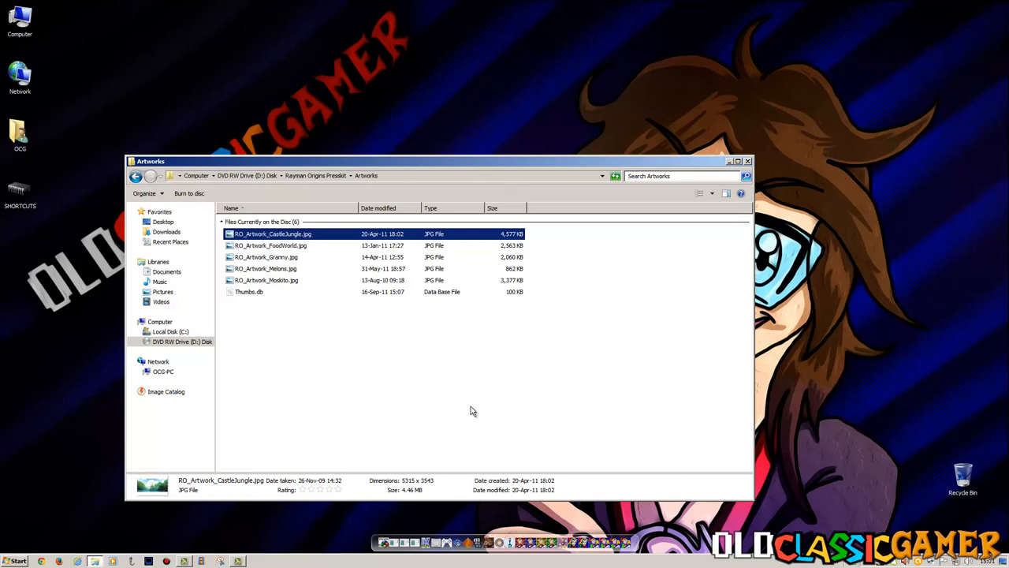
pyautogui.moveTo(335, 420)
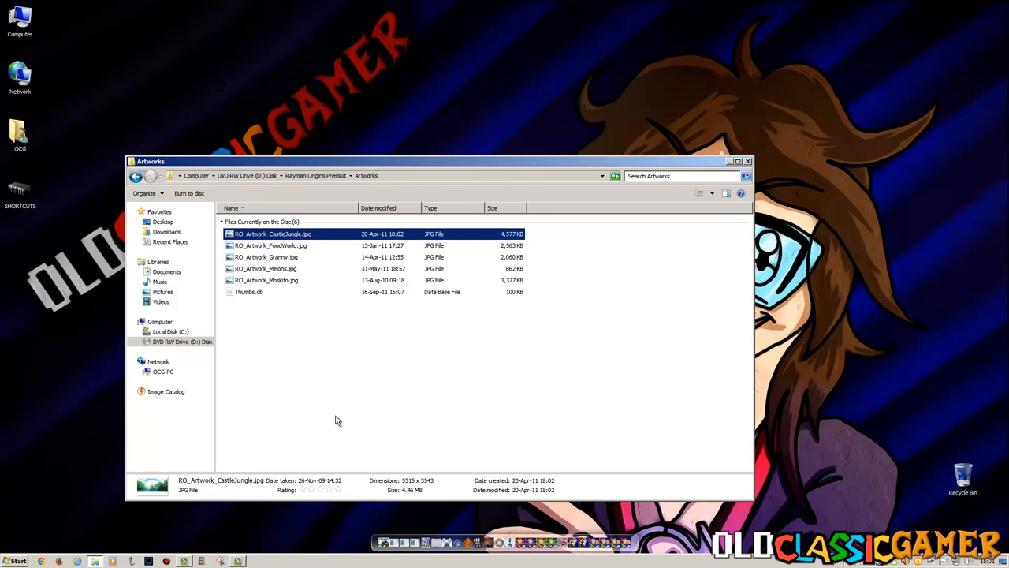
pyautogui.moveTo(344, 413)
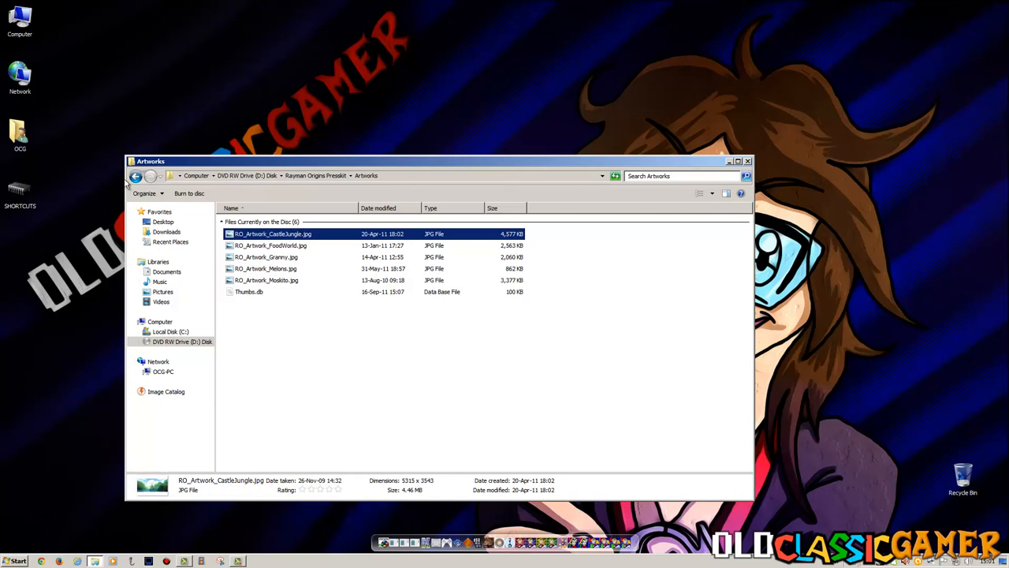
# Return to the root, look into the Screenshots folder, and go back up again.
pyautogui.click(136, 175)
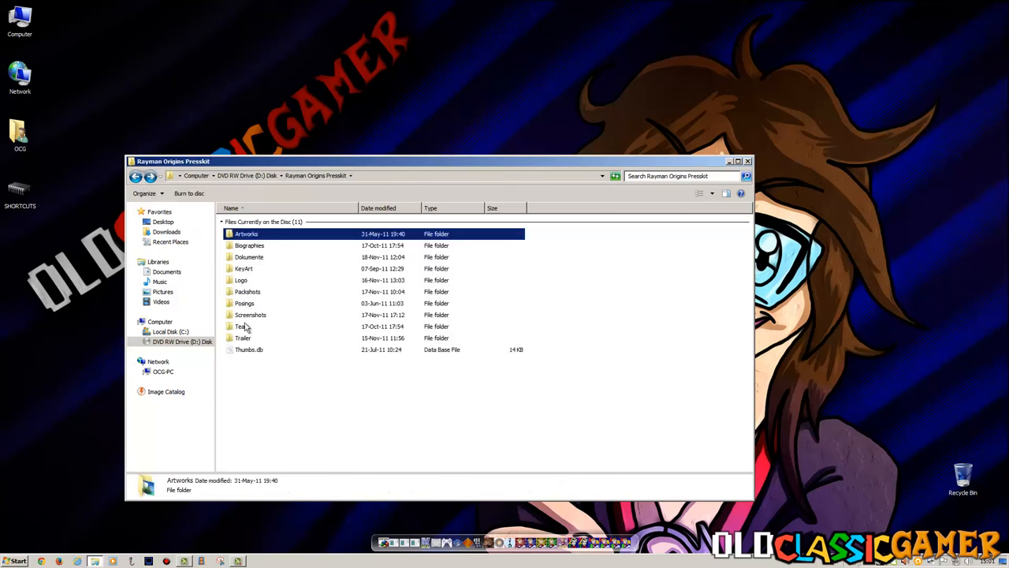
pyautogui.doubleClick(251, 315)
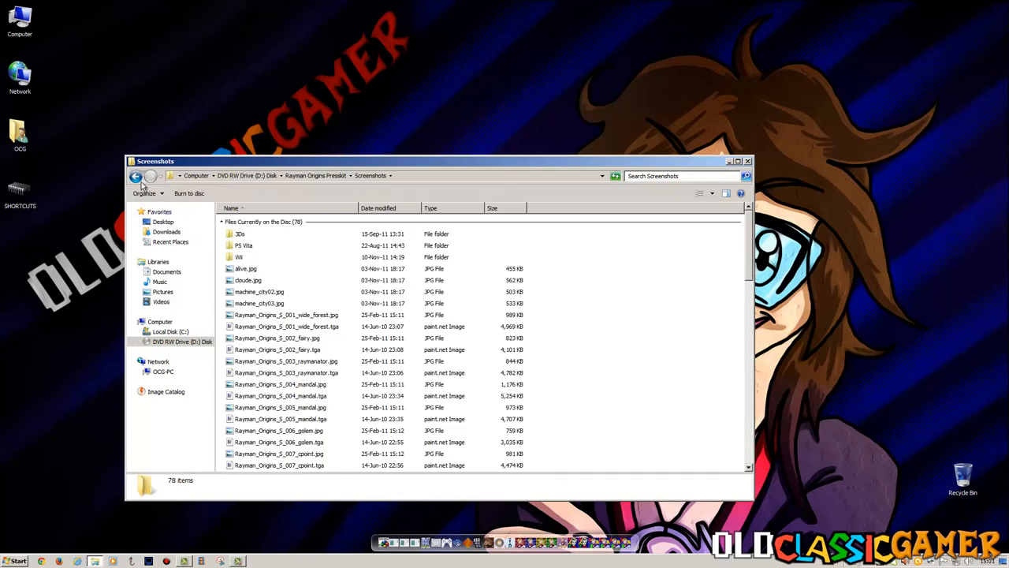
pyautogui.click(135, 175)
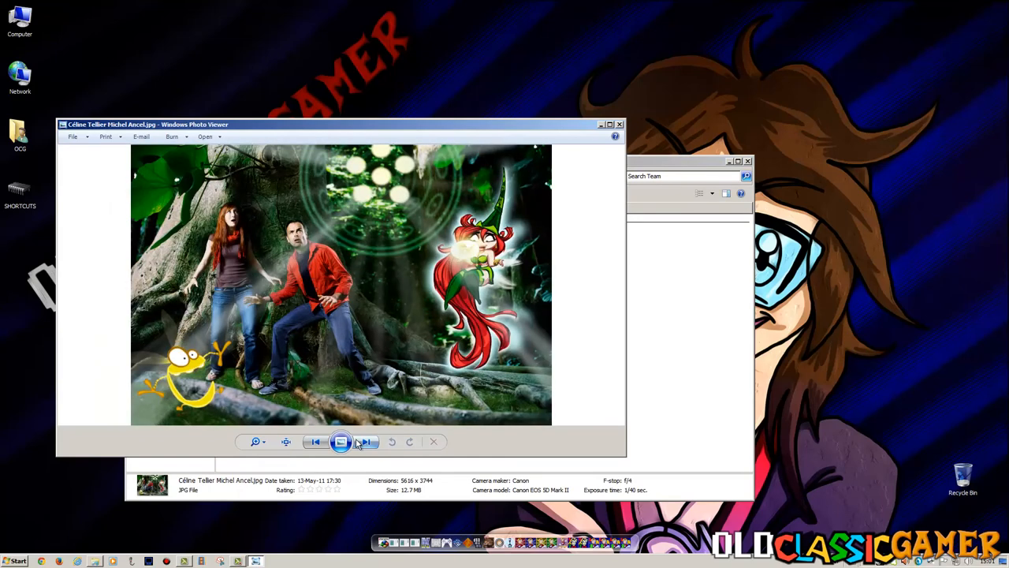
# Step through the Team photos to the shot of Michel Ancel with Rayman characters, then close the viewer.
pyautogui.click(364, 442)
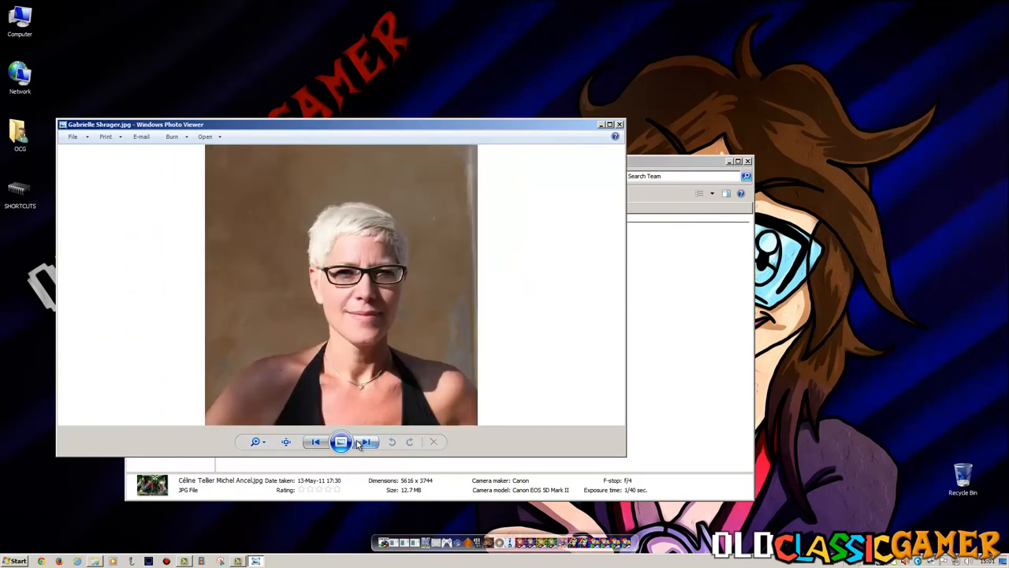
pyautogui.click(364, 442)
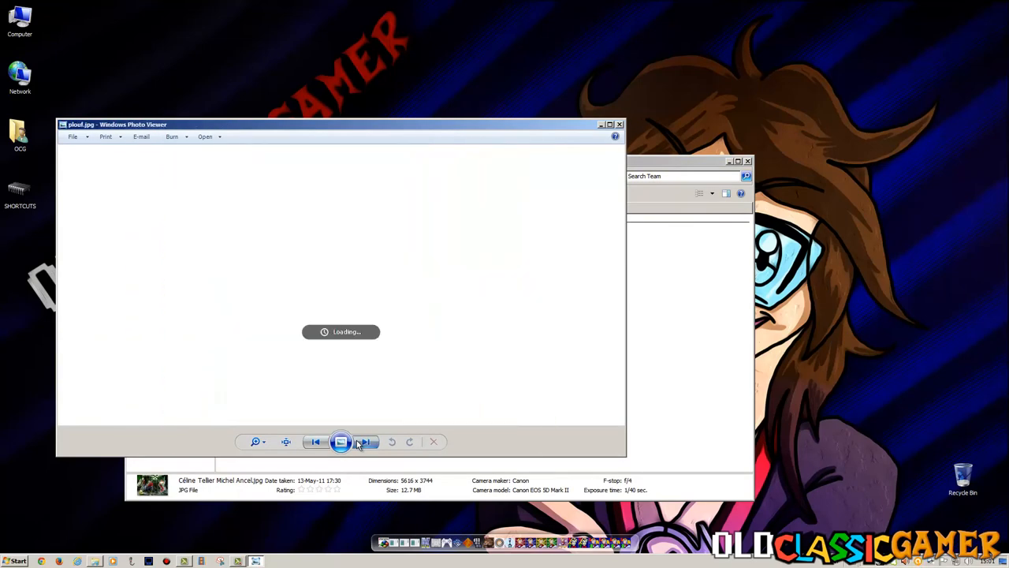
pyautogui.click(366, 442)
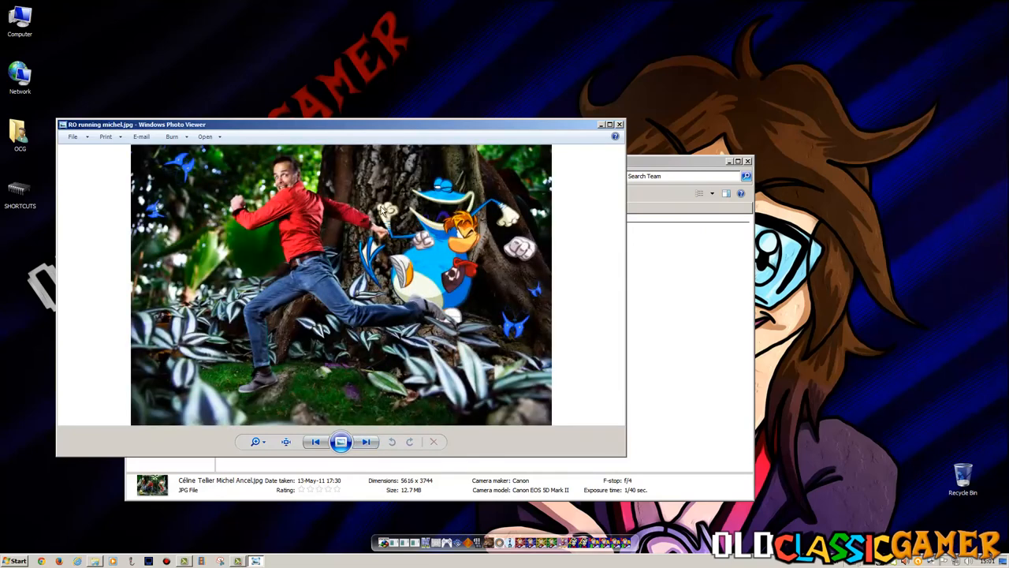
pyautogui.moveTo(659, 134)
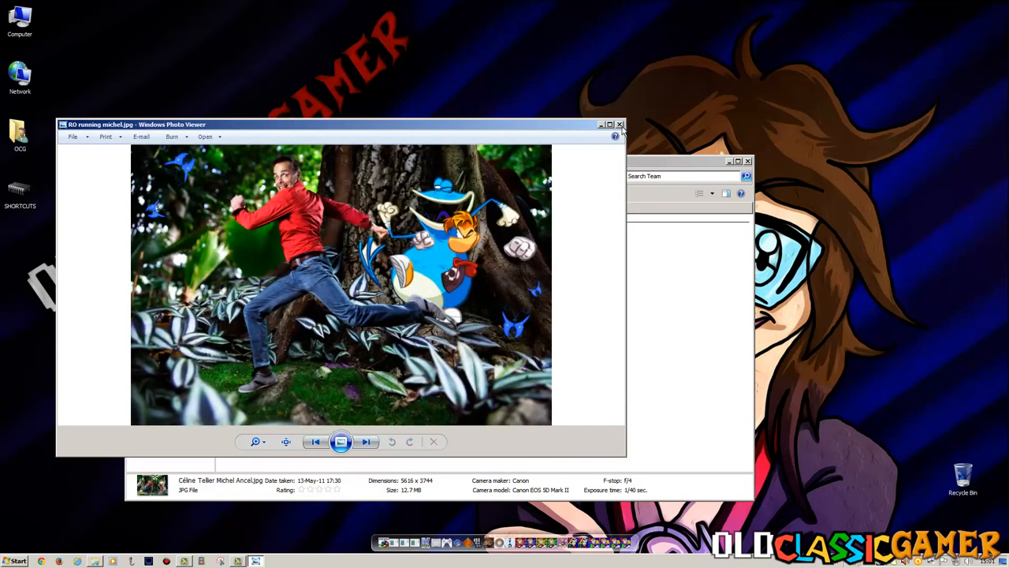
pyautogui.moveTo(622, 132)
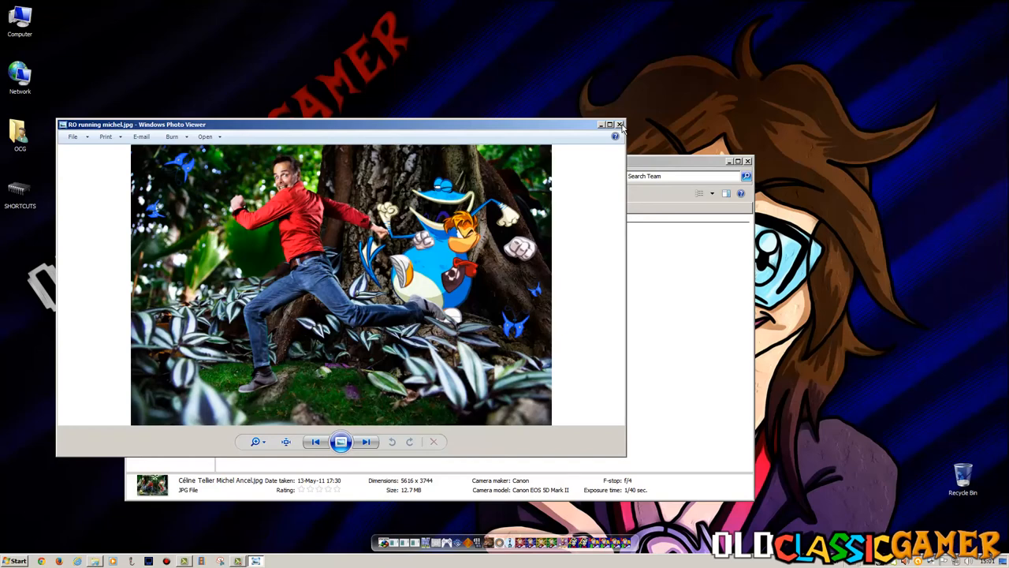
pyautogui.moveTo(625, 140)
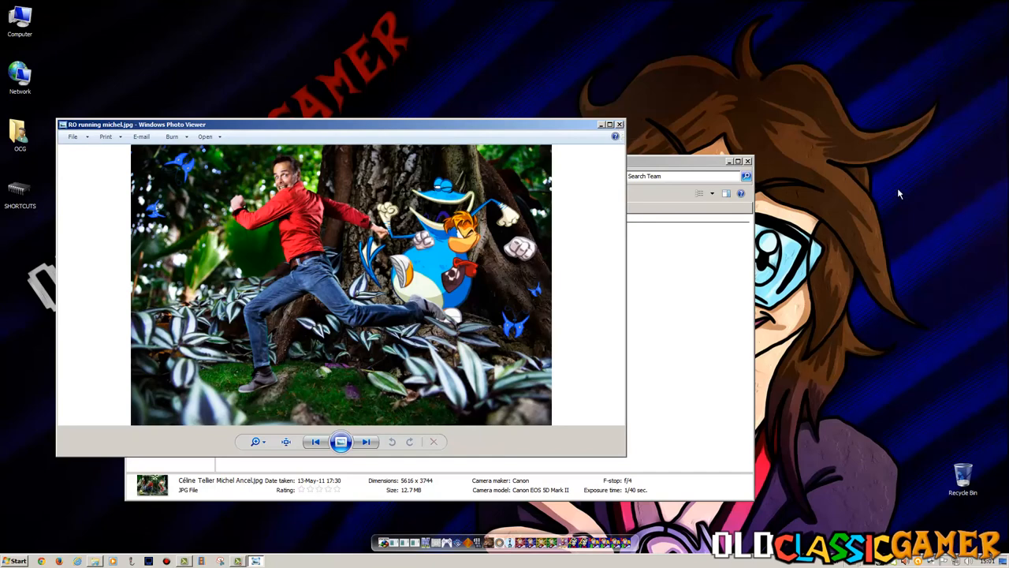
pyautogui.moveTo(612, 284)
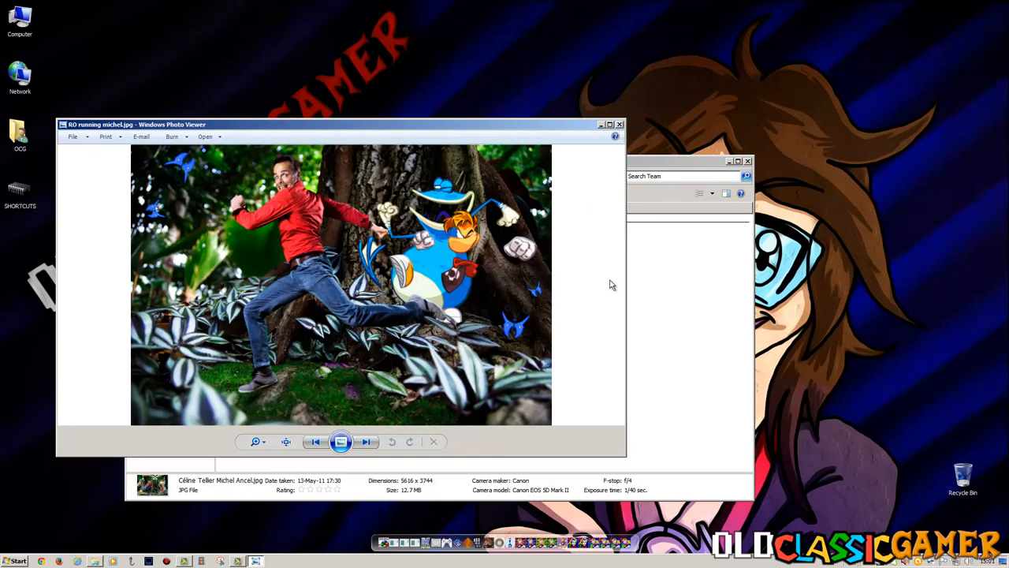
pyautogui.moveTo(618, 125)
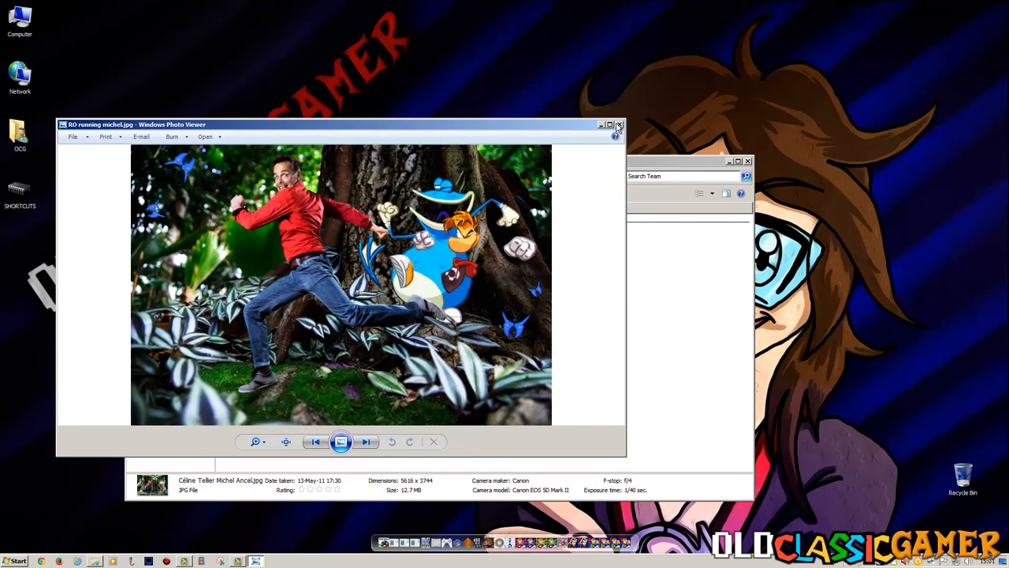
pyautogui.click(620, 124)
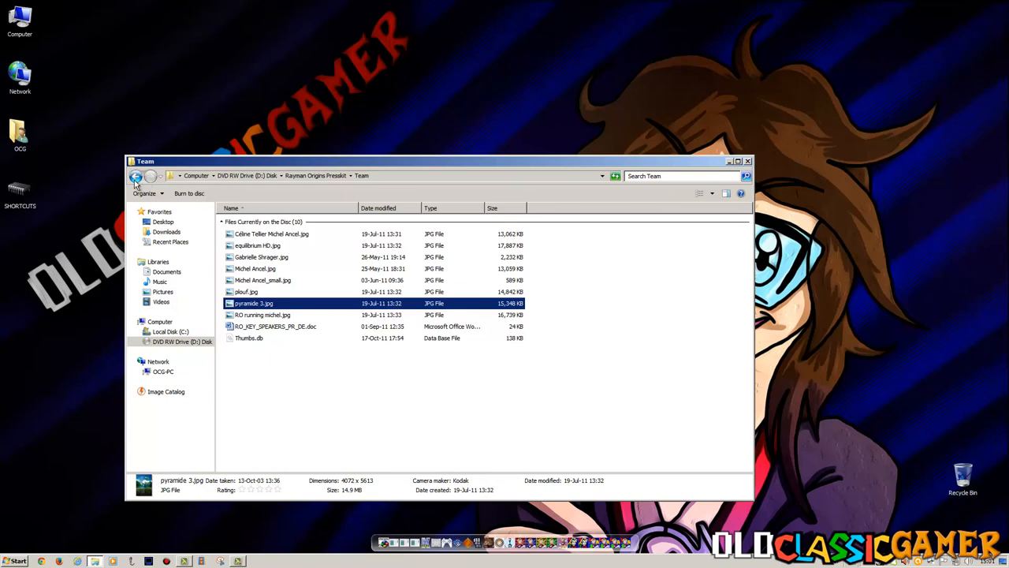
# Go up from Team to the Rayman Origins Presskit root via the address-bar crumb.
pyautogui.click(136, 176)
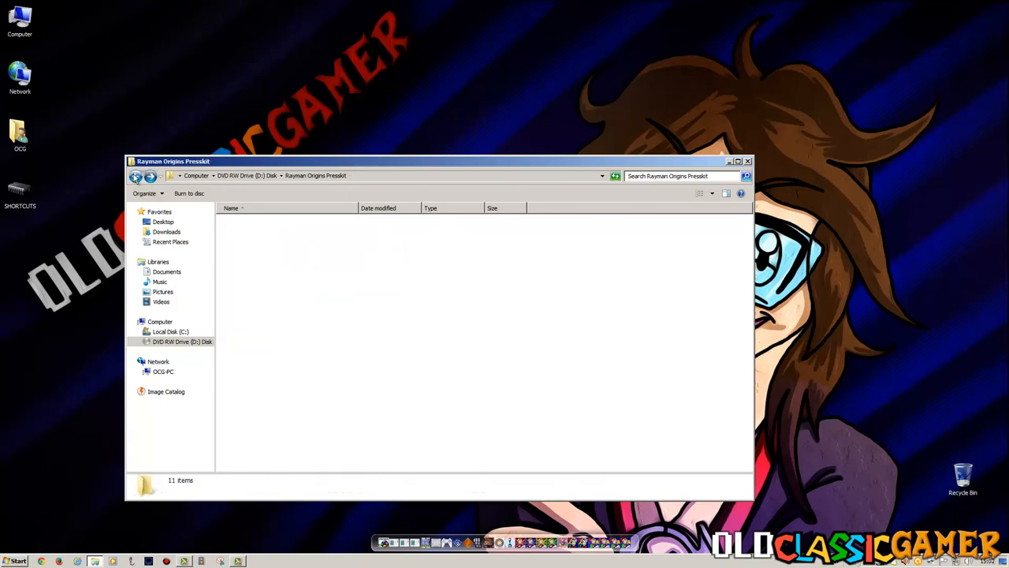
pyautogui.click(243, 325)
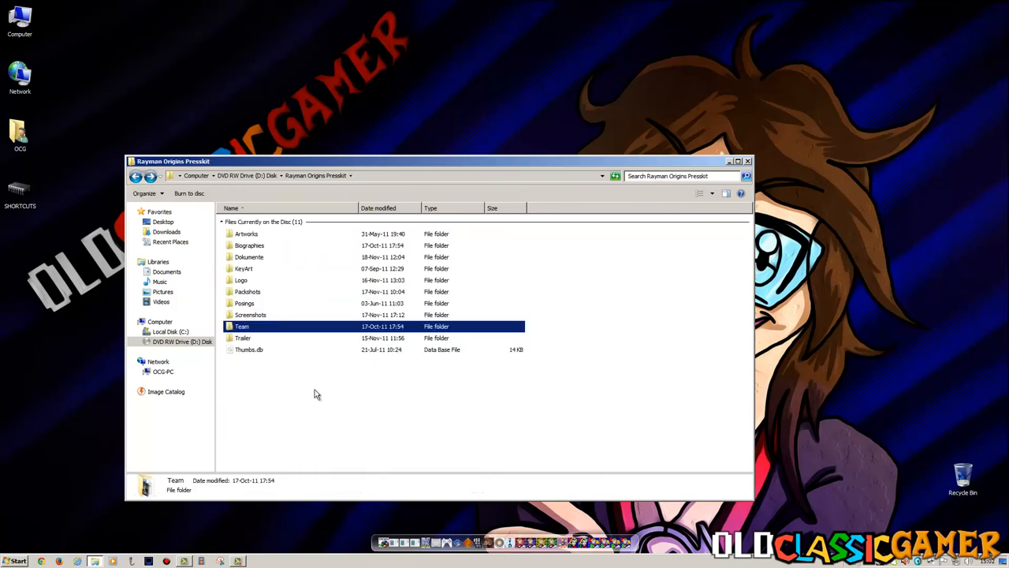
pyautogui.moveTo(413, 366)
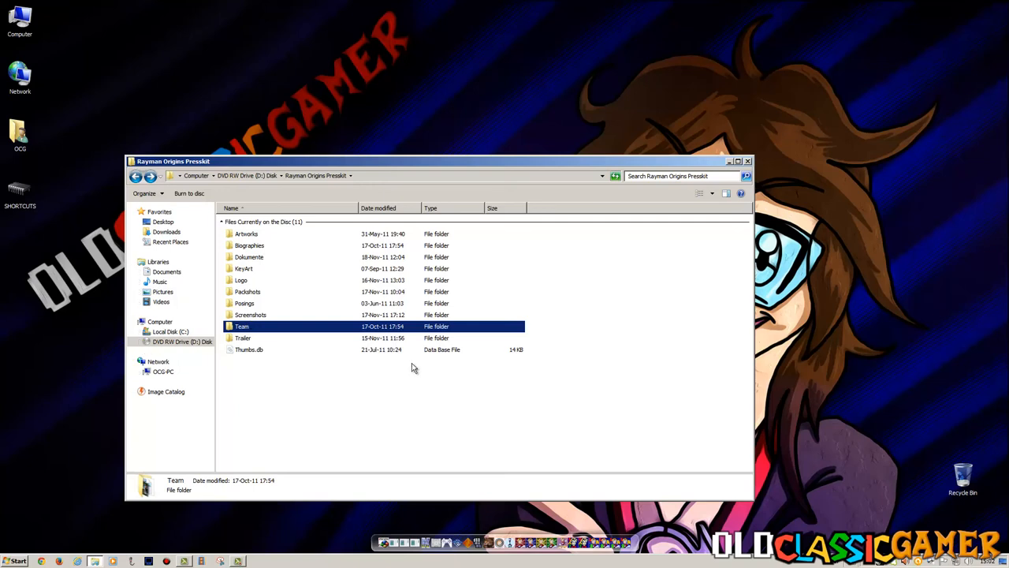
pyautogui.moveTo(274, 350)
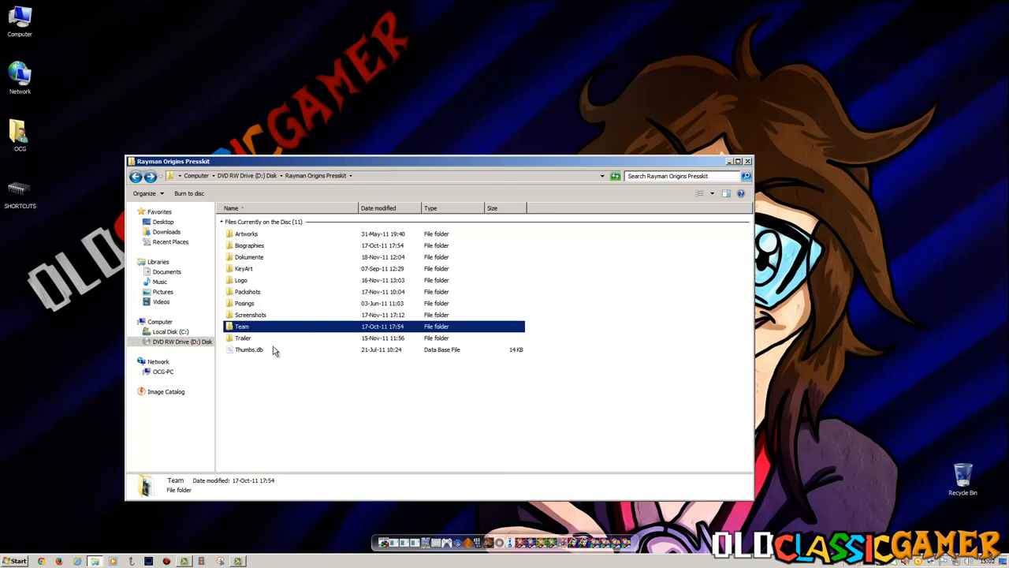
pyautogui.moveTo(339, 326)
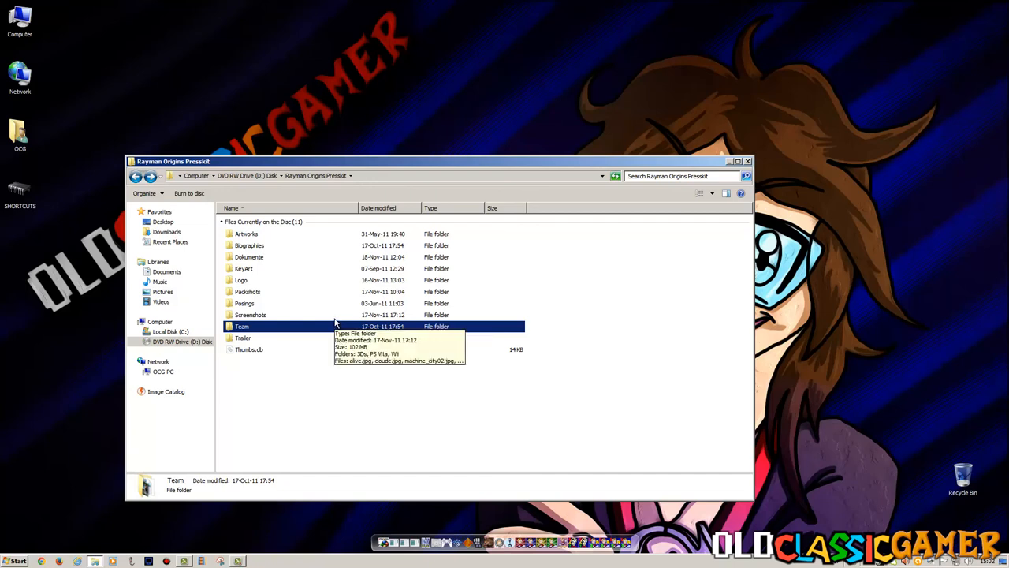
pyautogui.moveTo(234, 356)
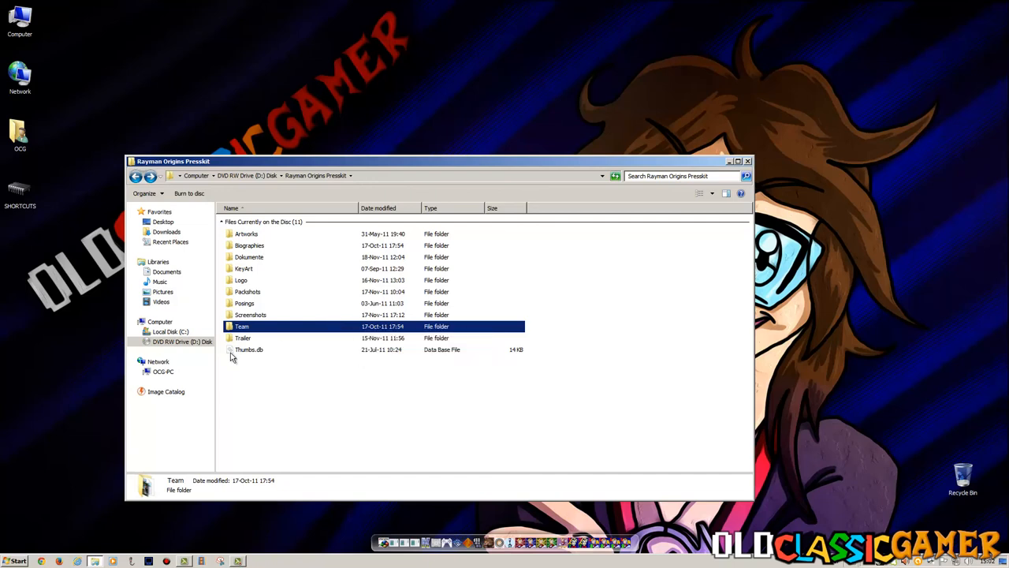
pyautogui.moveTo(319, 410)
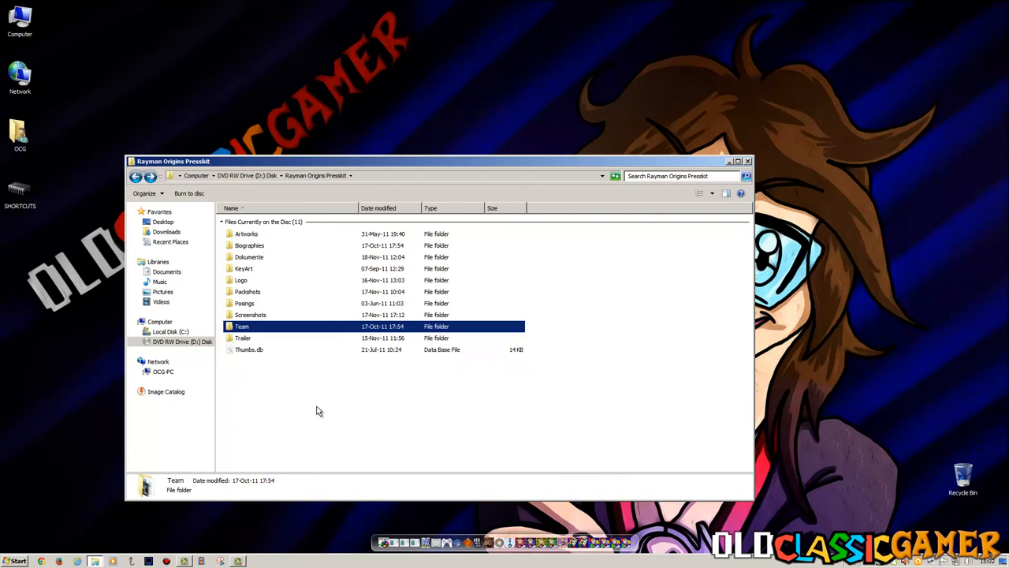
pyautogui.moveTo(323, 397)
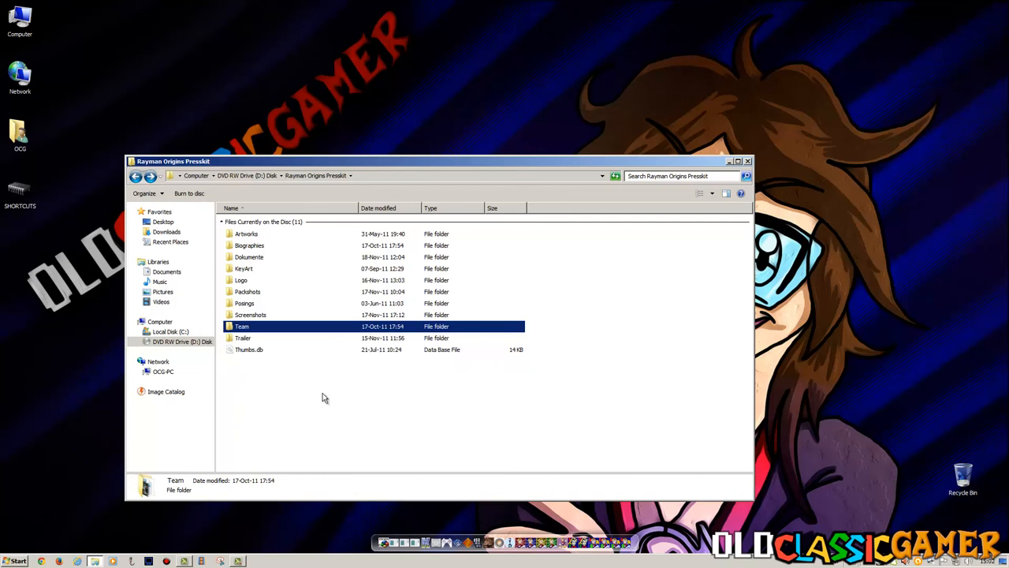
pyautogui.moveTo(332, 429)
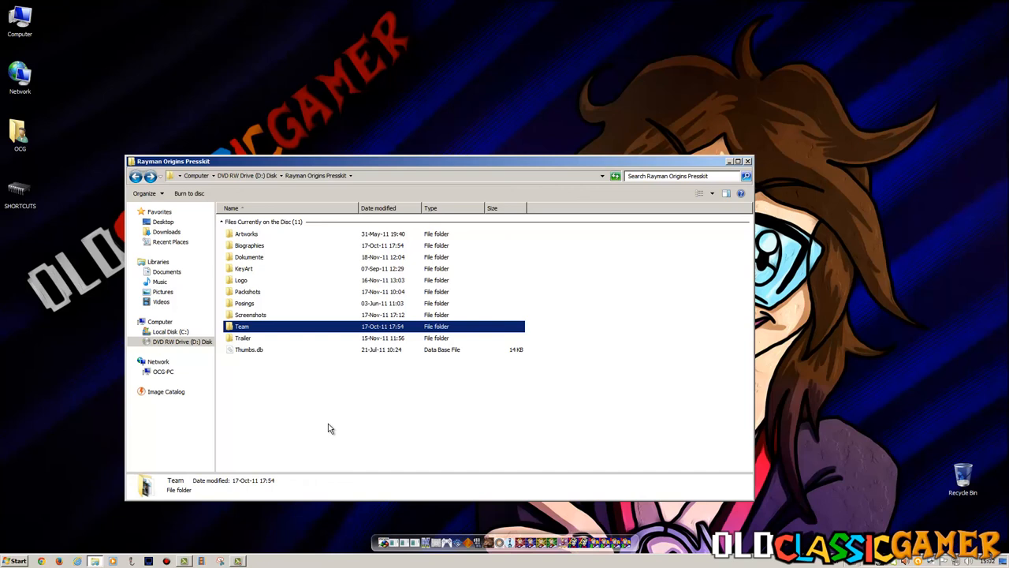
pyautogui.moveTo(235, 275)
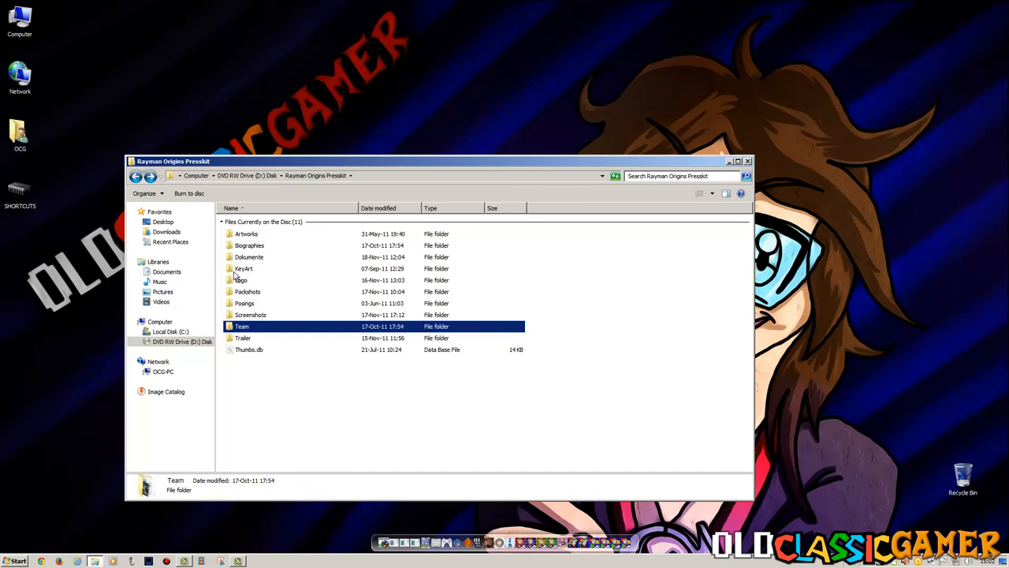
pyautogui.moveTo(487, 398)
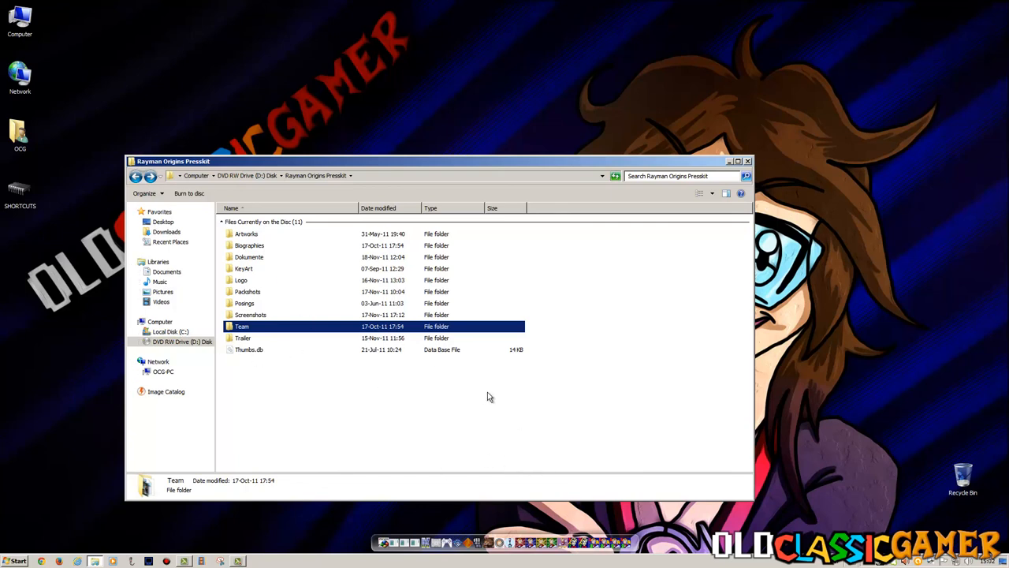
pyautogui.moveTo(500, 356)
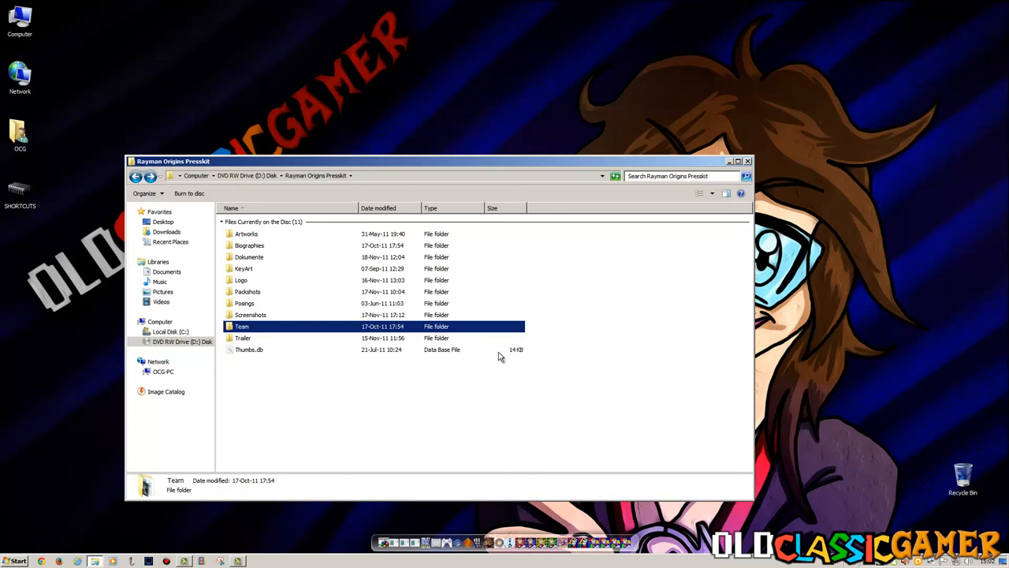
pyautogui.moveTo(480, 357)
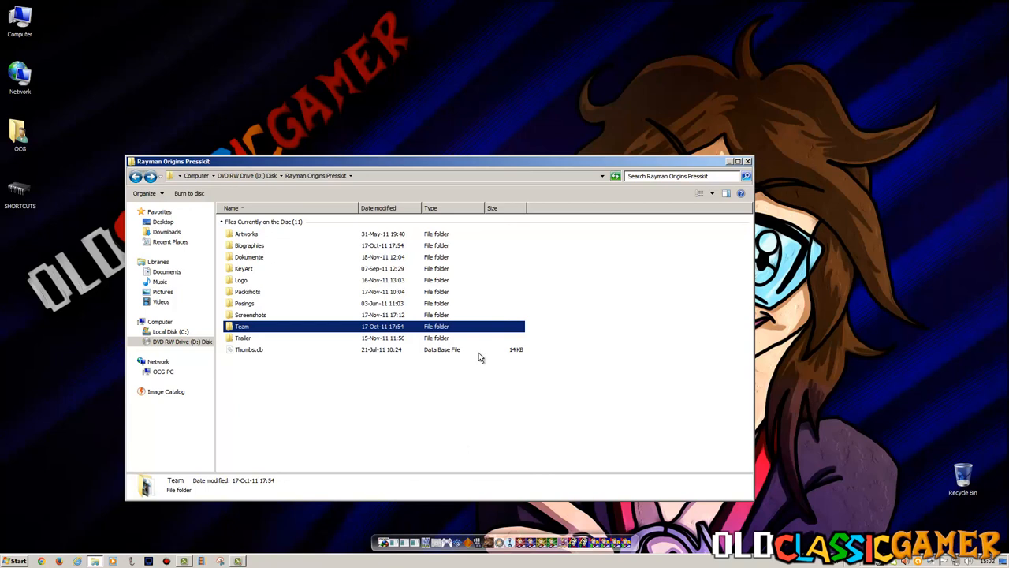
pyautogui.moveTo(495, 388)
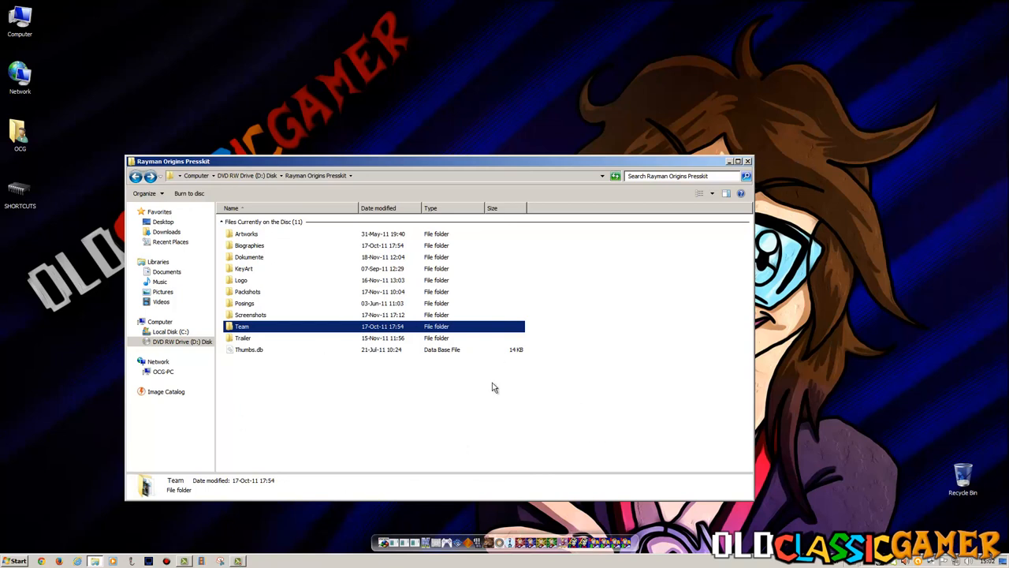
pyautogui.moveTo(420, 477)
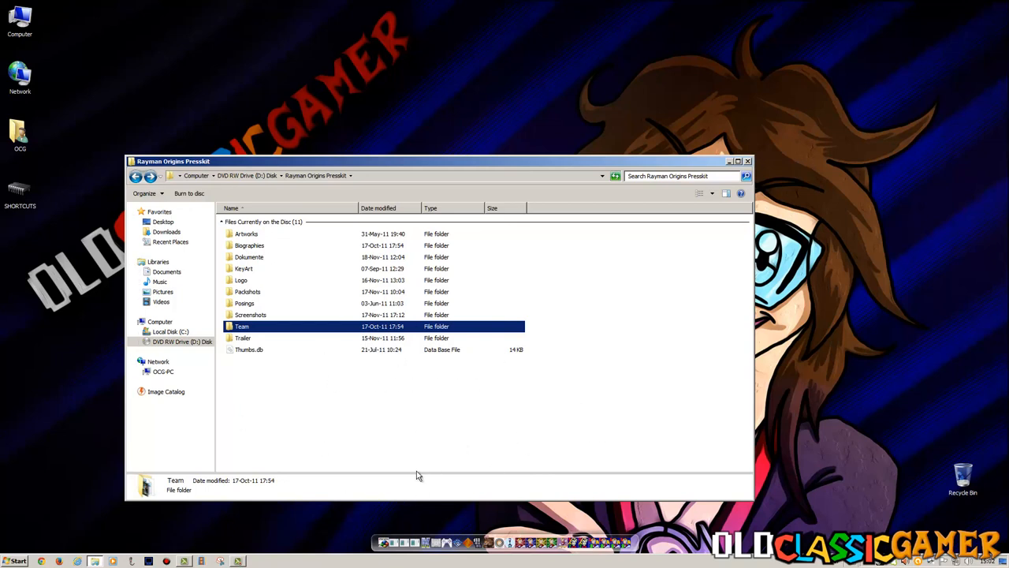
pyautogui.moveTo(476, 271)
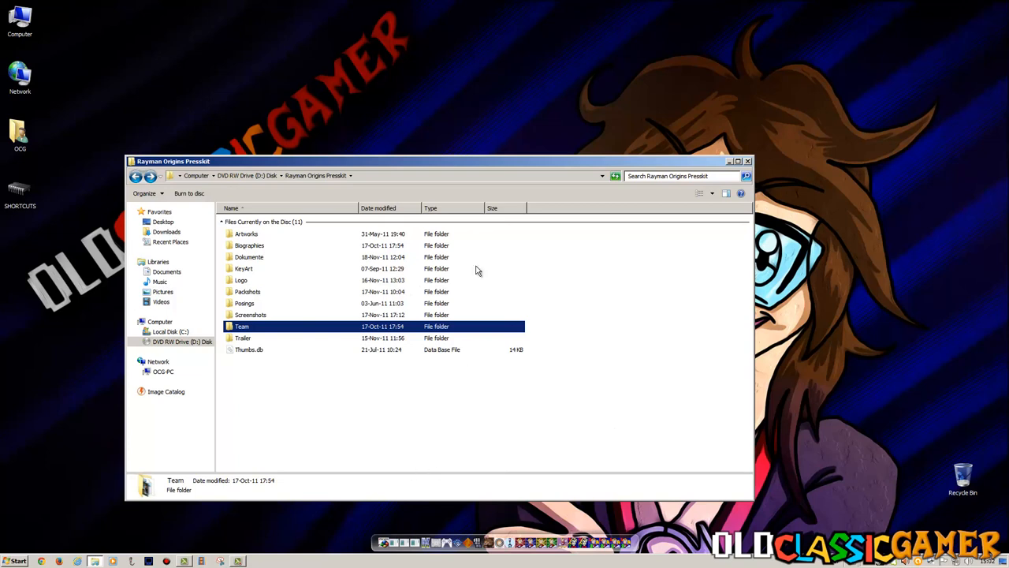
pyautogui.moveTo(631, 320)
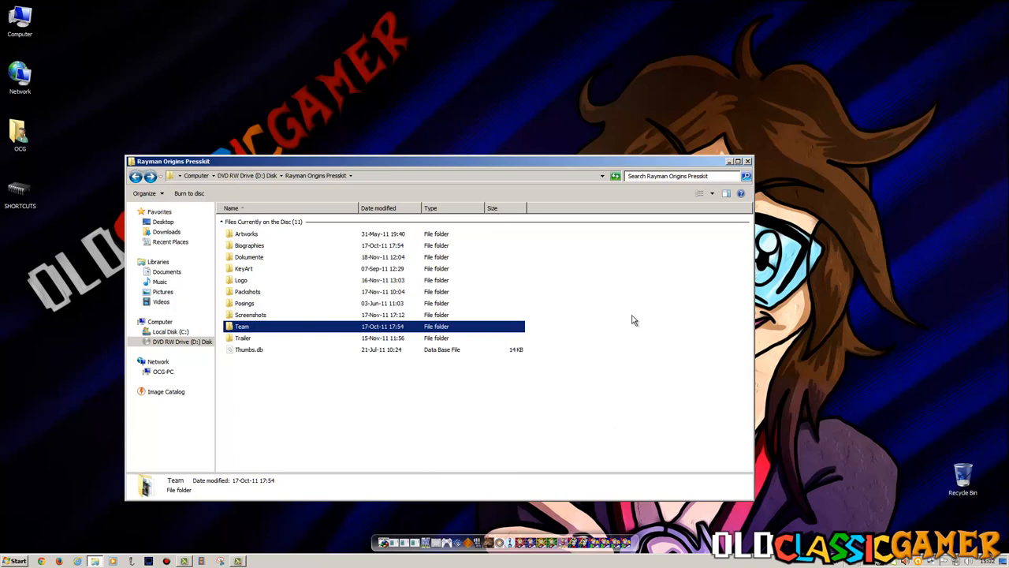
pyautogui.moveTo(637, 321)
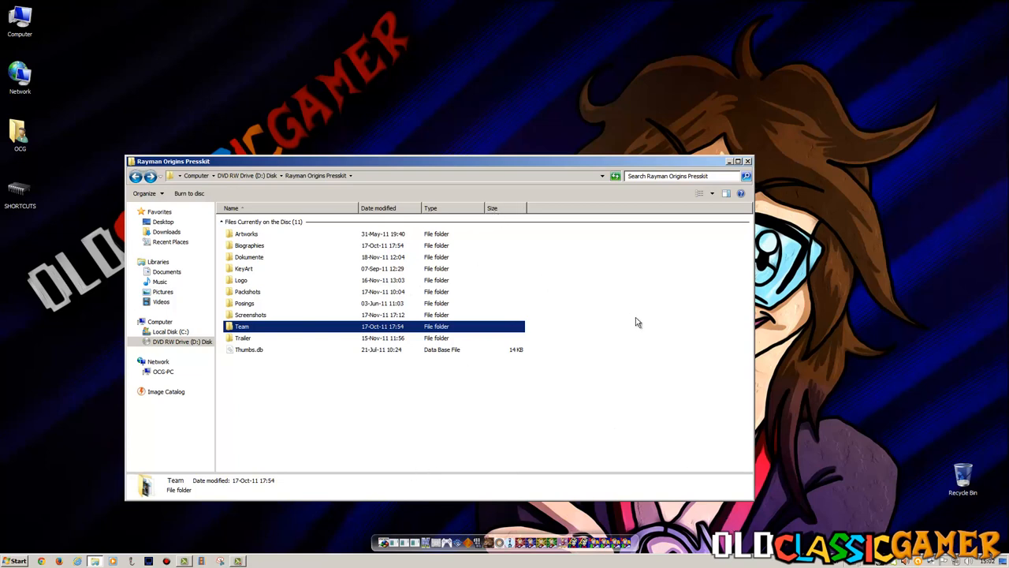
pyautogui.moveTo(644, 322)
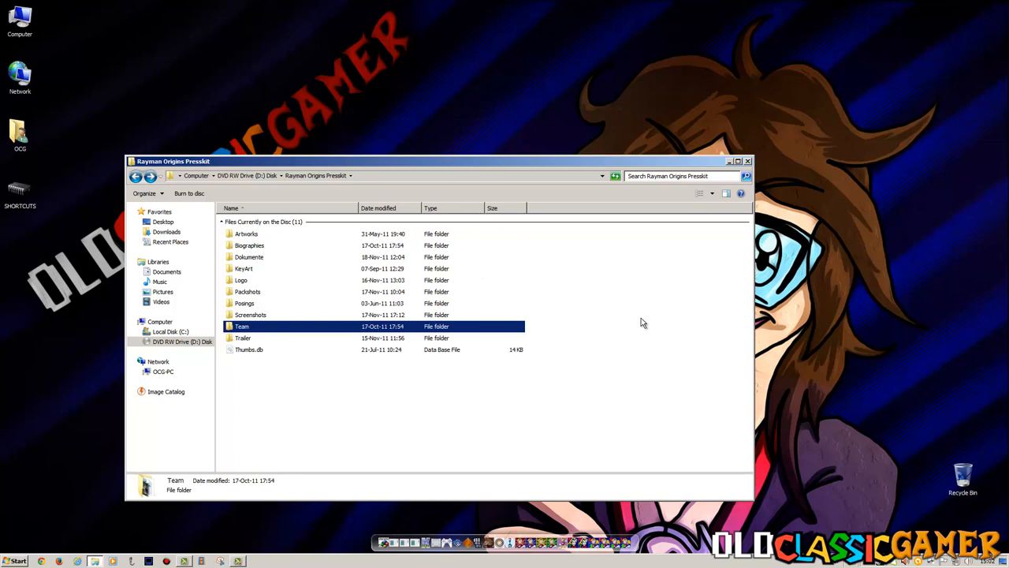